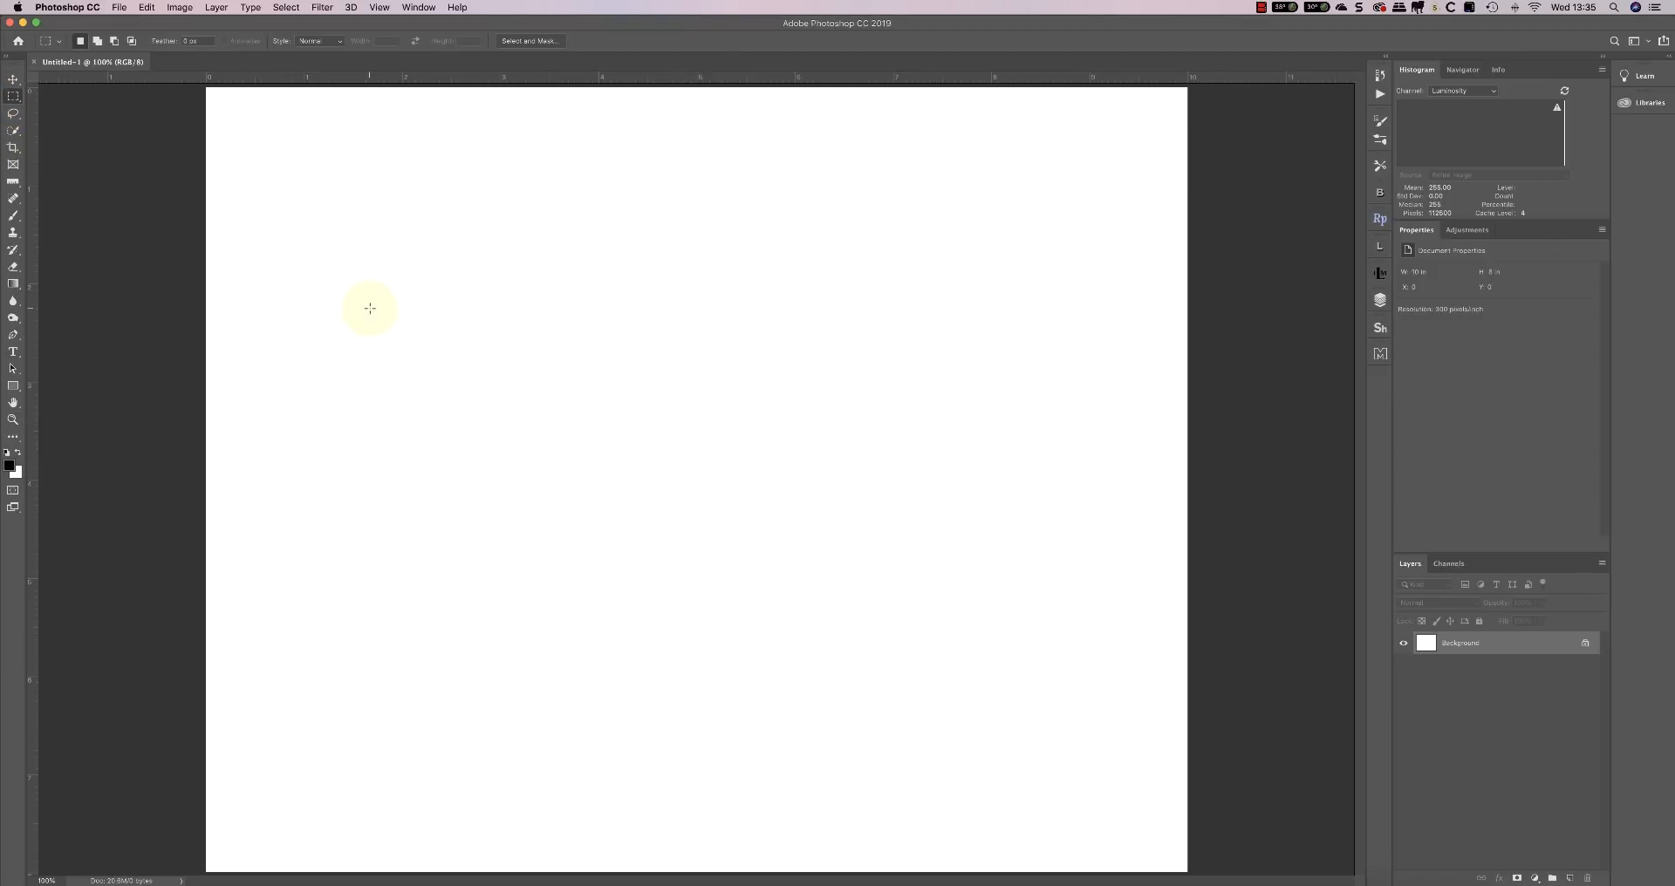
Select a wide rectangle near the page top and fill it with a black-to-white linear gradient
drag(370, 309, 1006, 416)
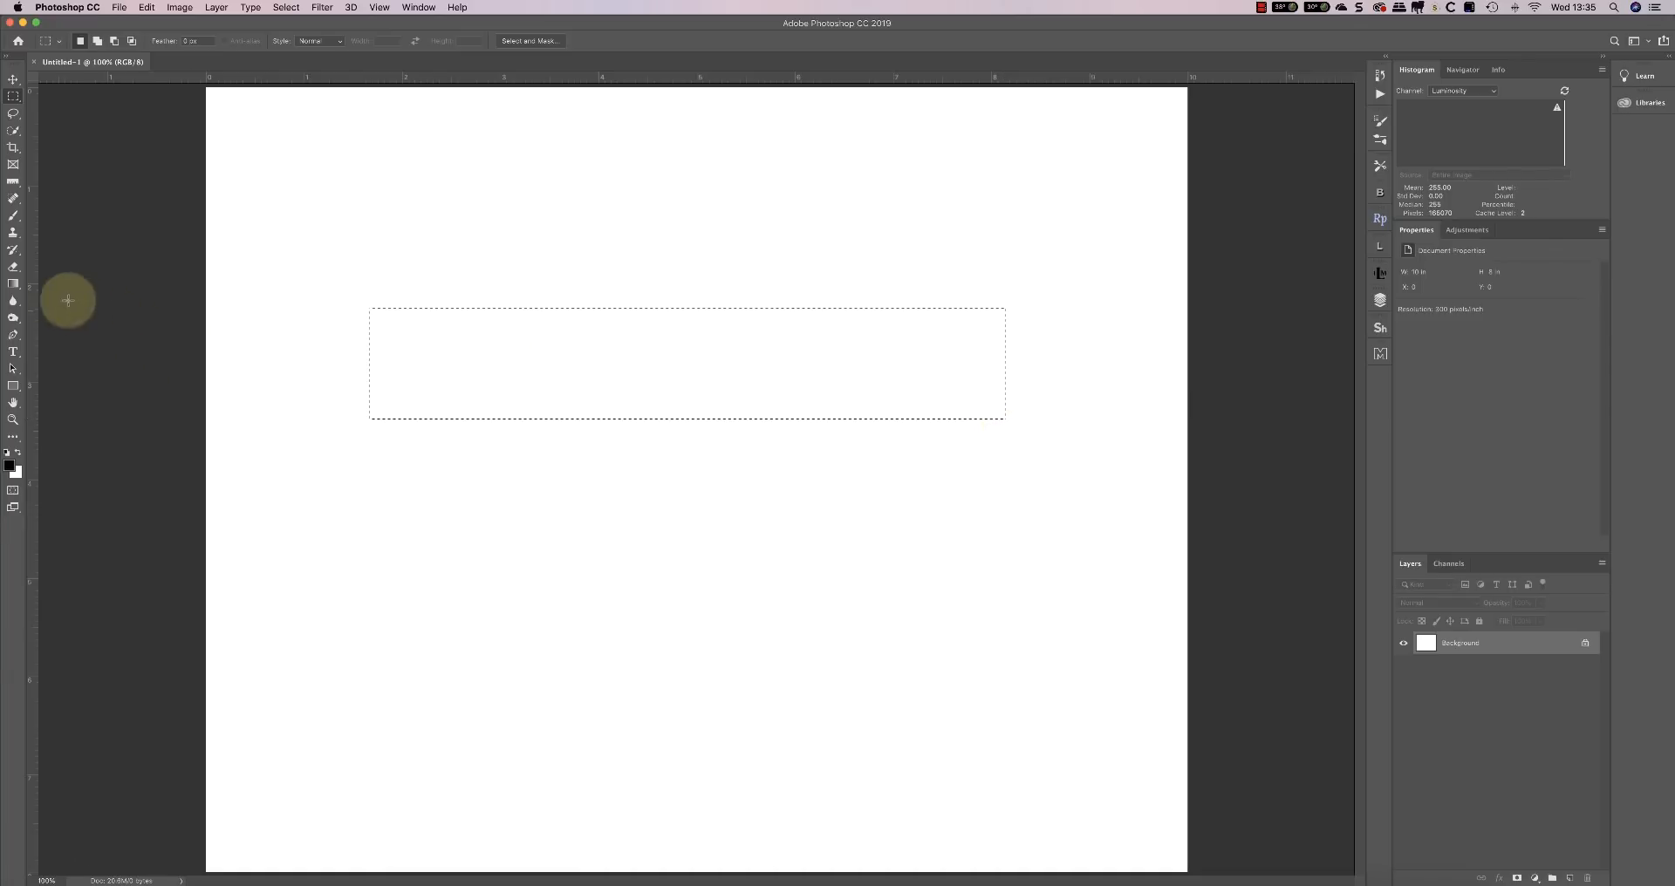
click(14, 283)
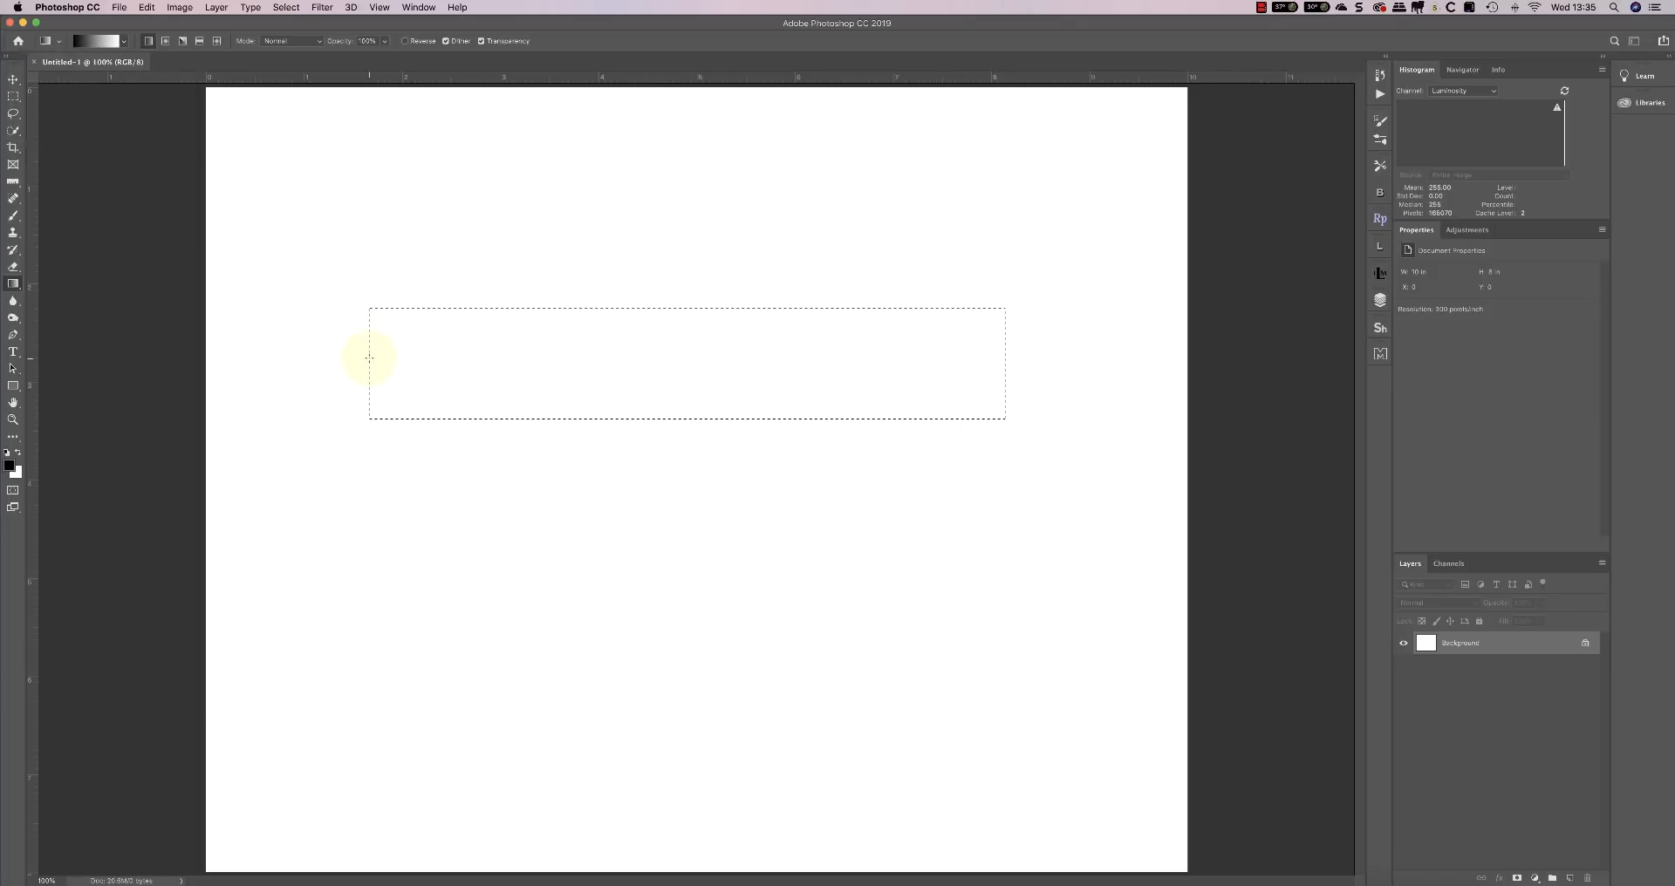
drag(371, 358, 995, 355)
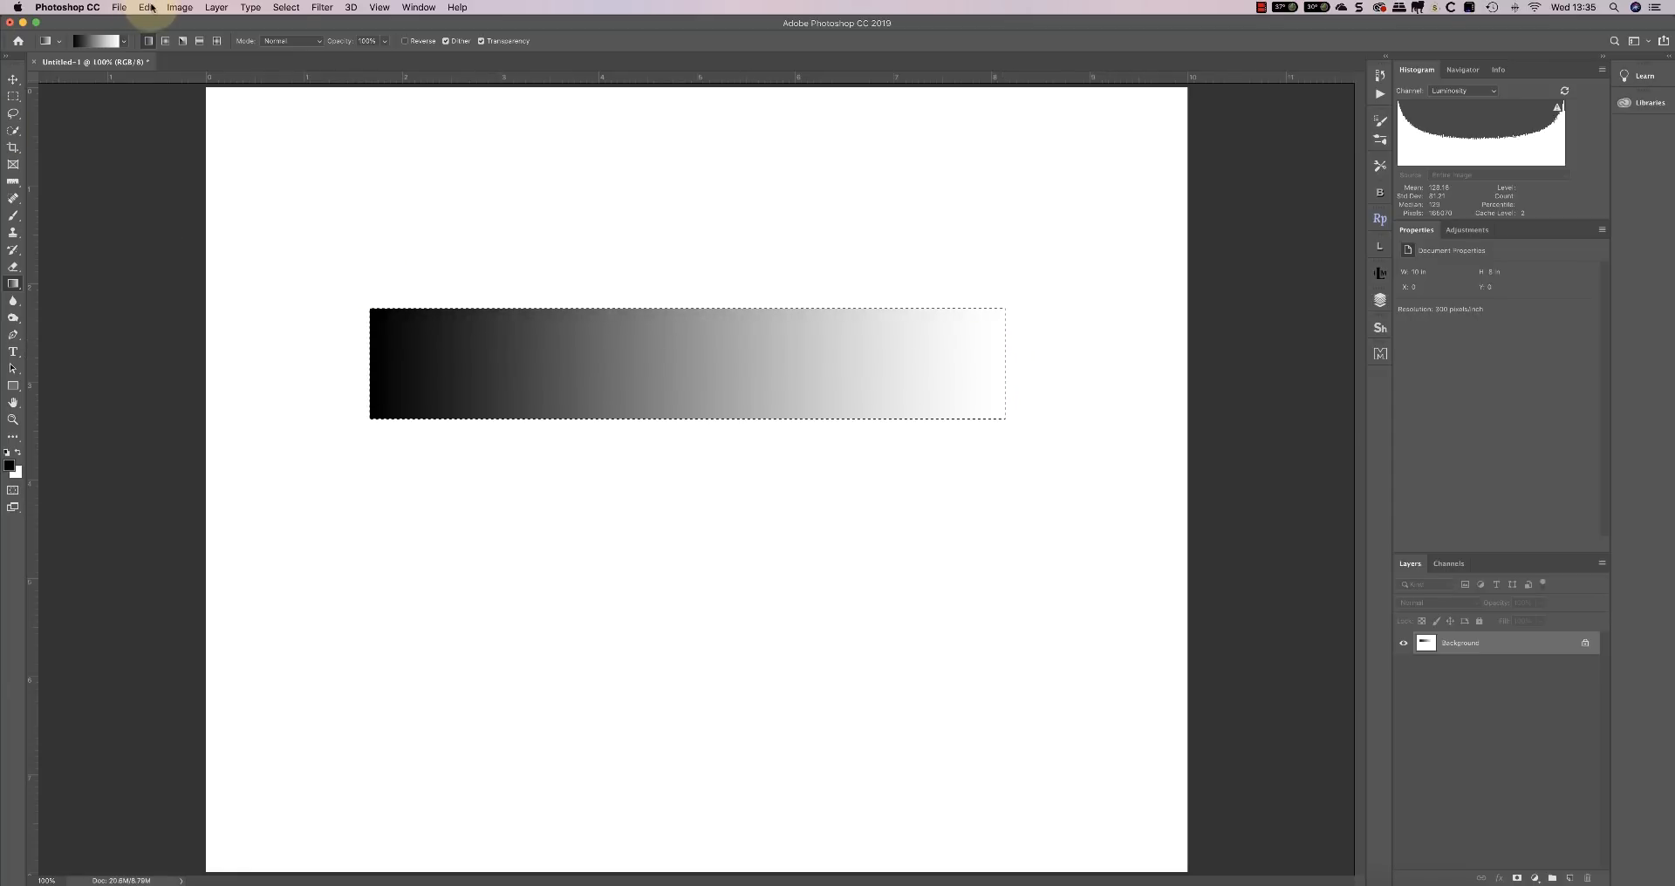
Copy the gradient strip and paste it as a new, active layer
click(147, 8)
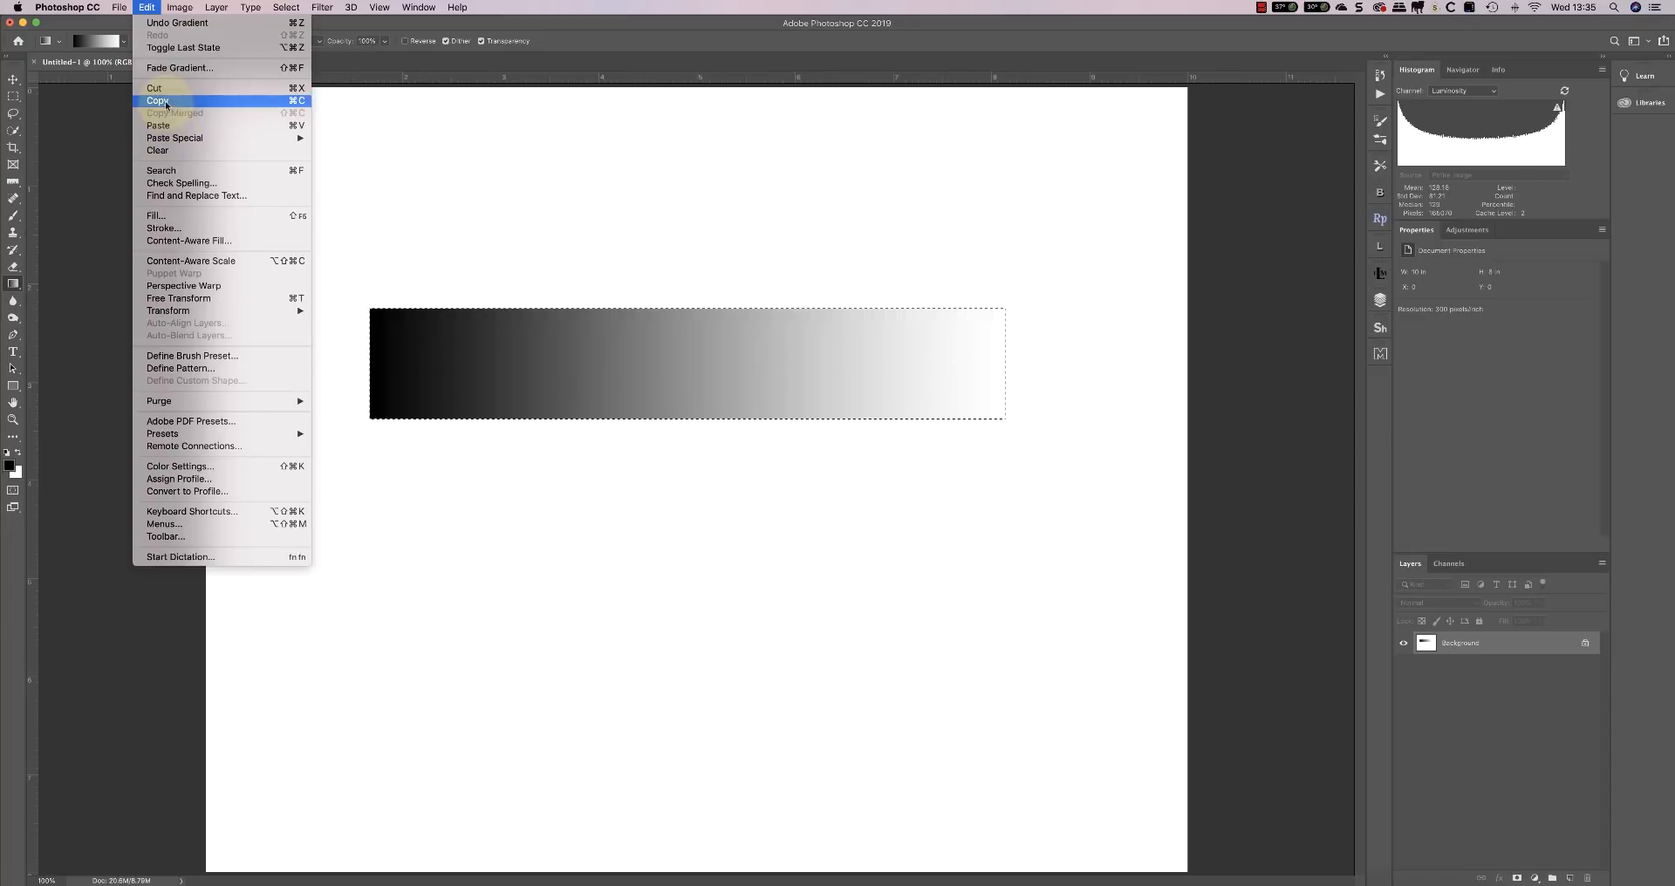
click(158, 101)
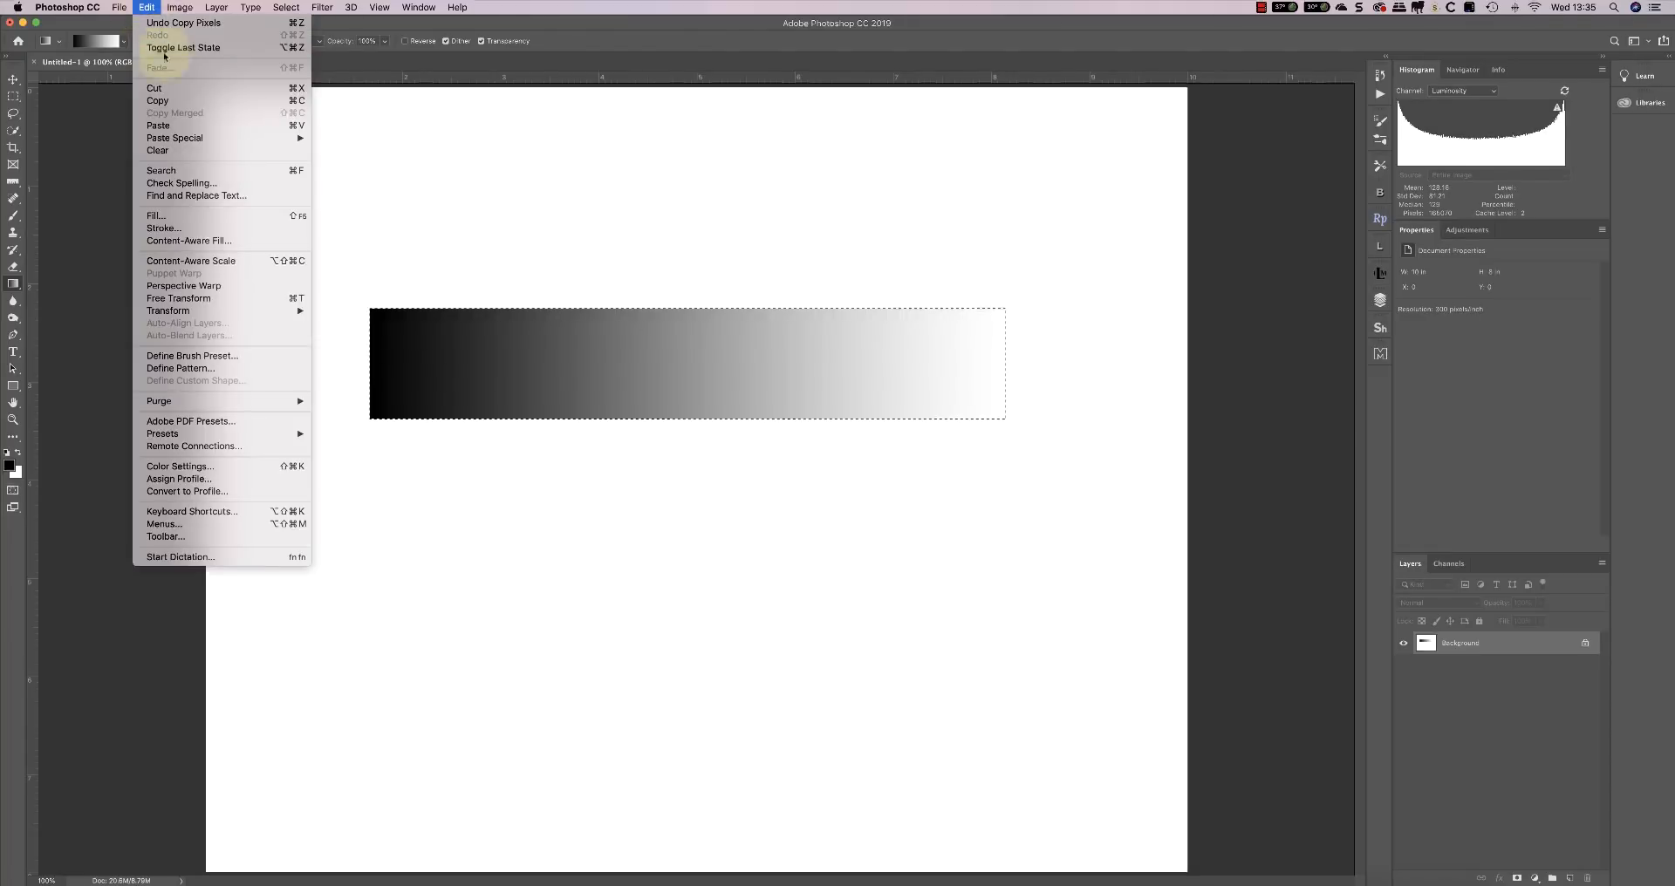
click(158, 125)
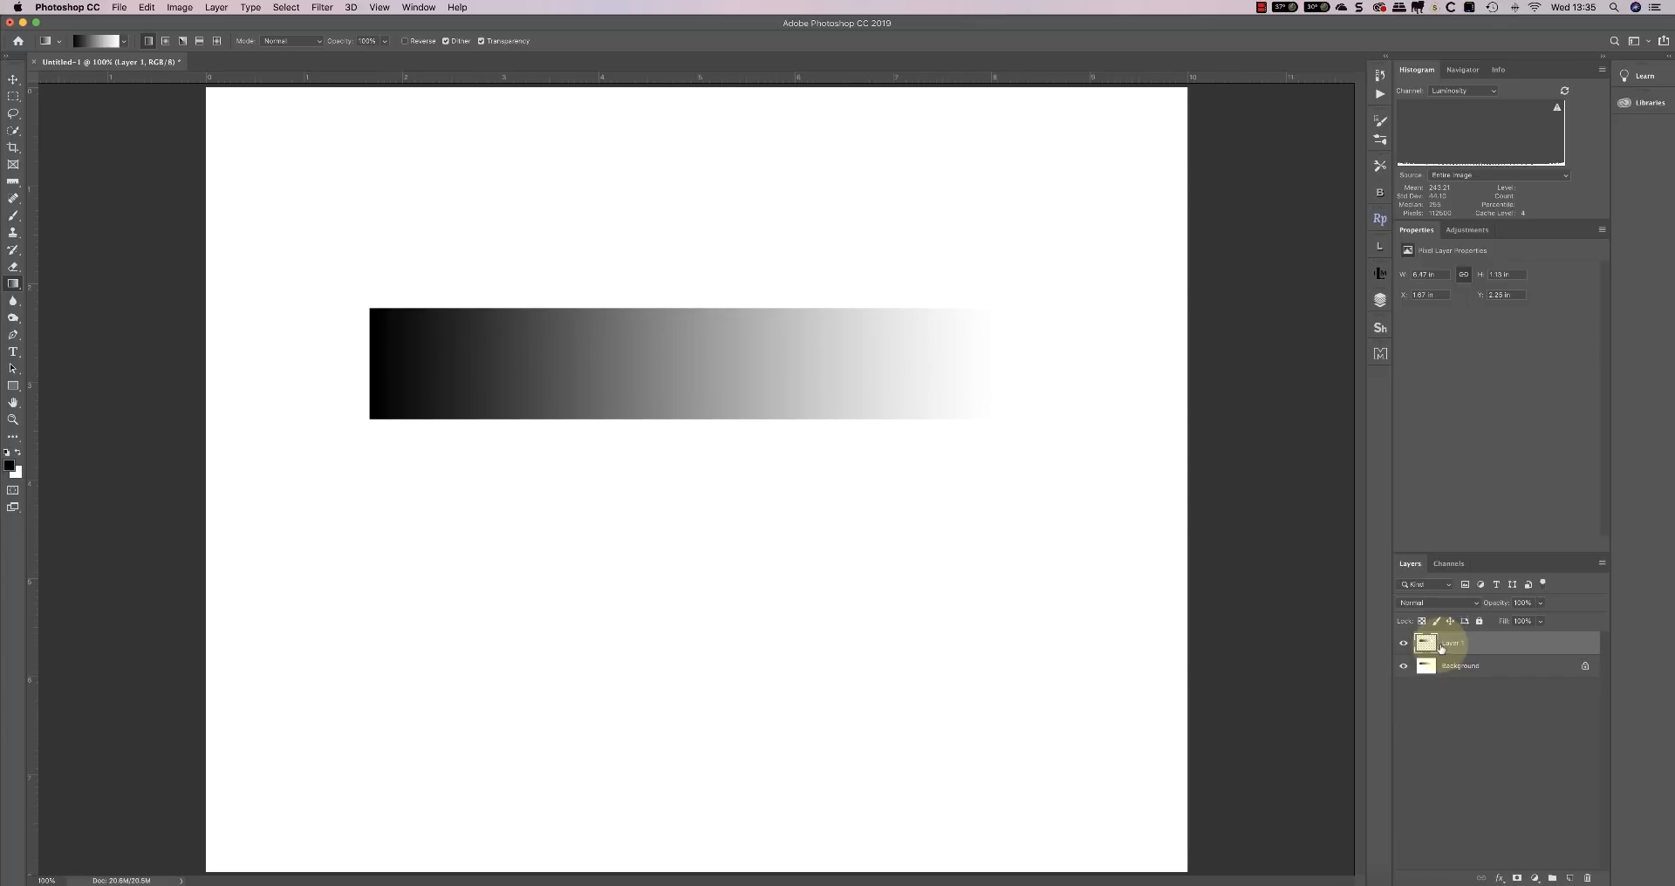
click(1403, 665)
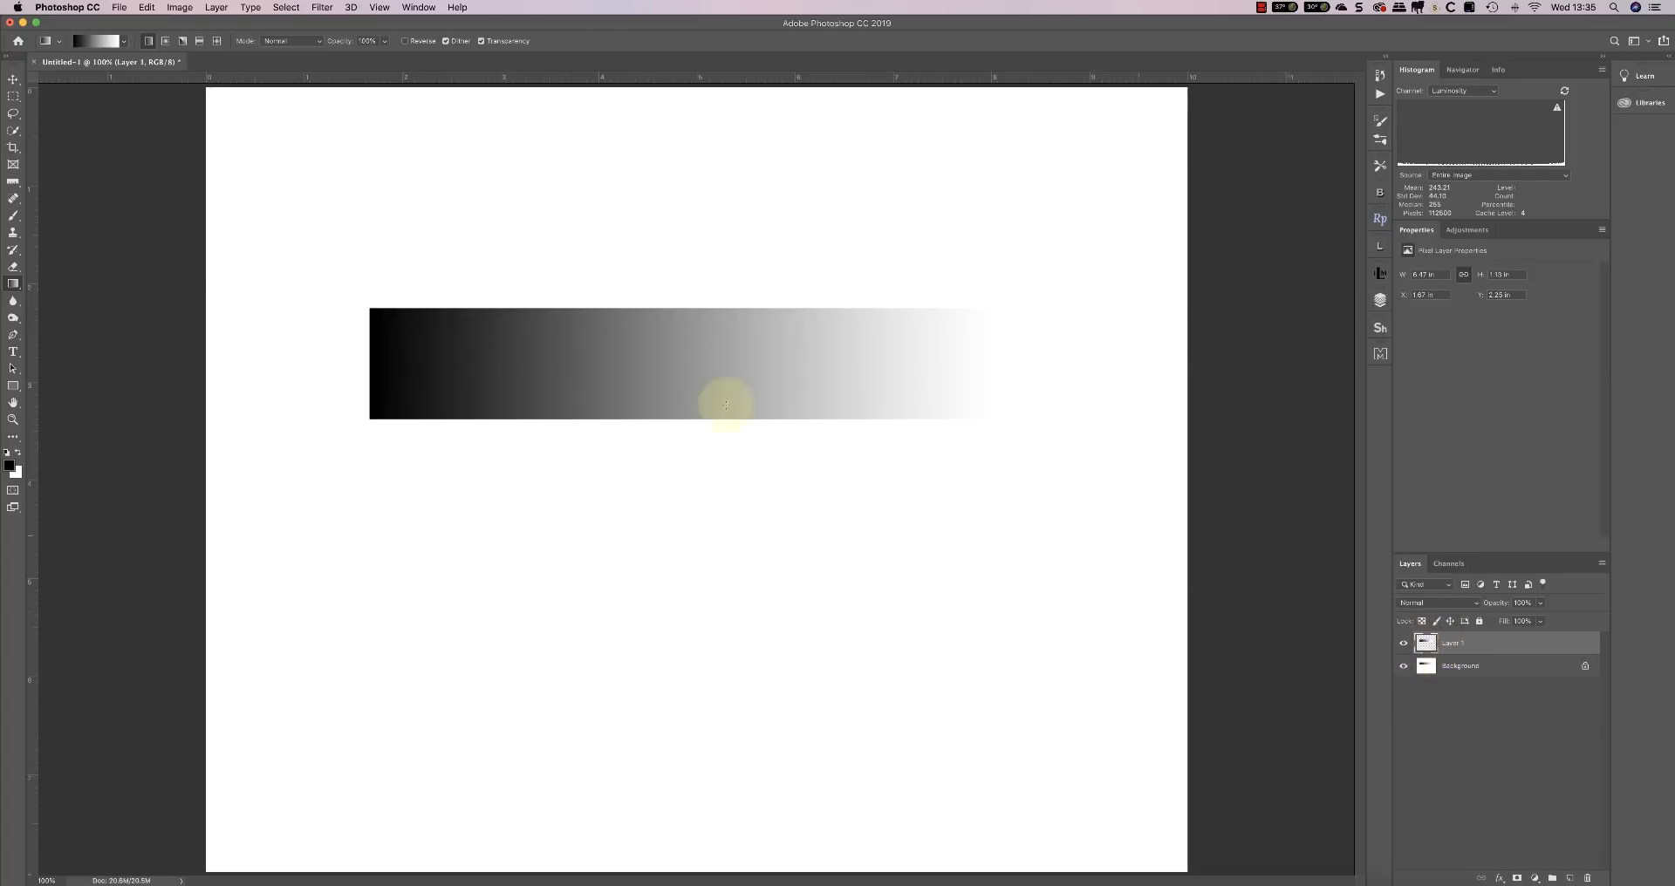
Rotate the pasted strip 180° and move it directly below the original
click(14, 80)
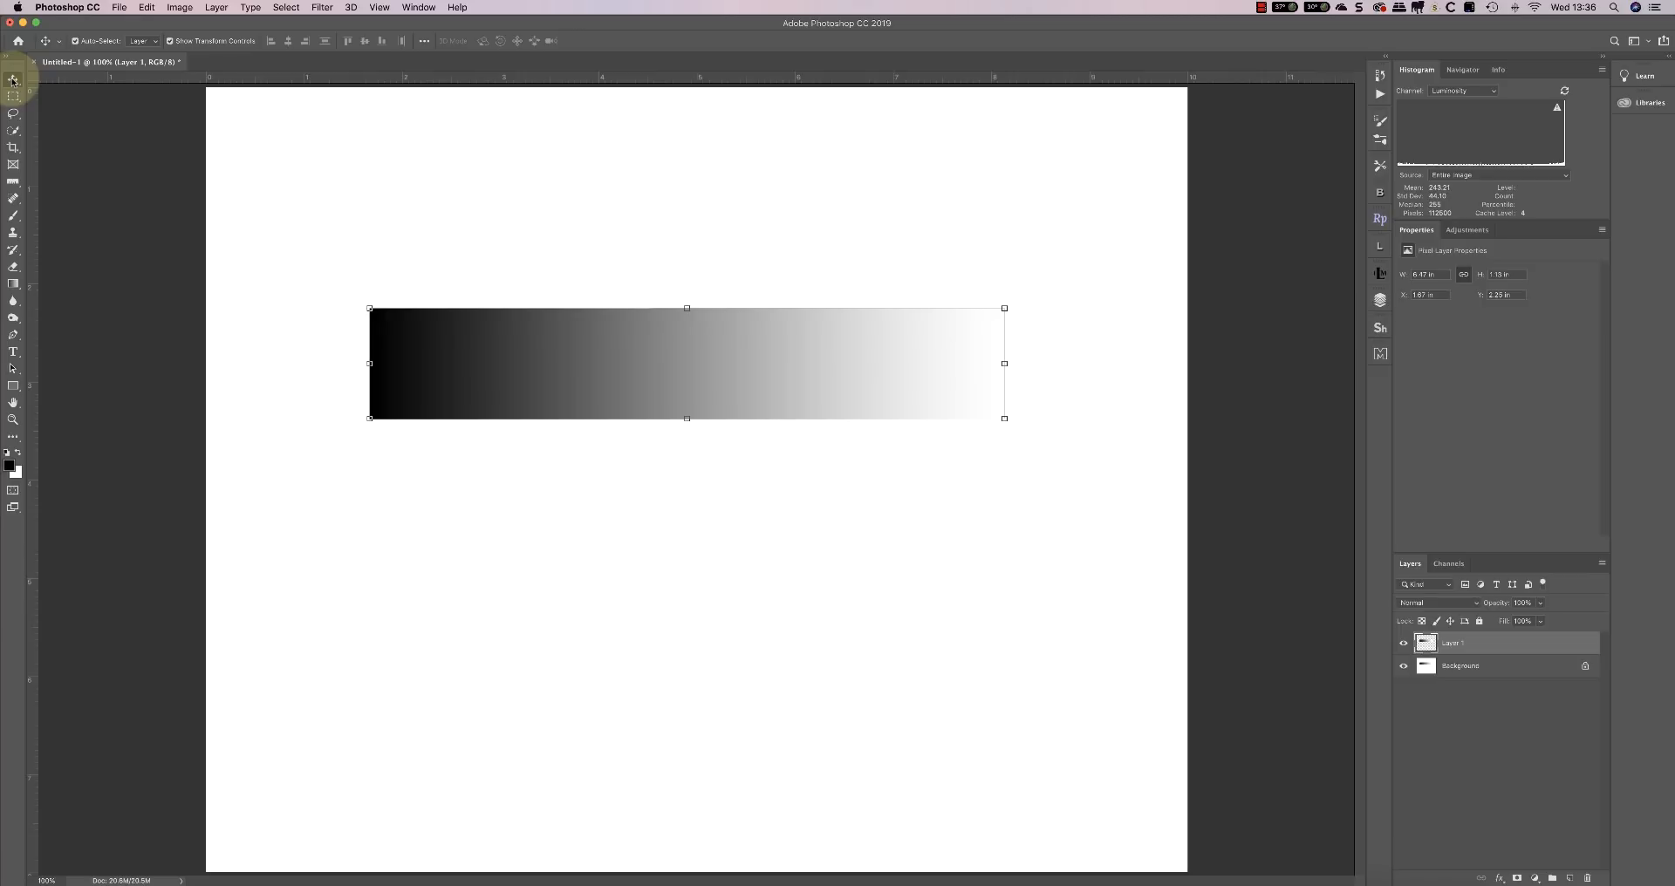
click(147, 8)
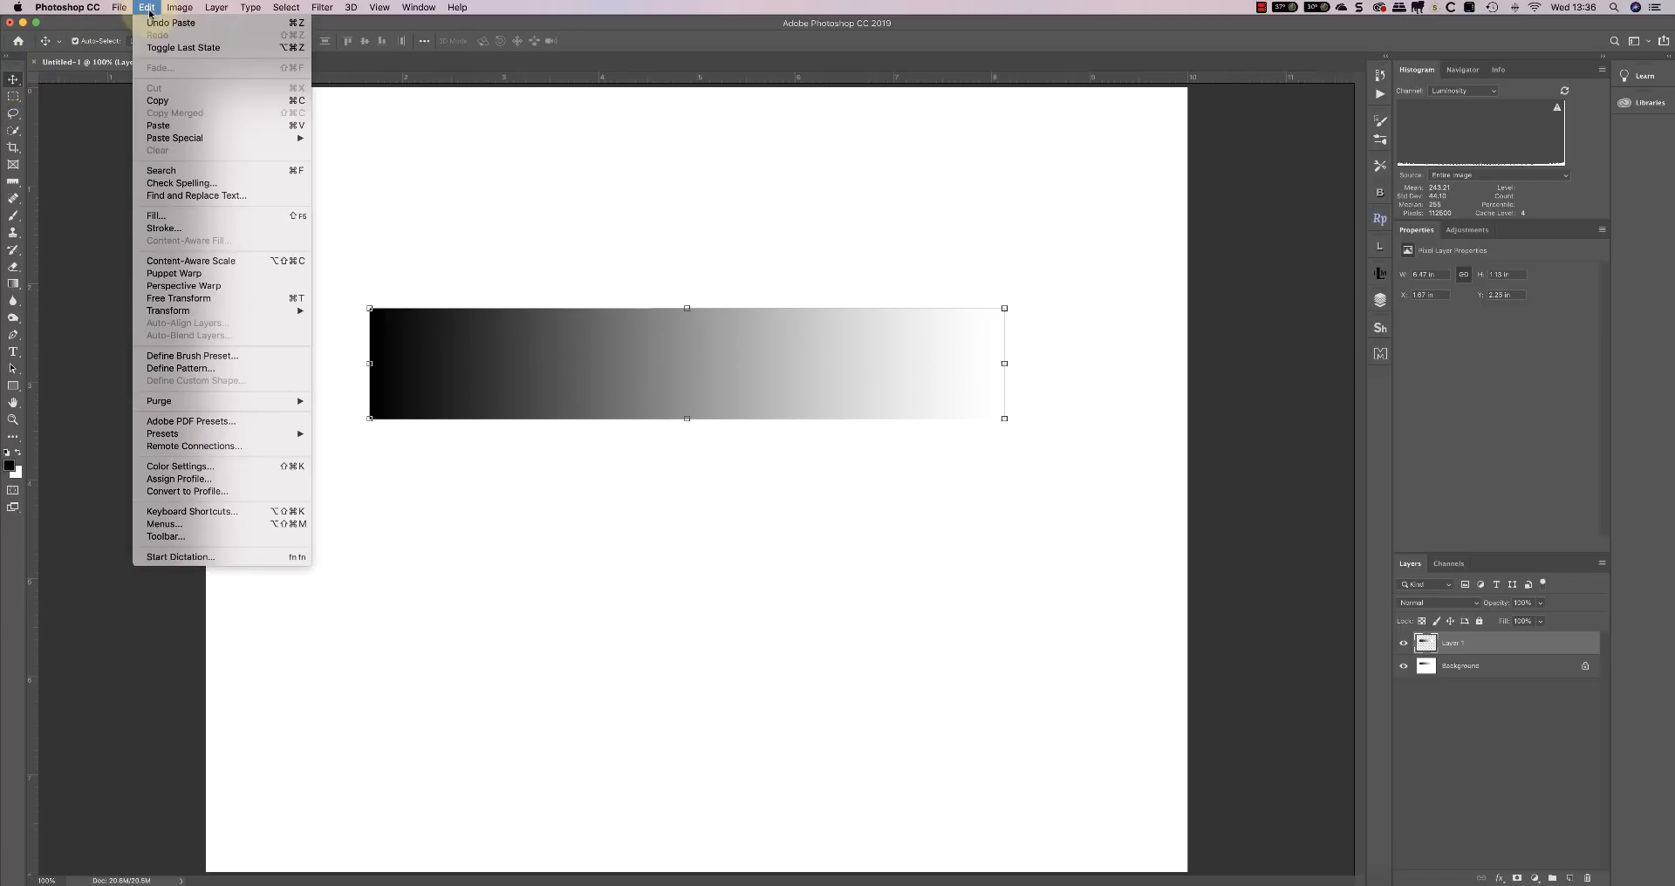
mouse_move(168, 310)
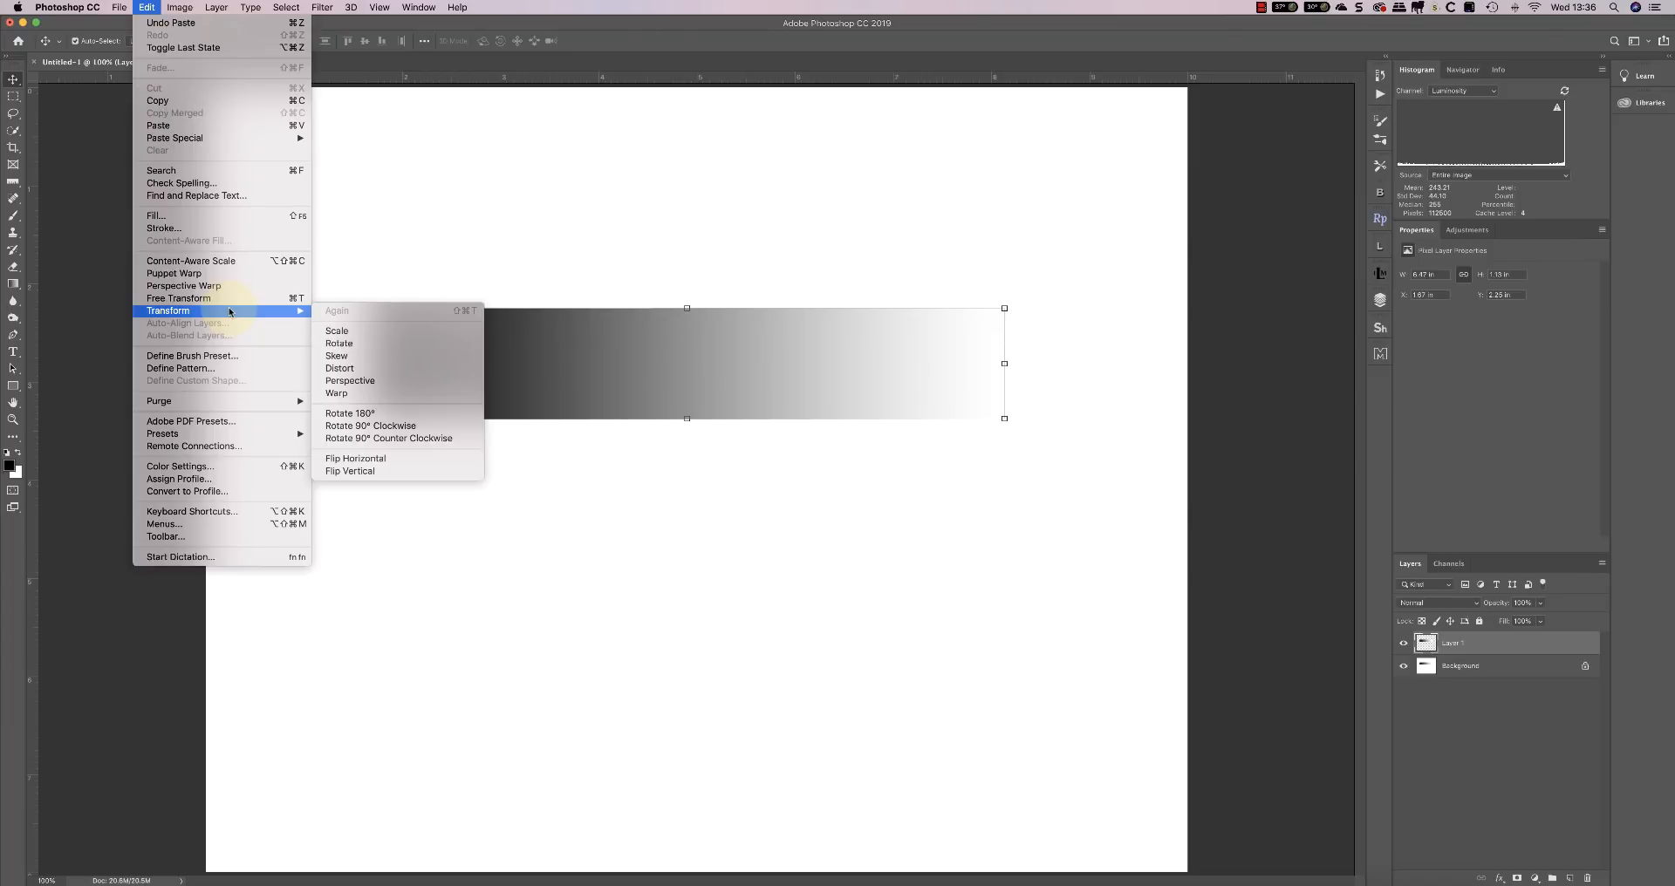
mouse_move(371, 414)
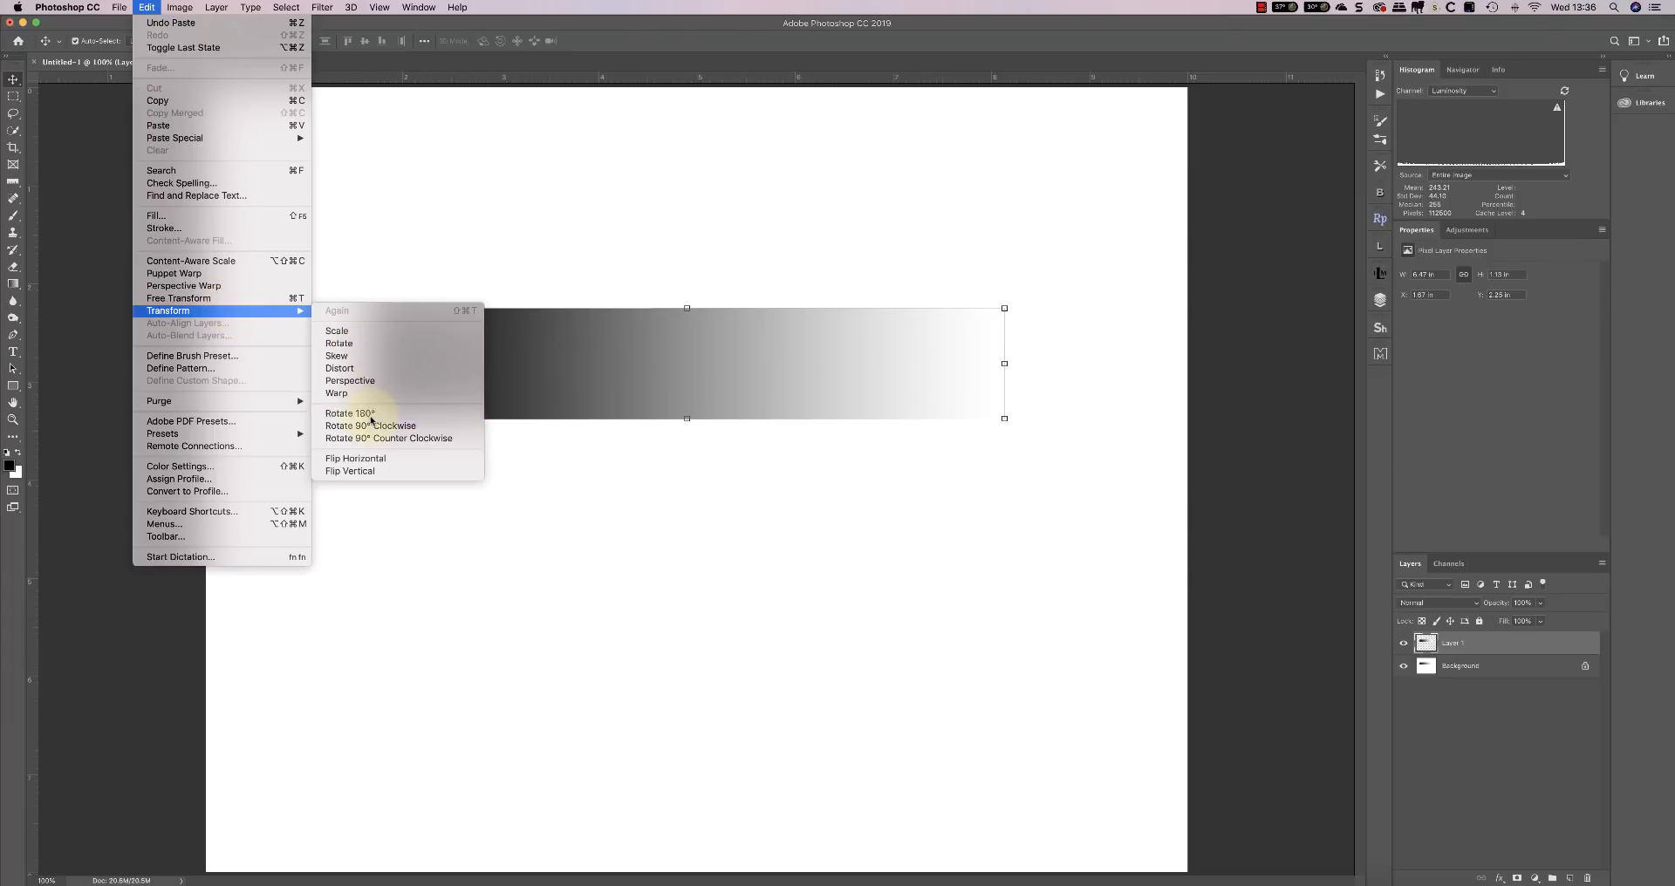
click(351, 471)
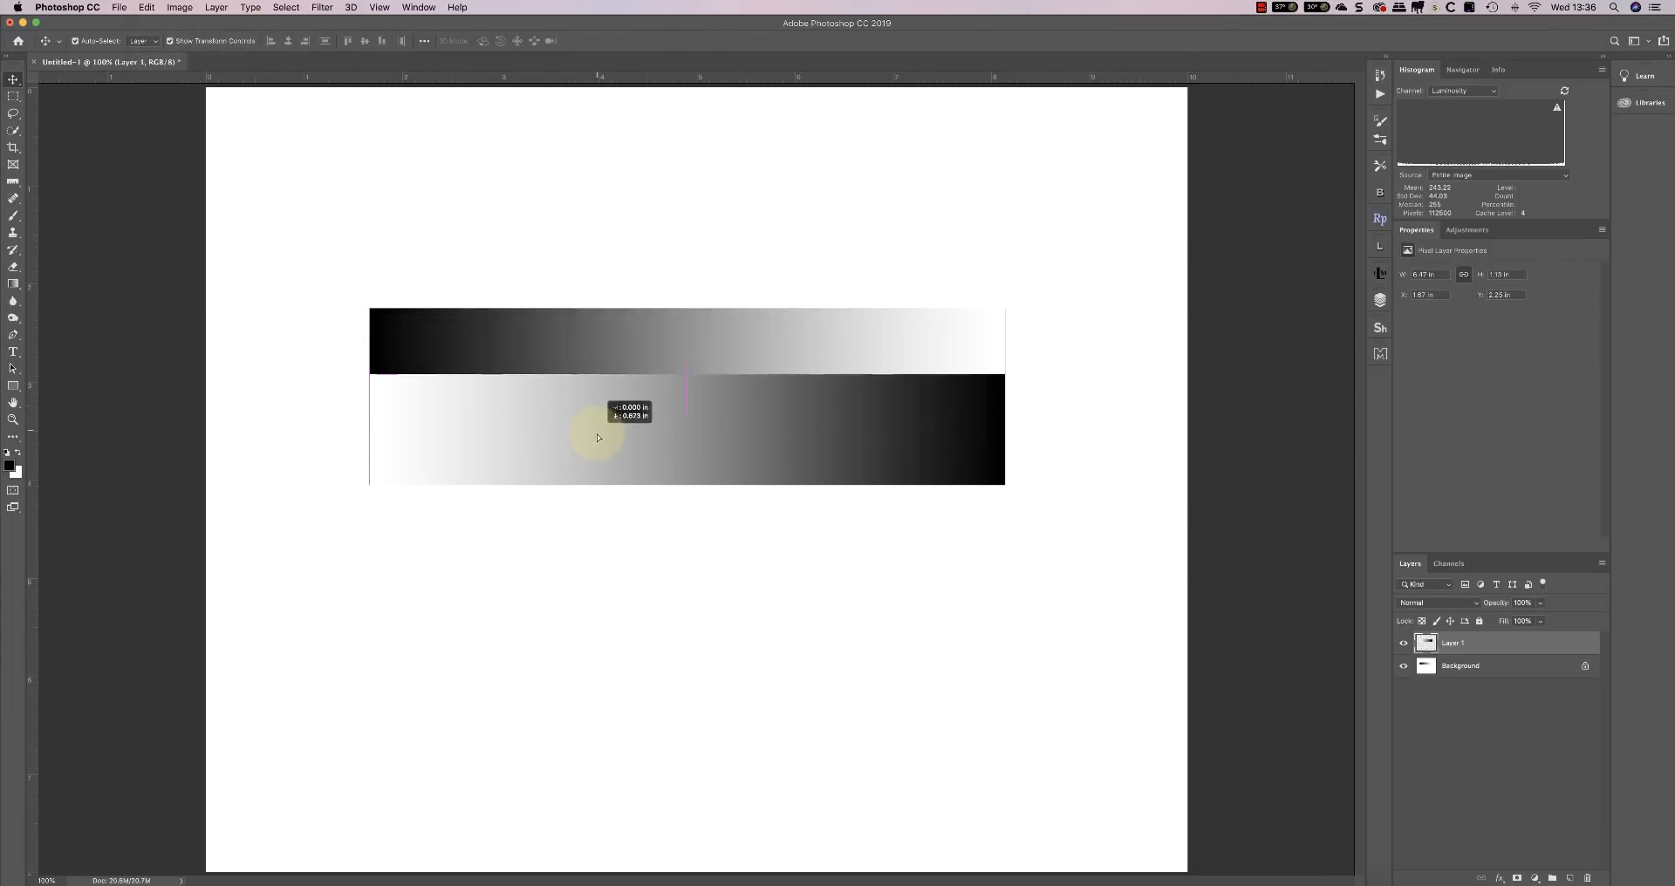
drag(599, 436, 595, 481)
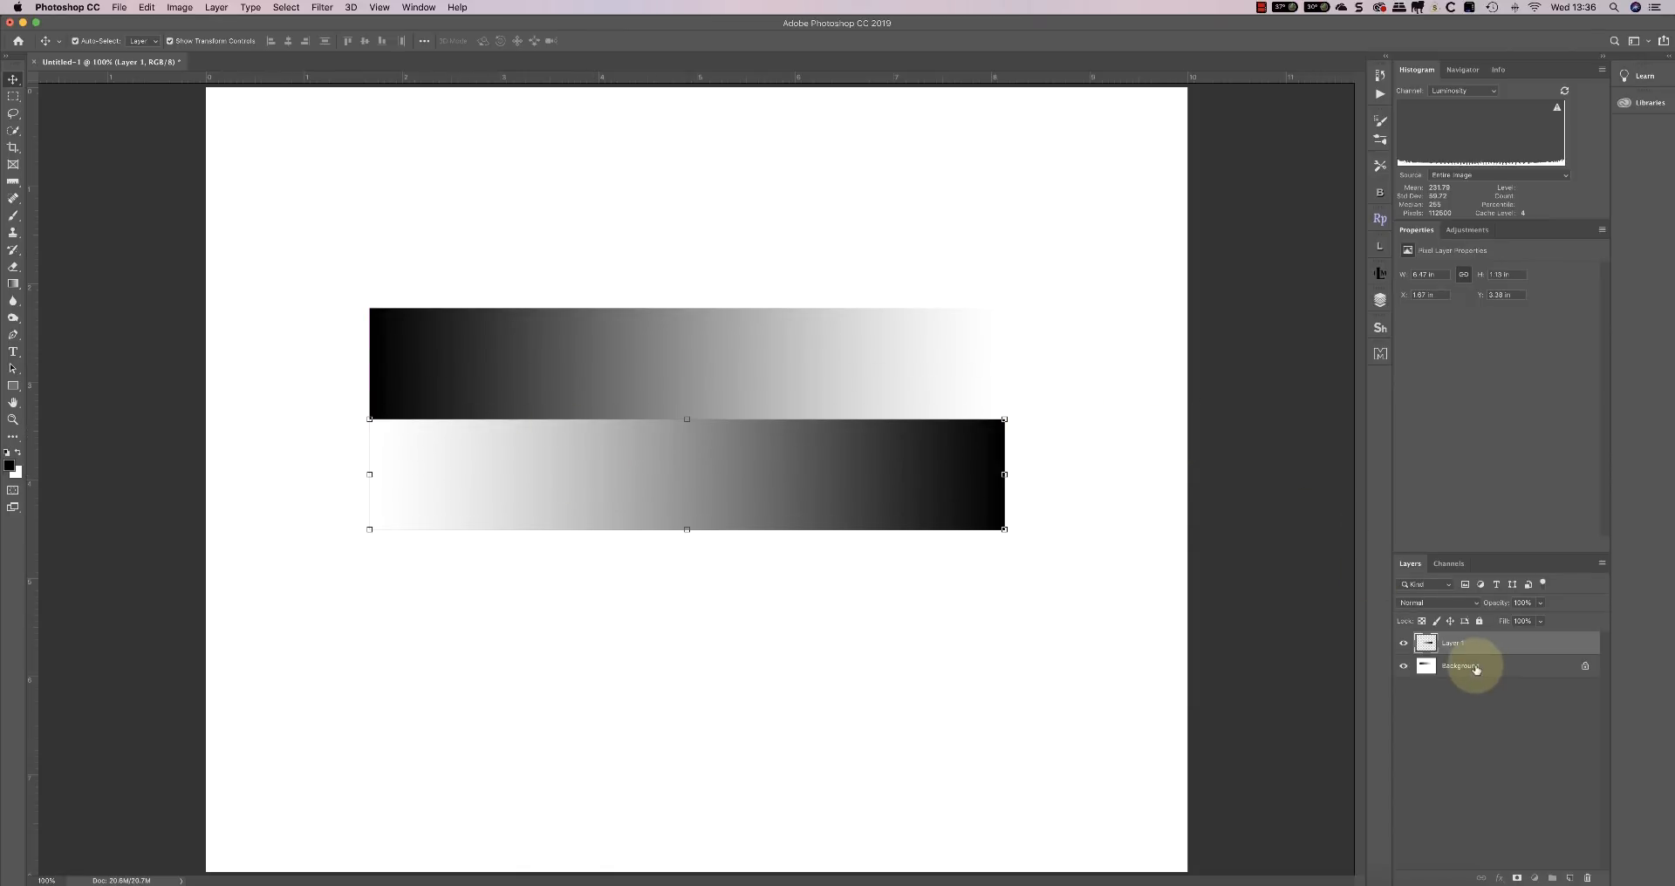
click(1458, 666)
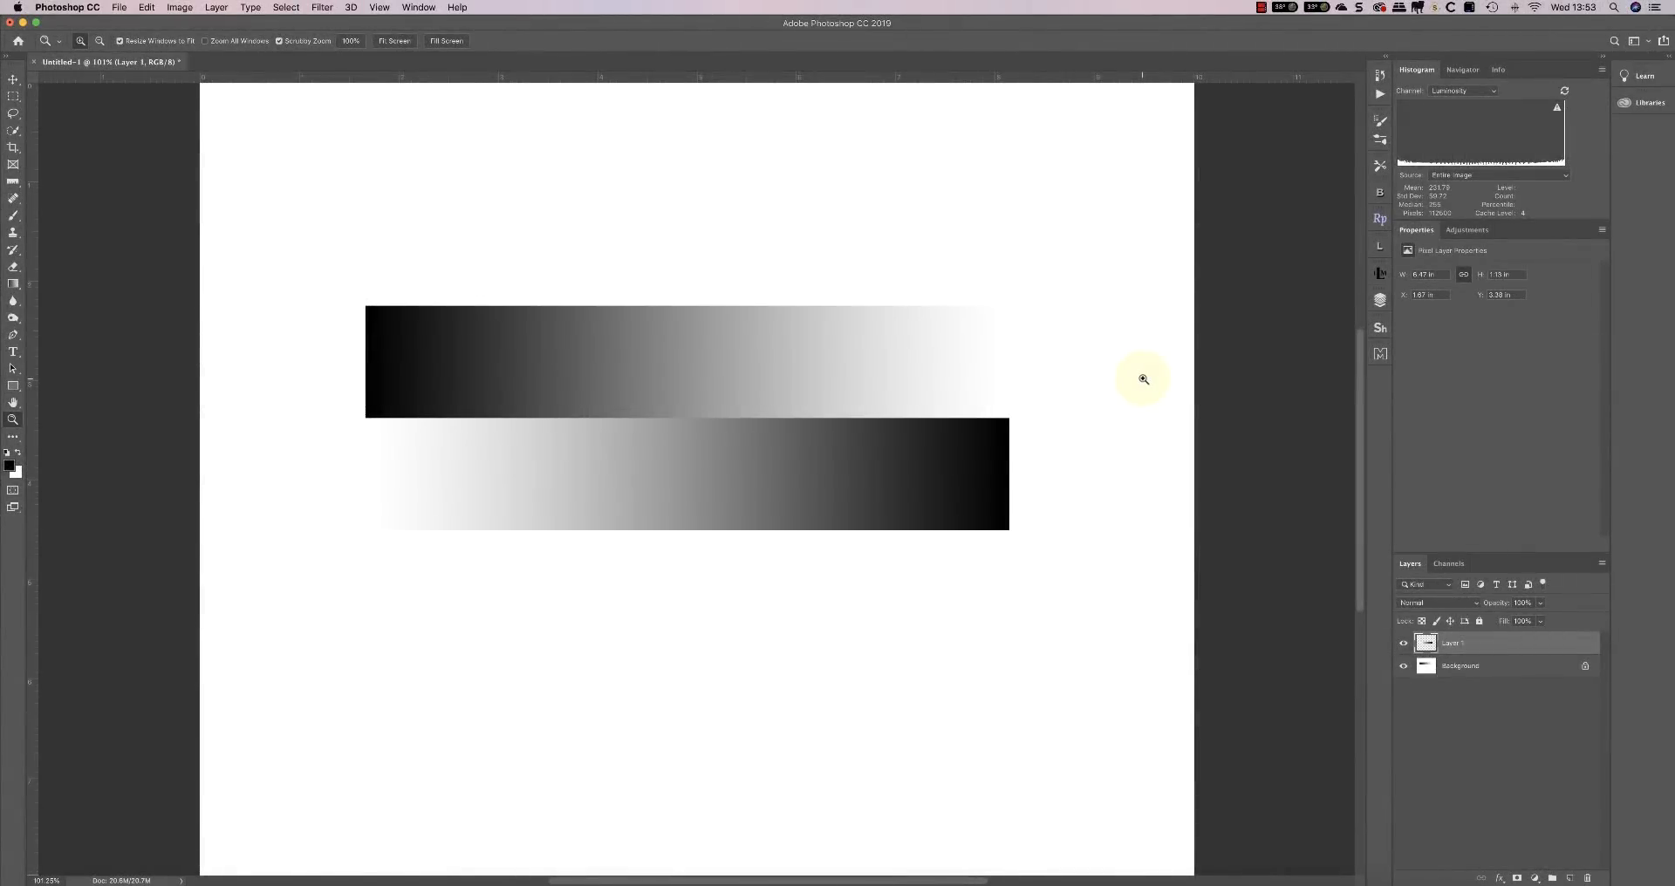
Zoom to 200% on the edge where the two gradient strips meet
click(1144, 379)
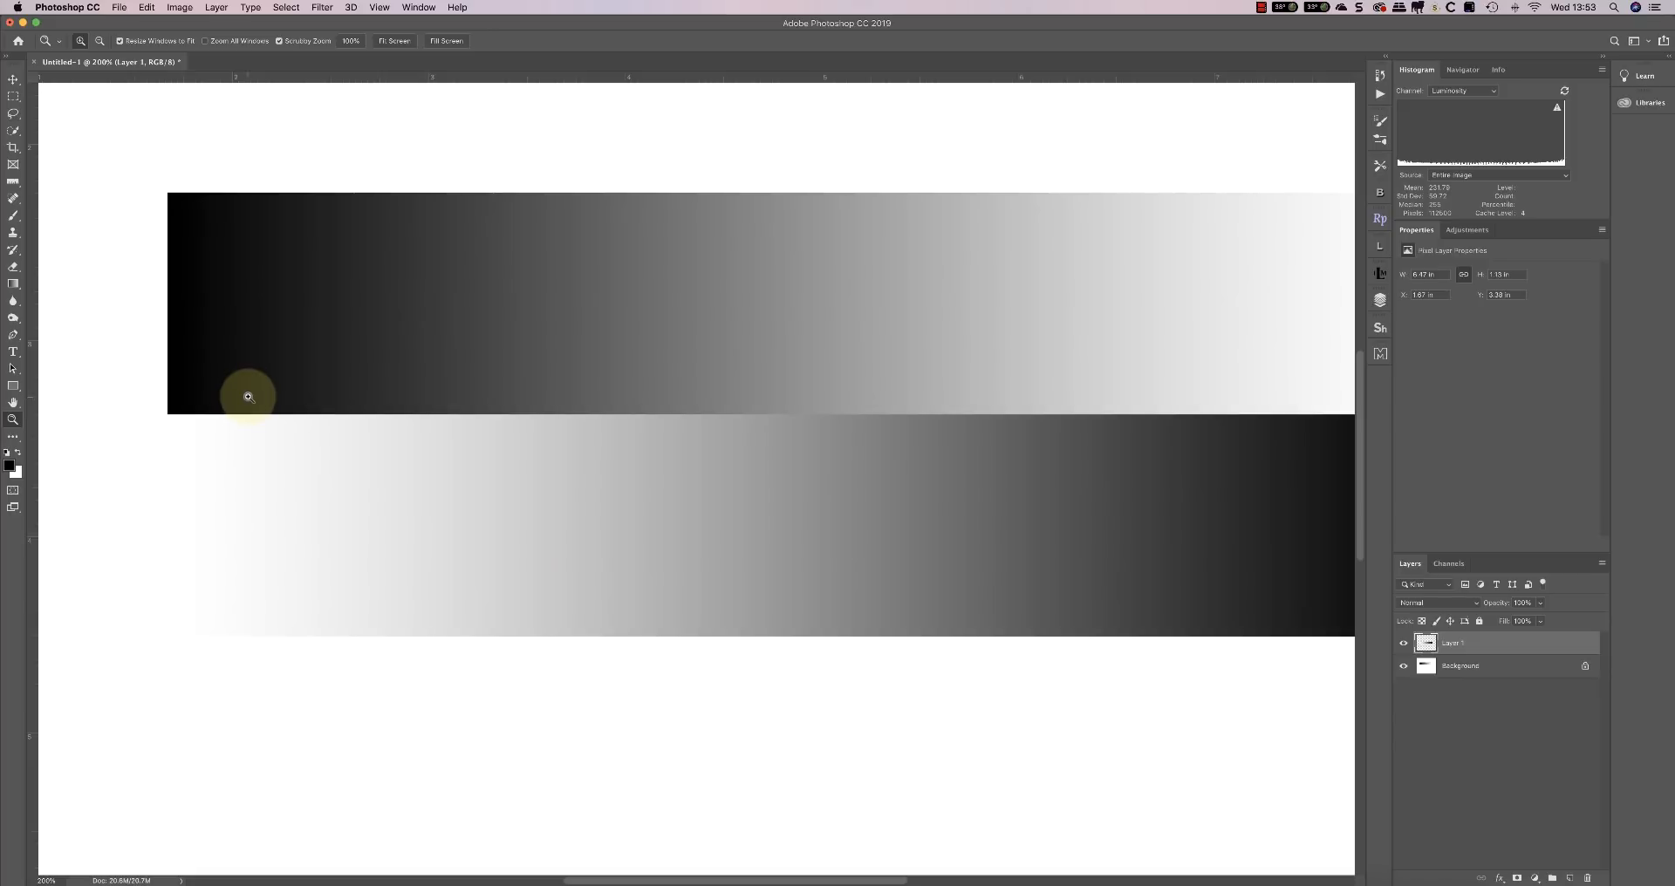
mouse_move(165, 425)
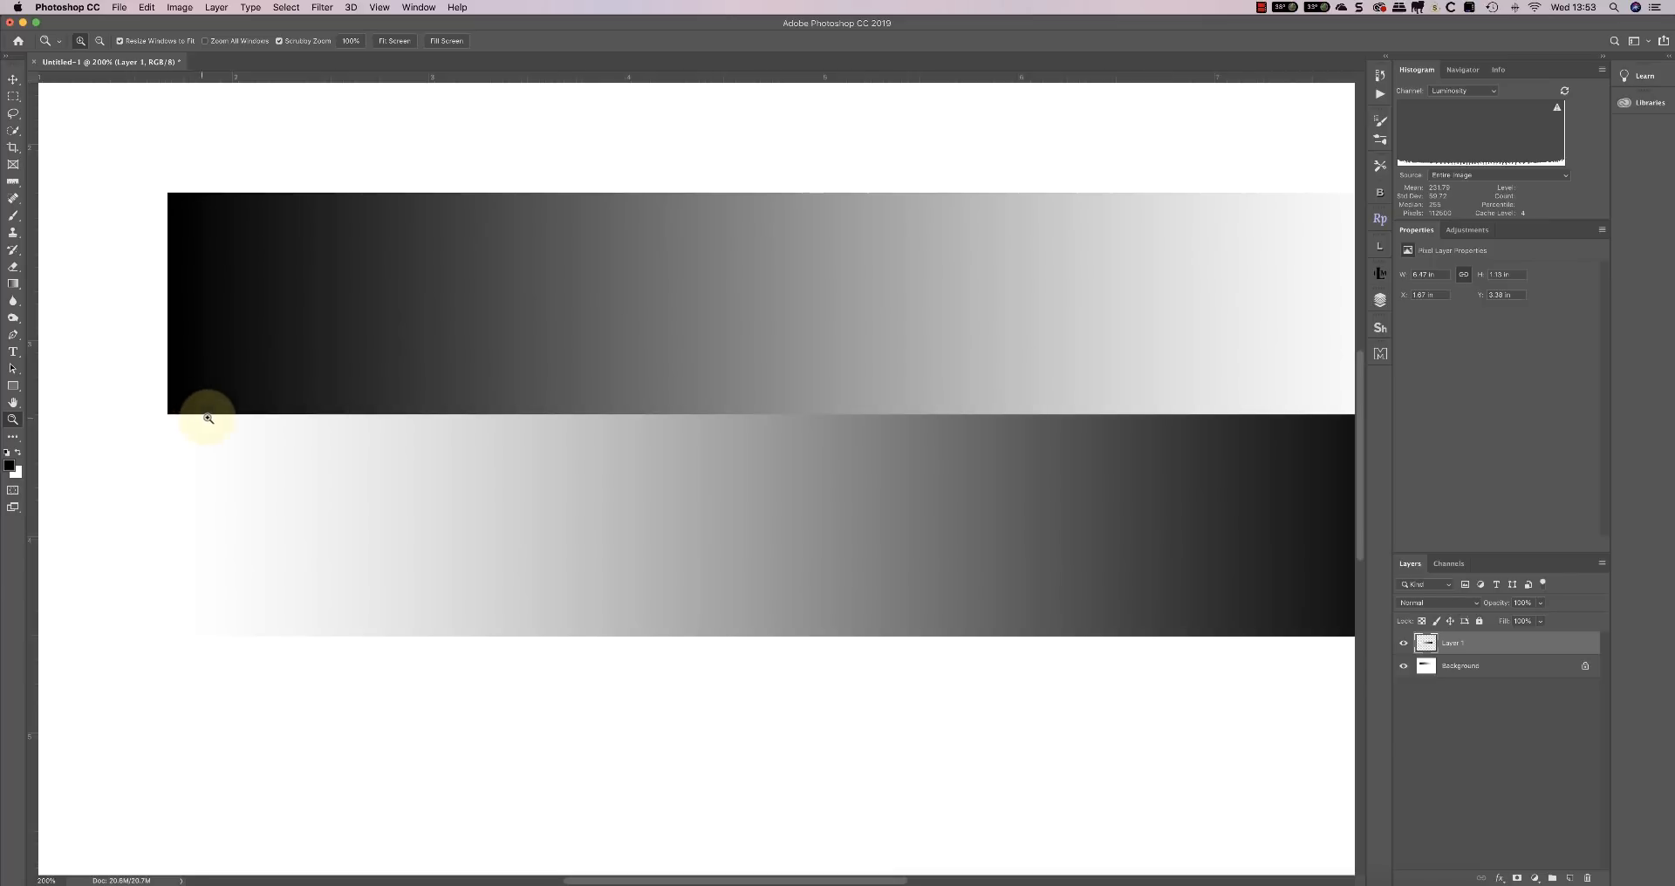
mouse_move(272, 438)
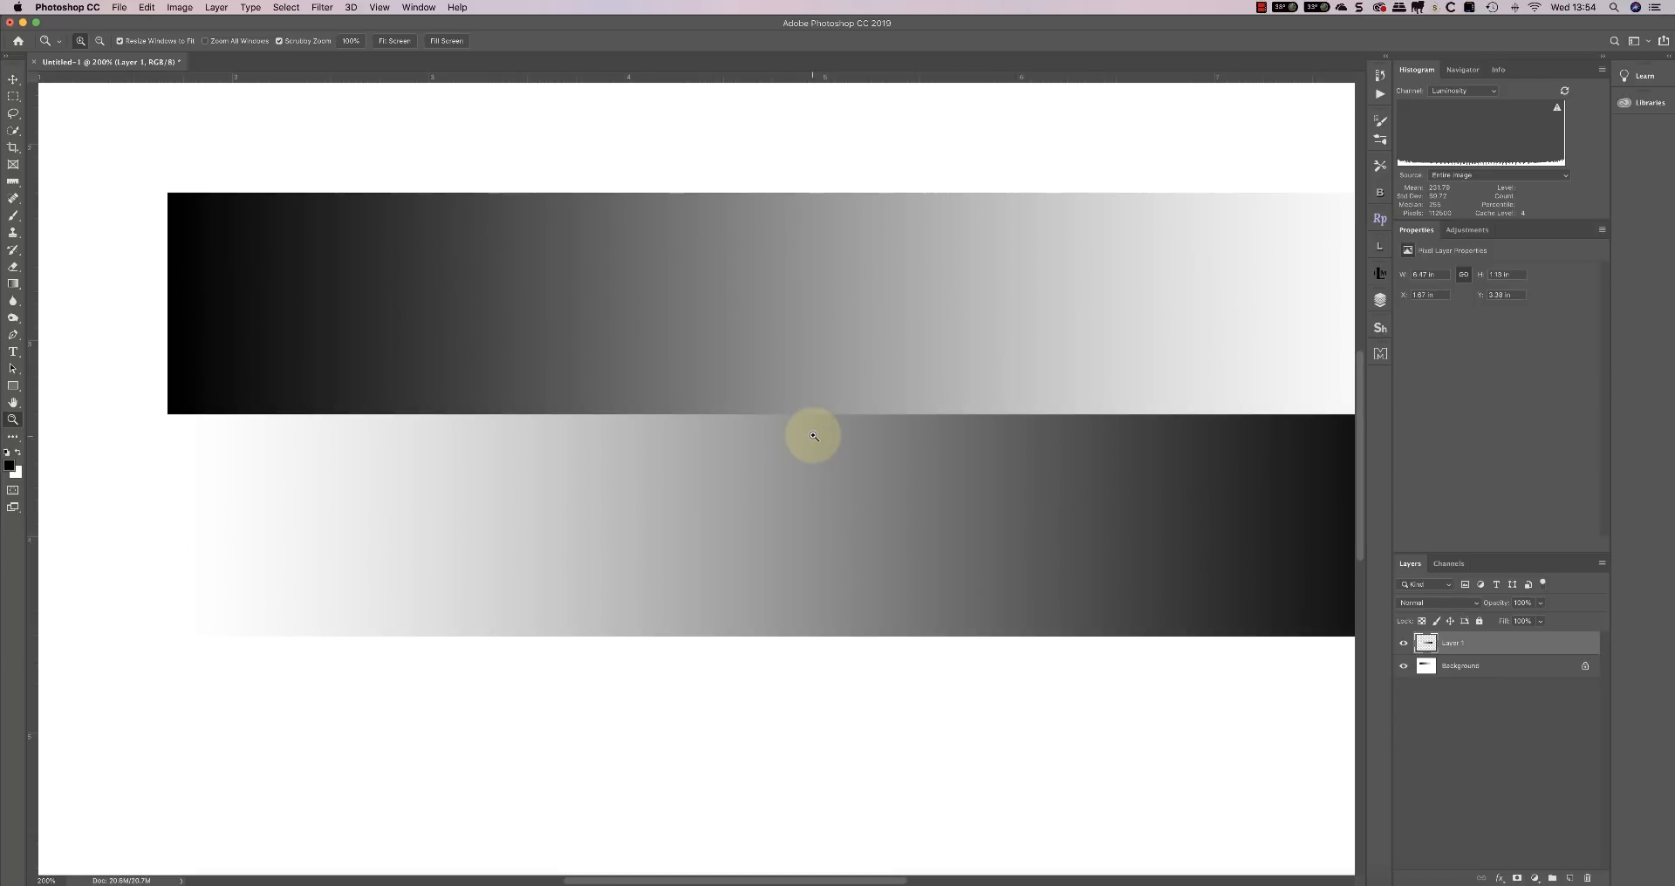
mouse_move(529, 490)
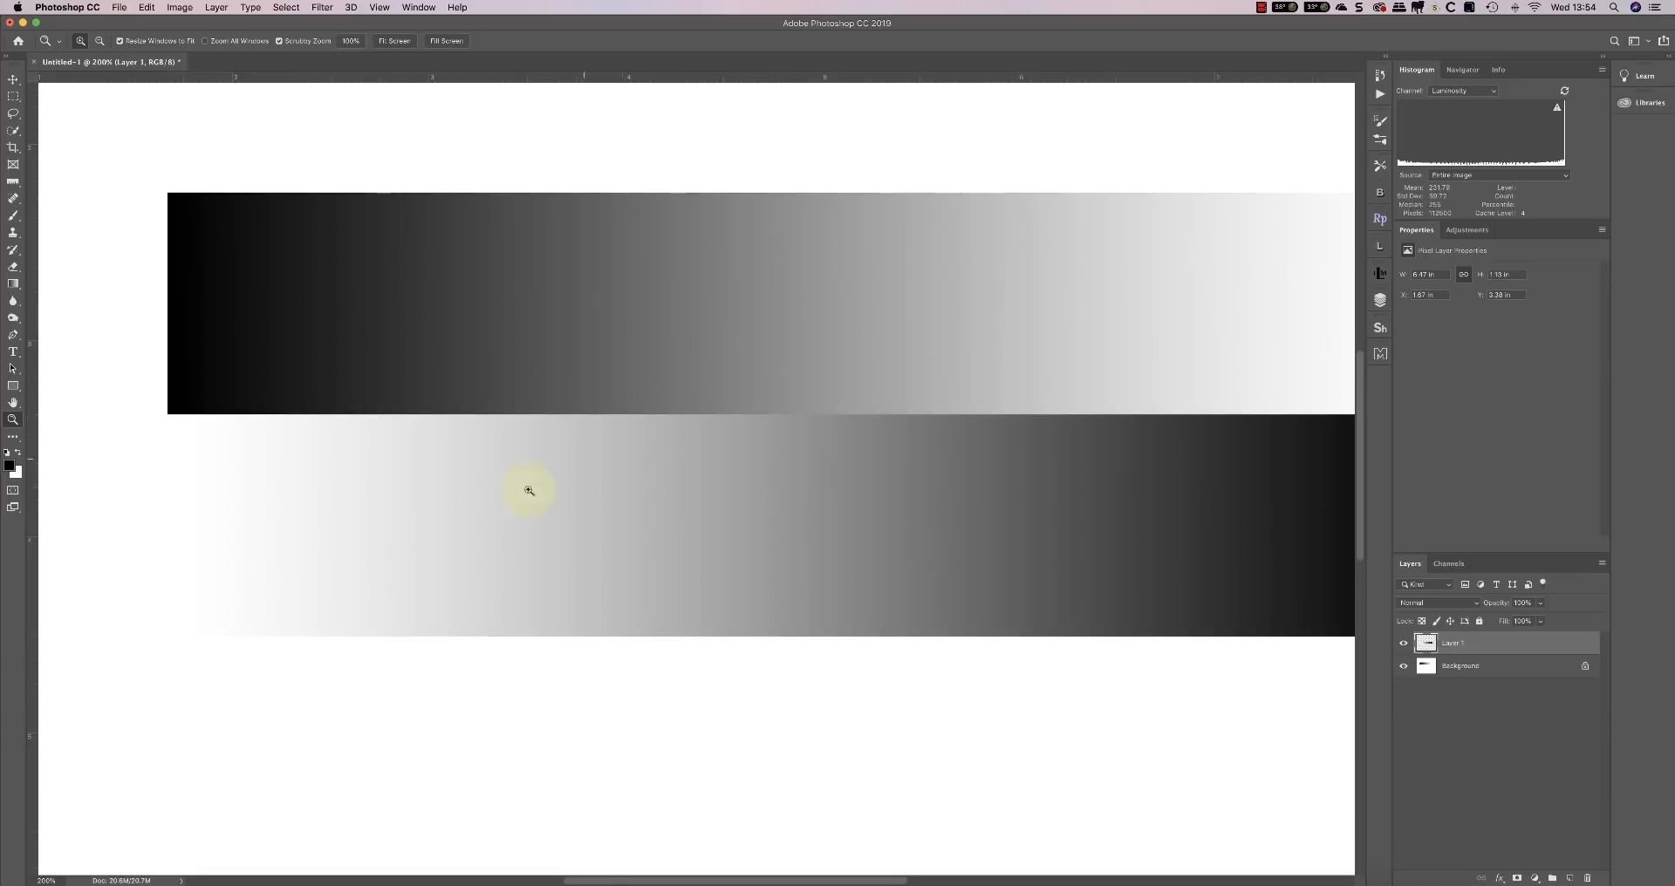
mouse_move(187, 430)
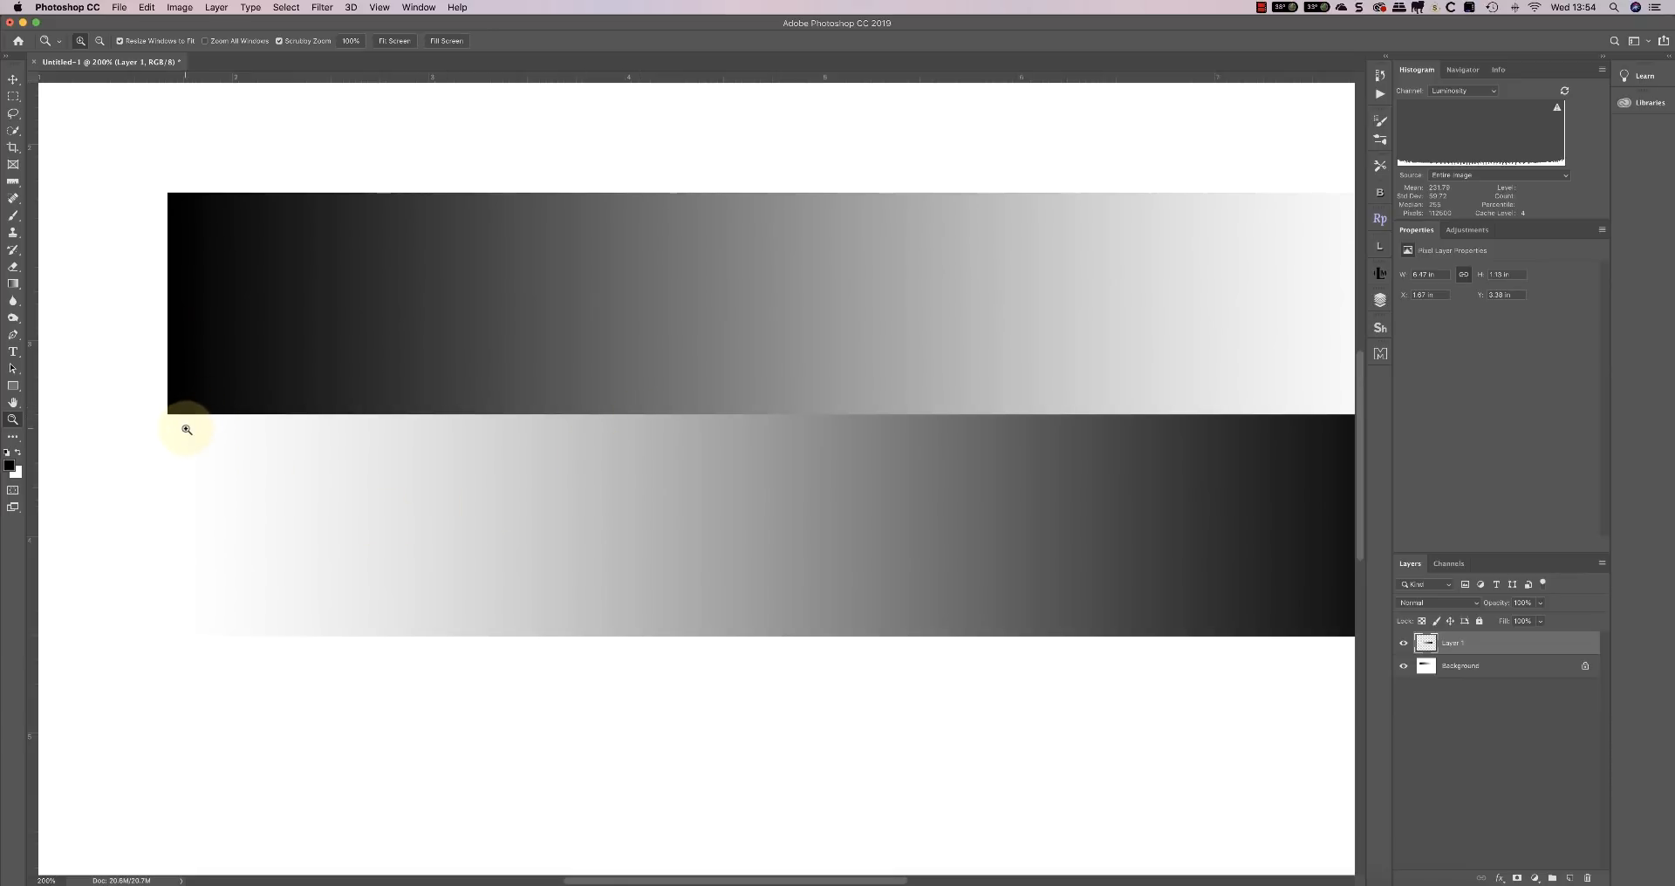
mouse_move(700, 410)
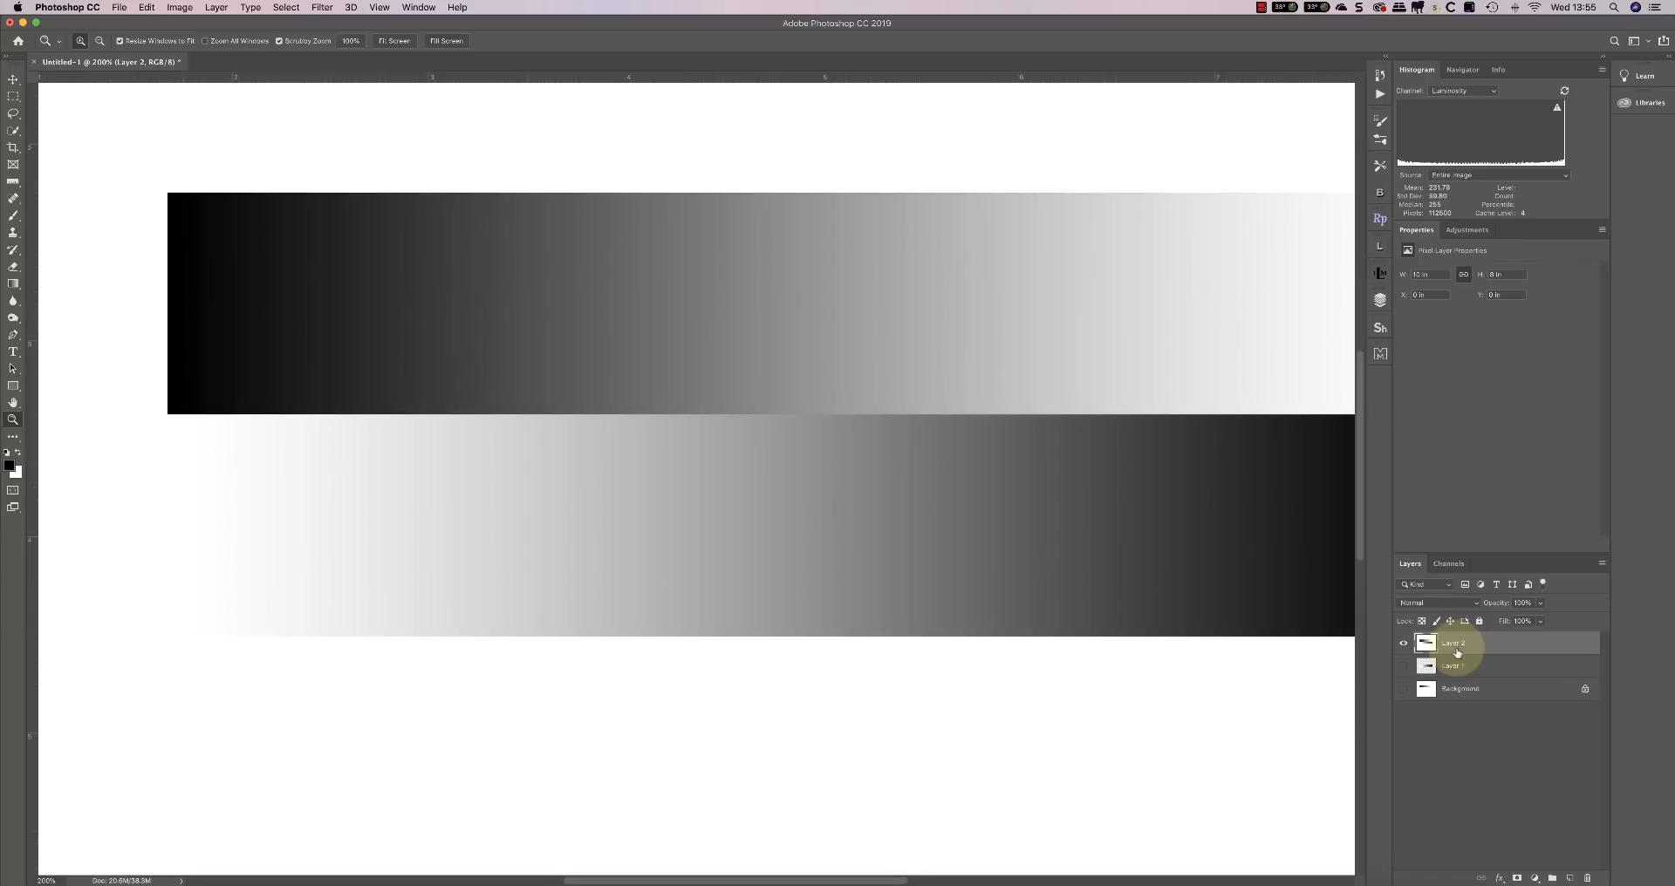
Open the Filter menu for the stamped Layer 2 holding both strips
click(322, 8)
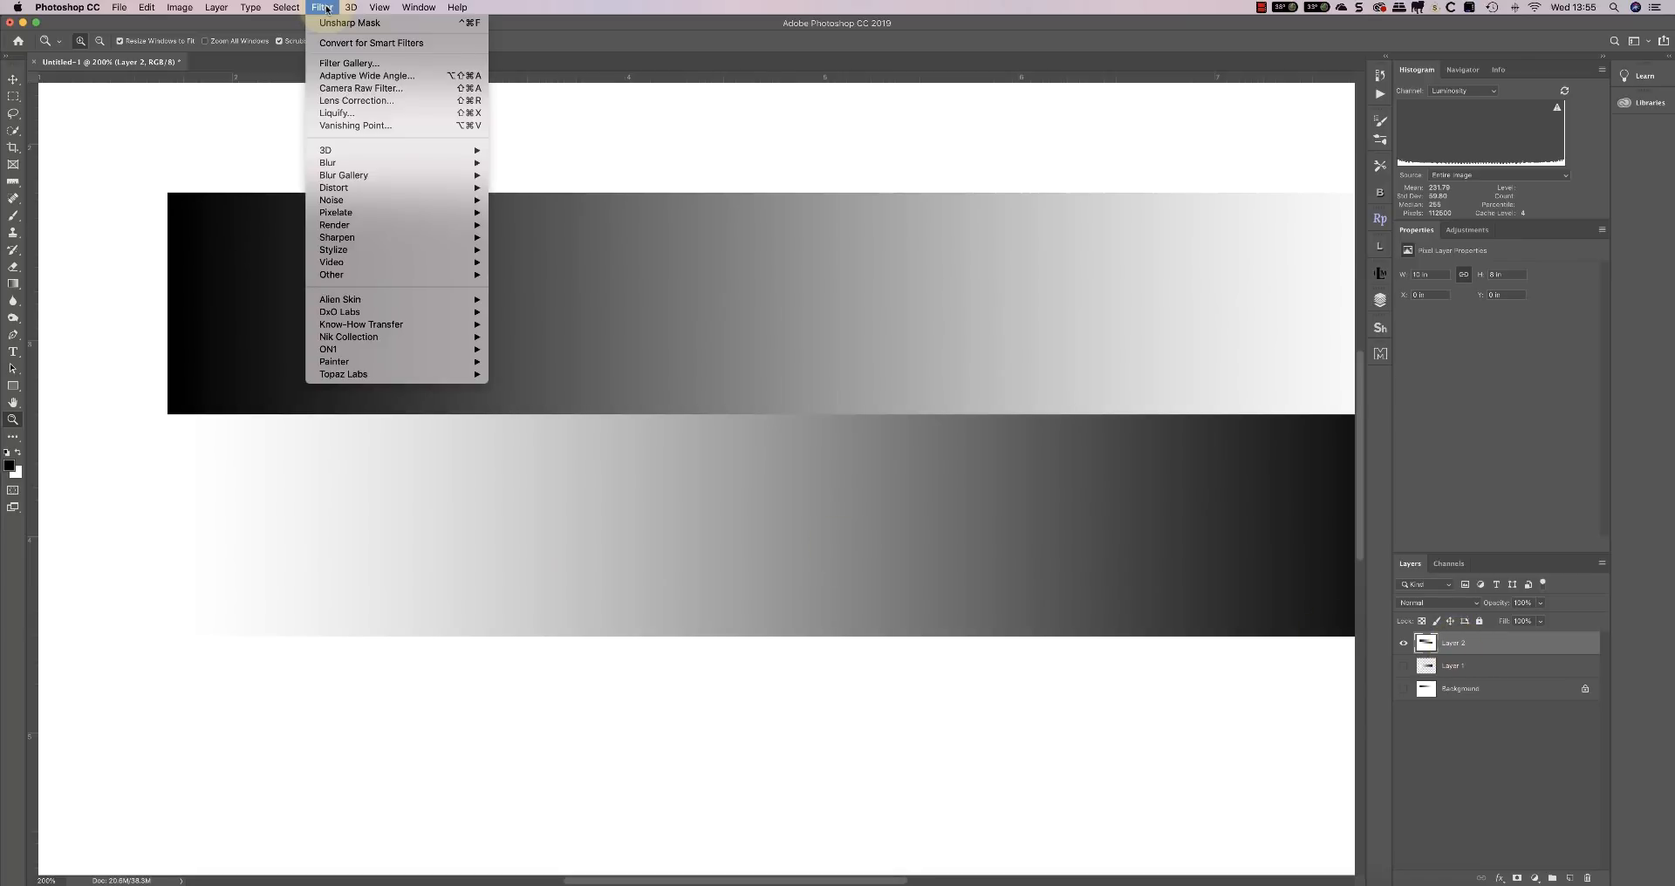
mouse_move(336, 237)
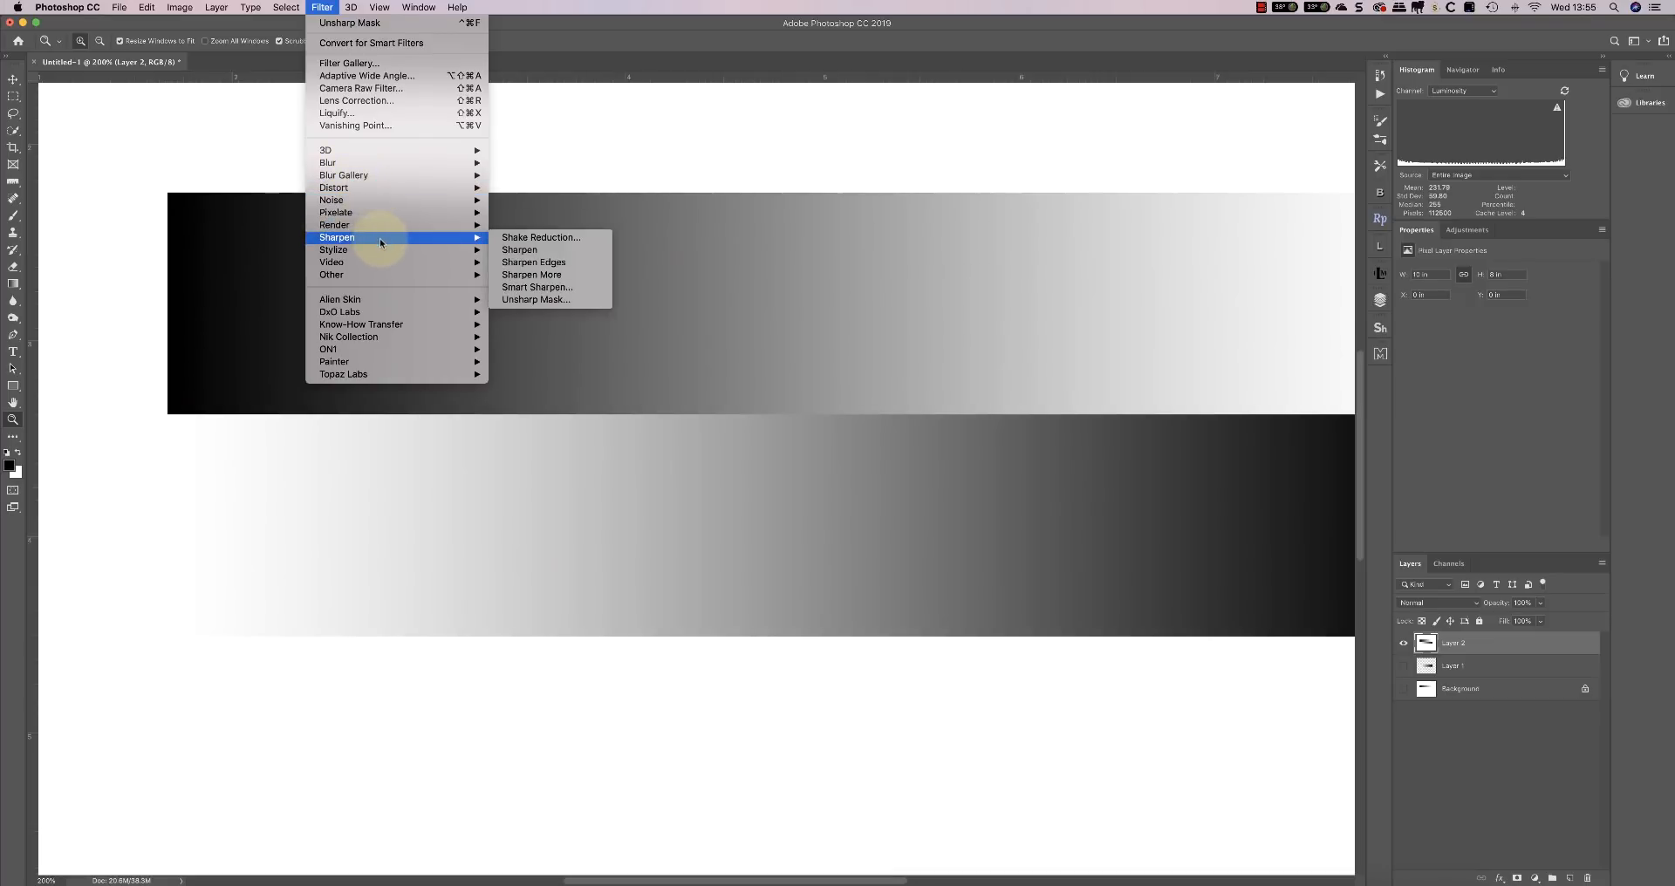
mouse_move(460, 244)
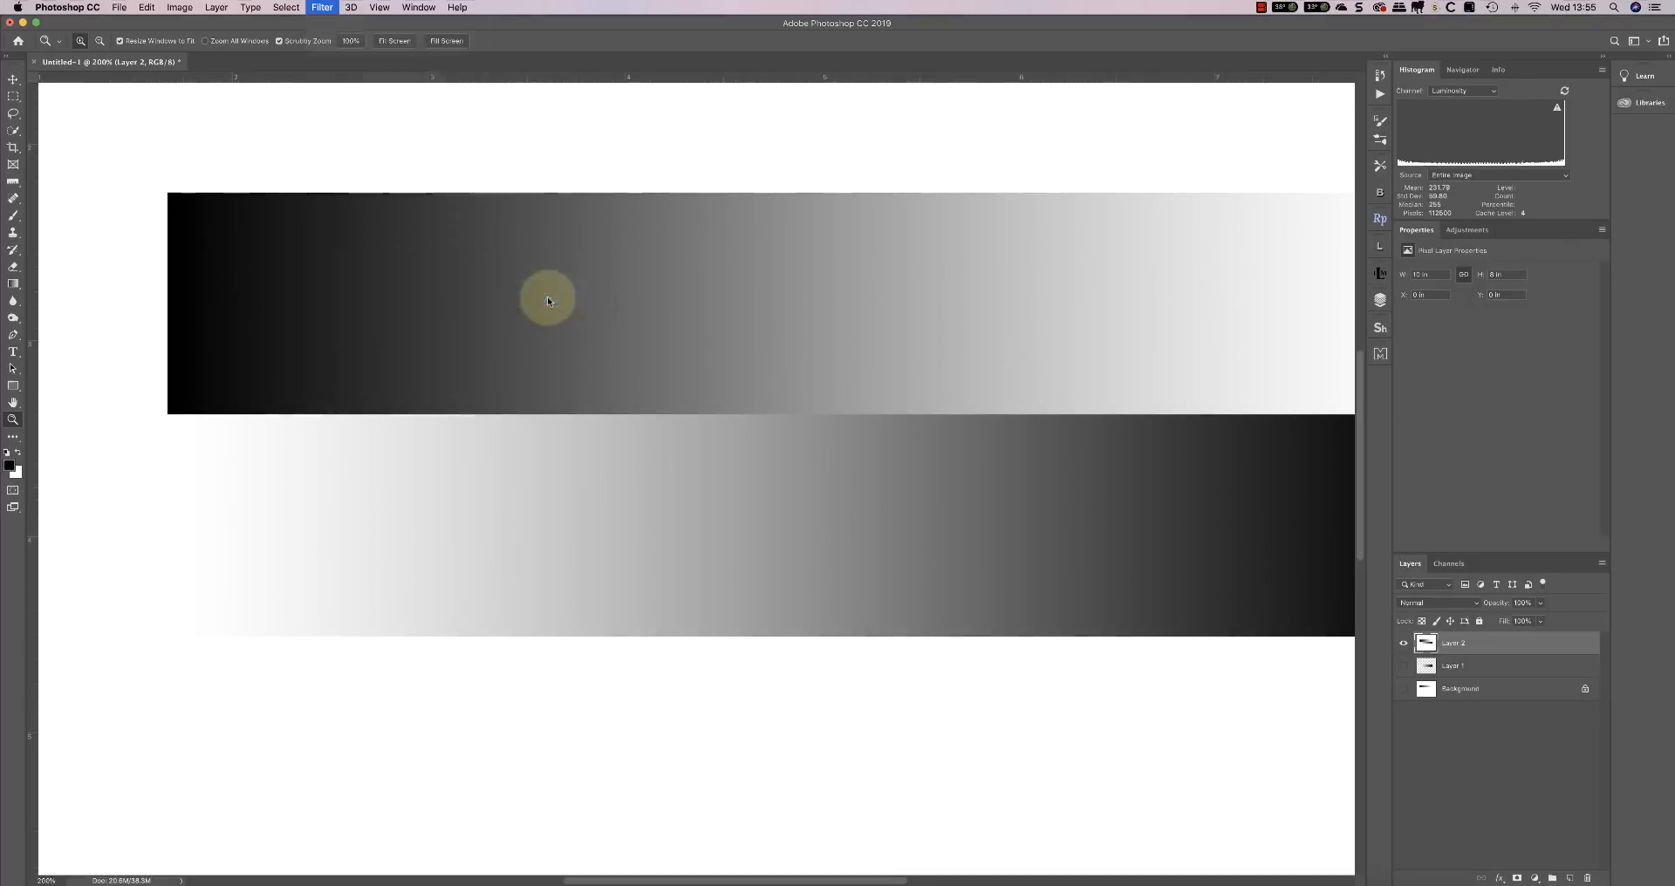
Start Unsharp Mask and try low amounts, from near zero up to about 71%
click(322, 8)
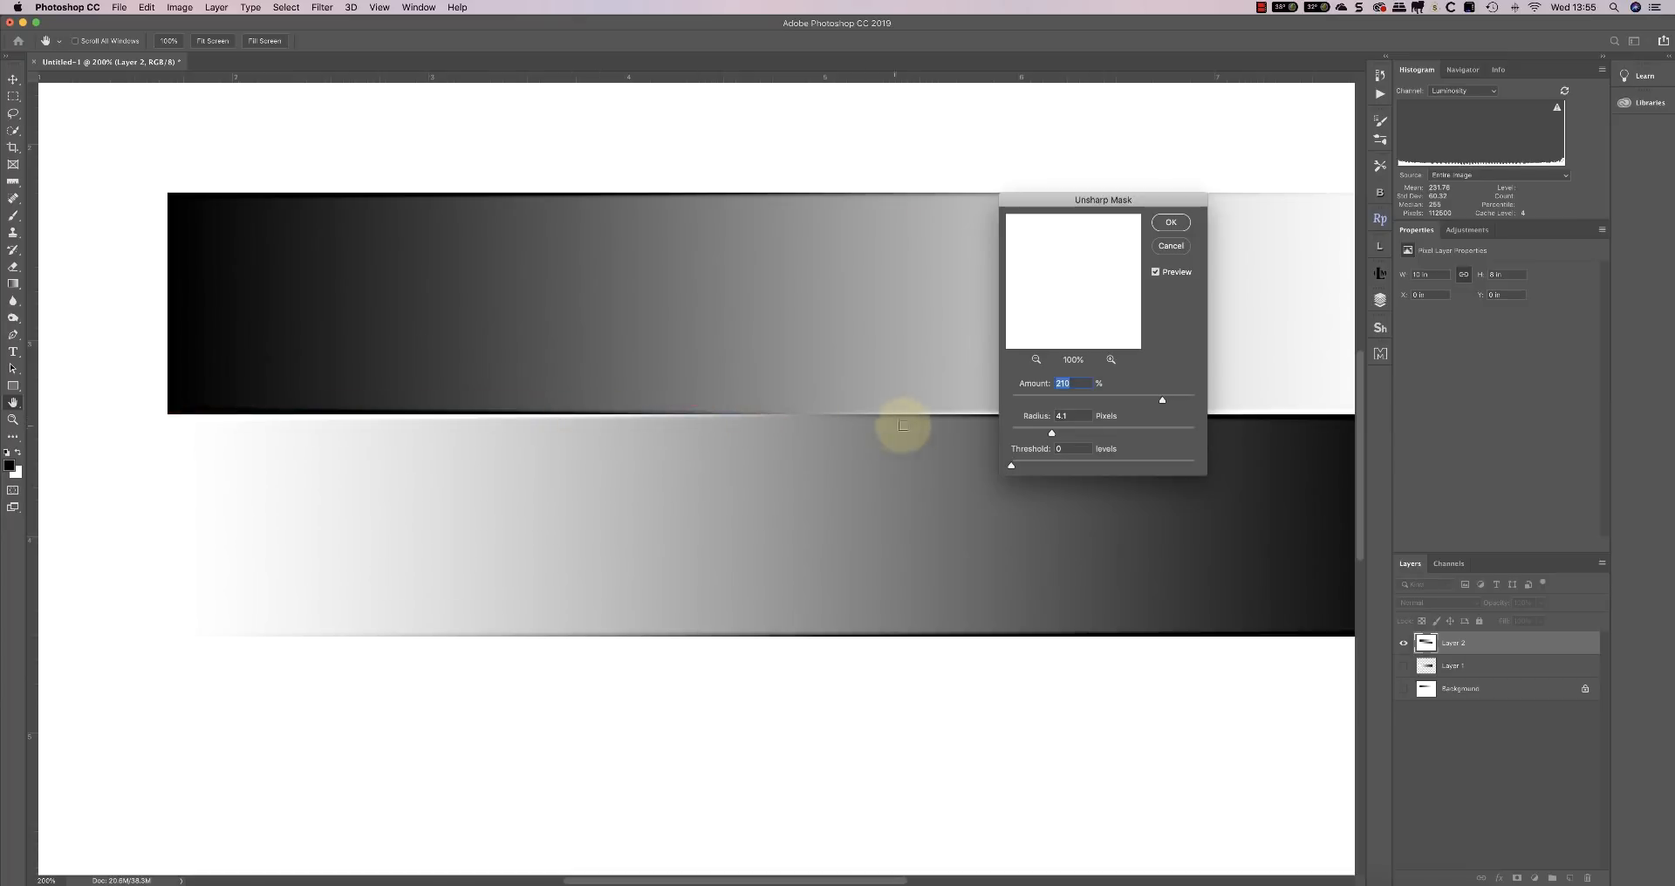
drag(1161, 400, 1012, 400)
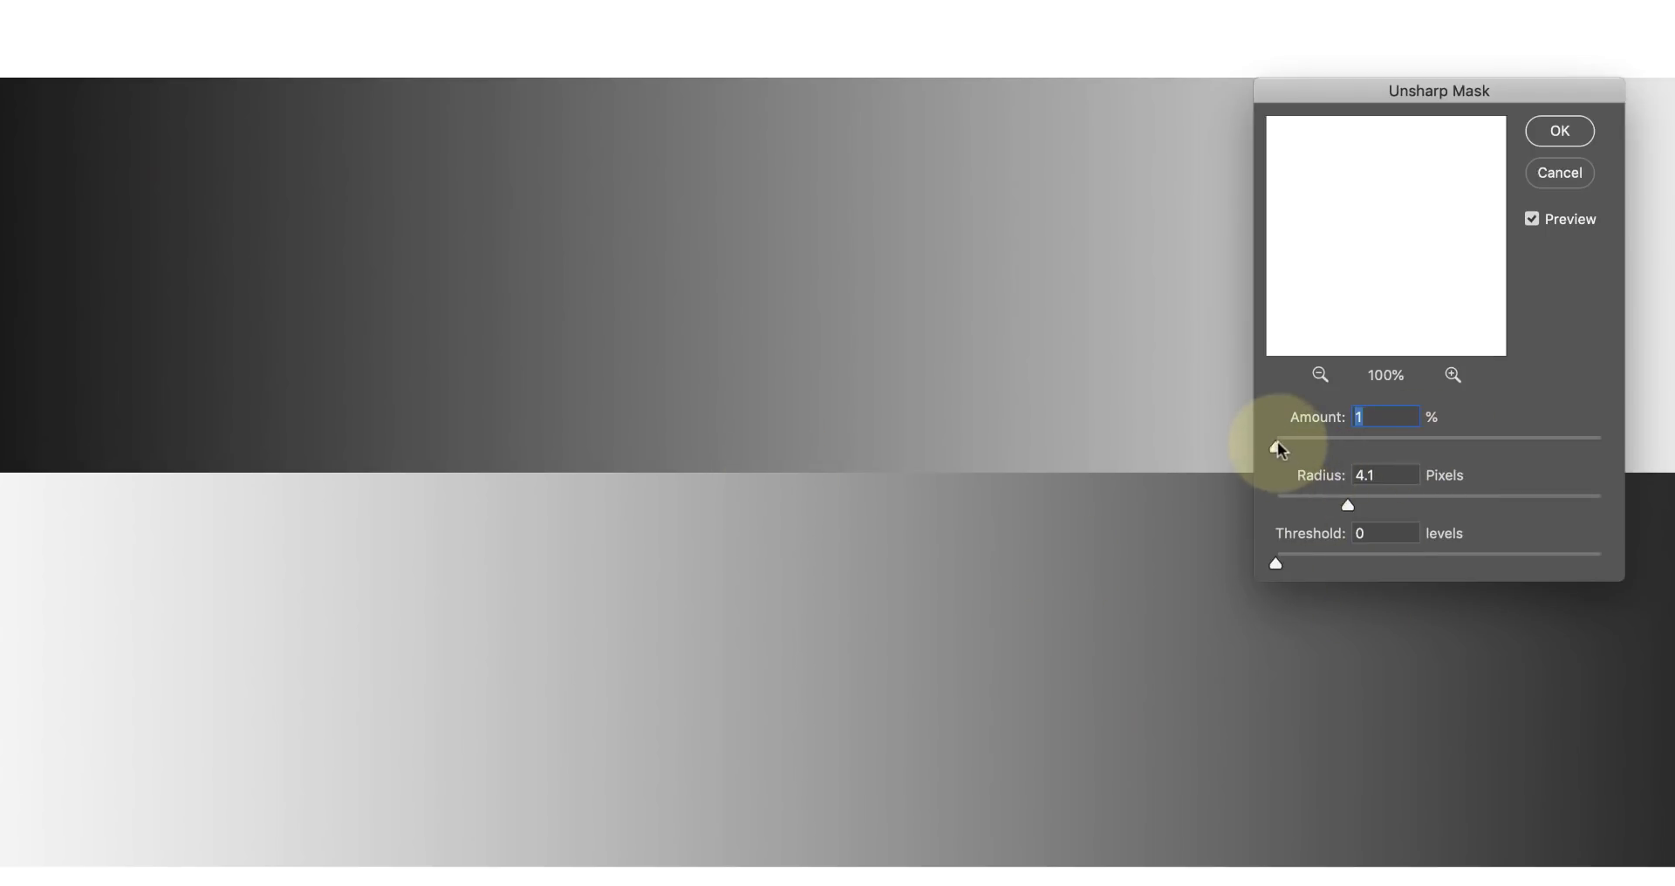
drag(1275, 447, 1367, 447)
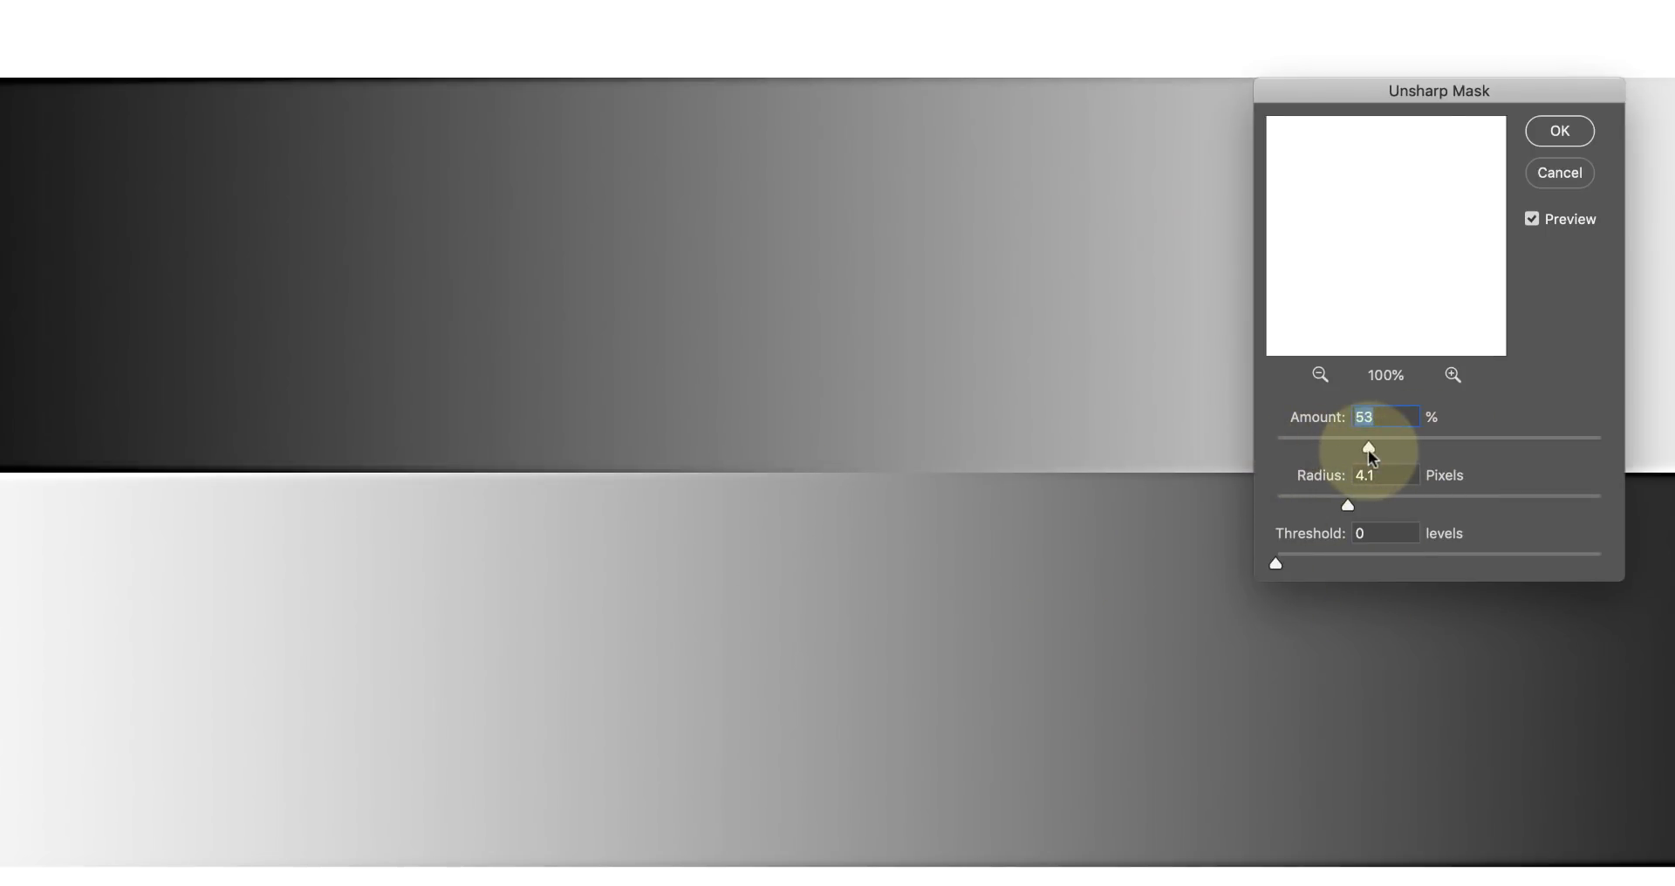
drag(1369, 449, 1400, 449)
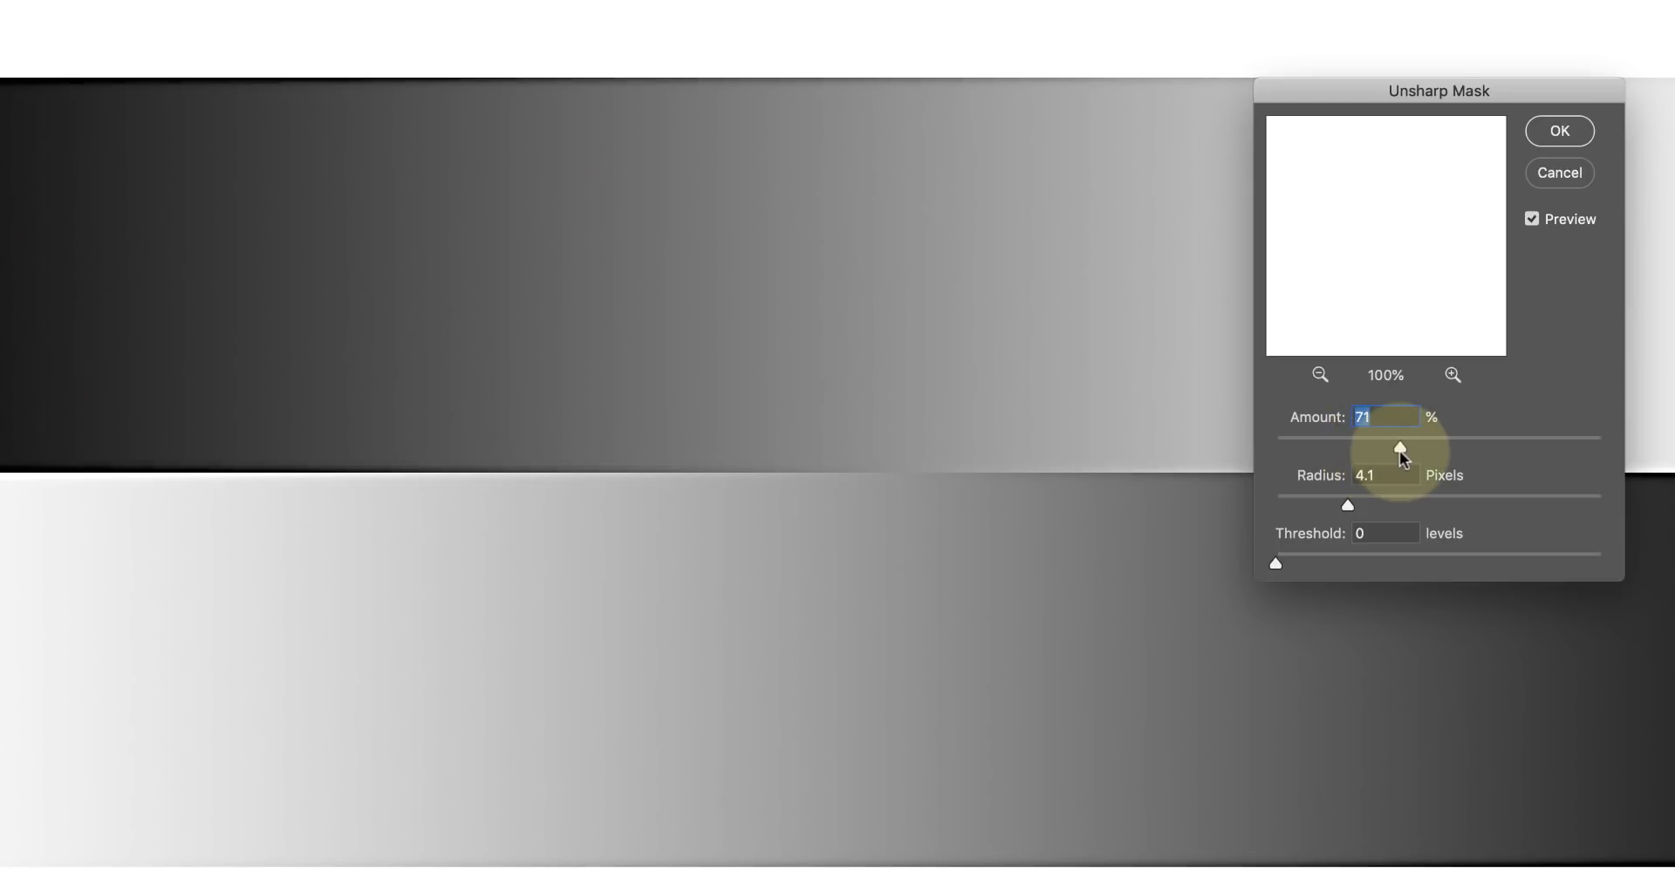
mouse_move(625, 467)
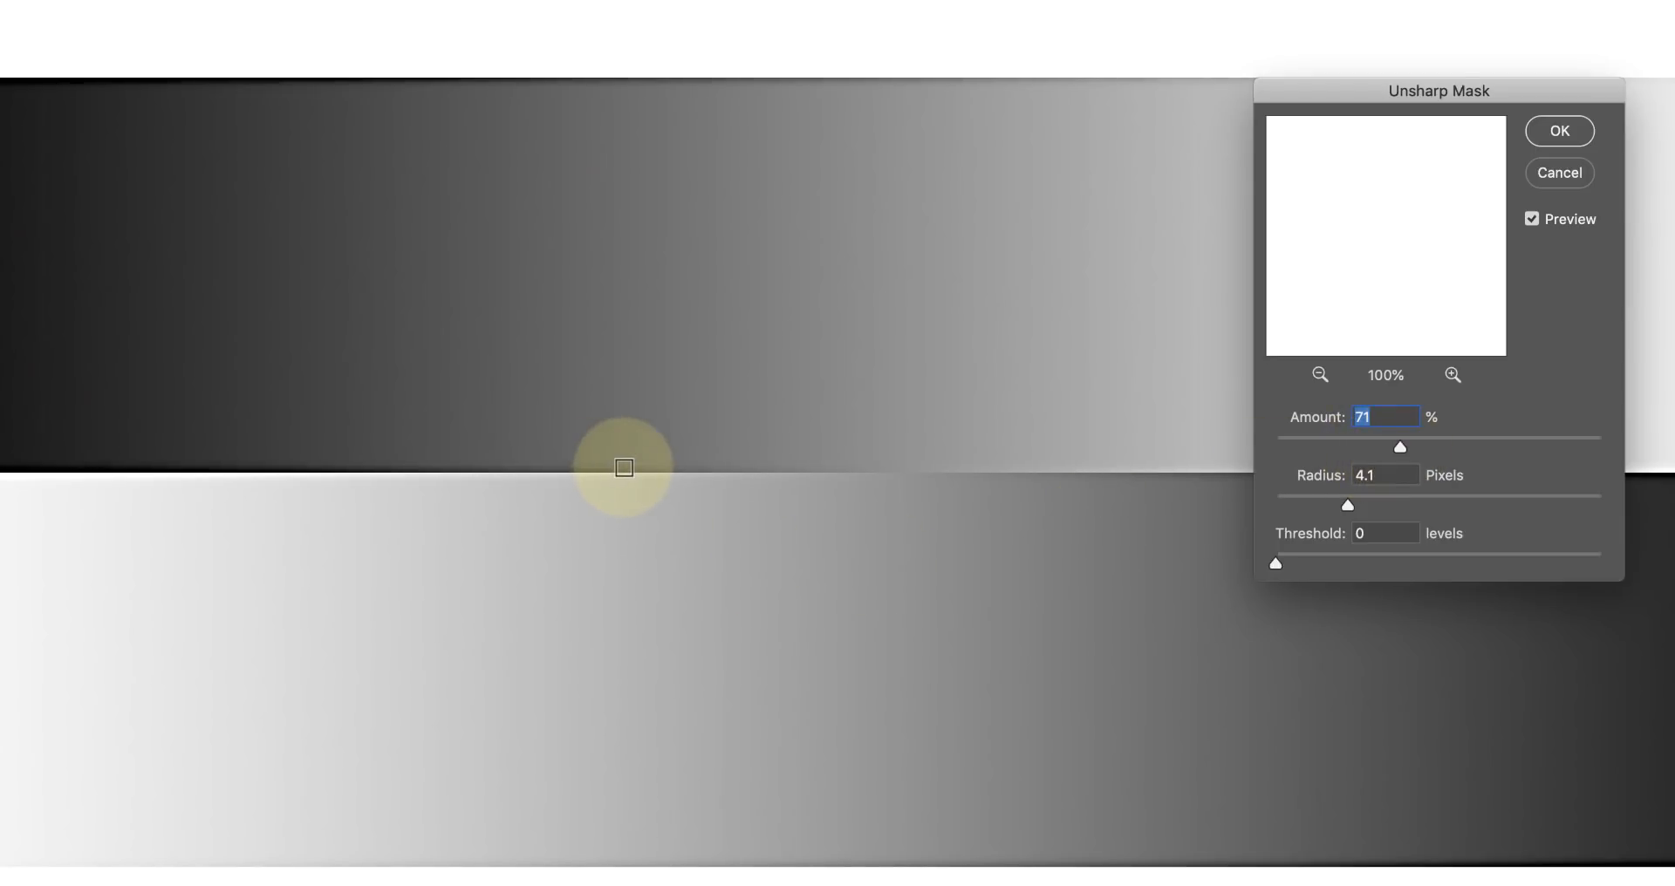
mouse_move(681, 465)
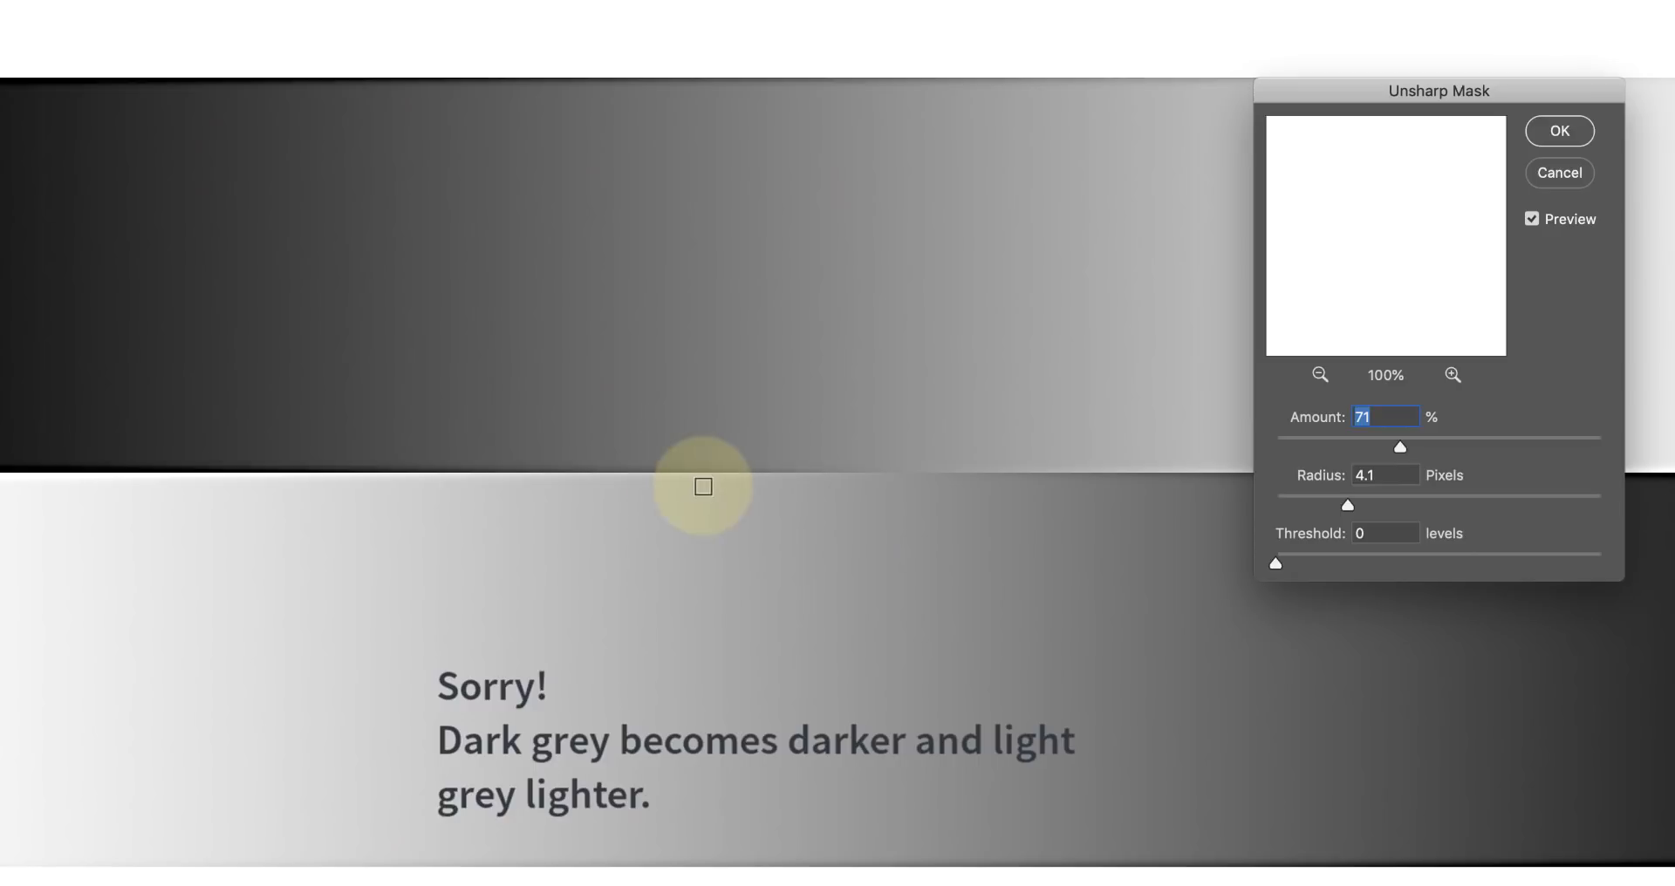
mouse_move(671, 482)
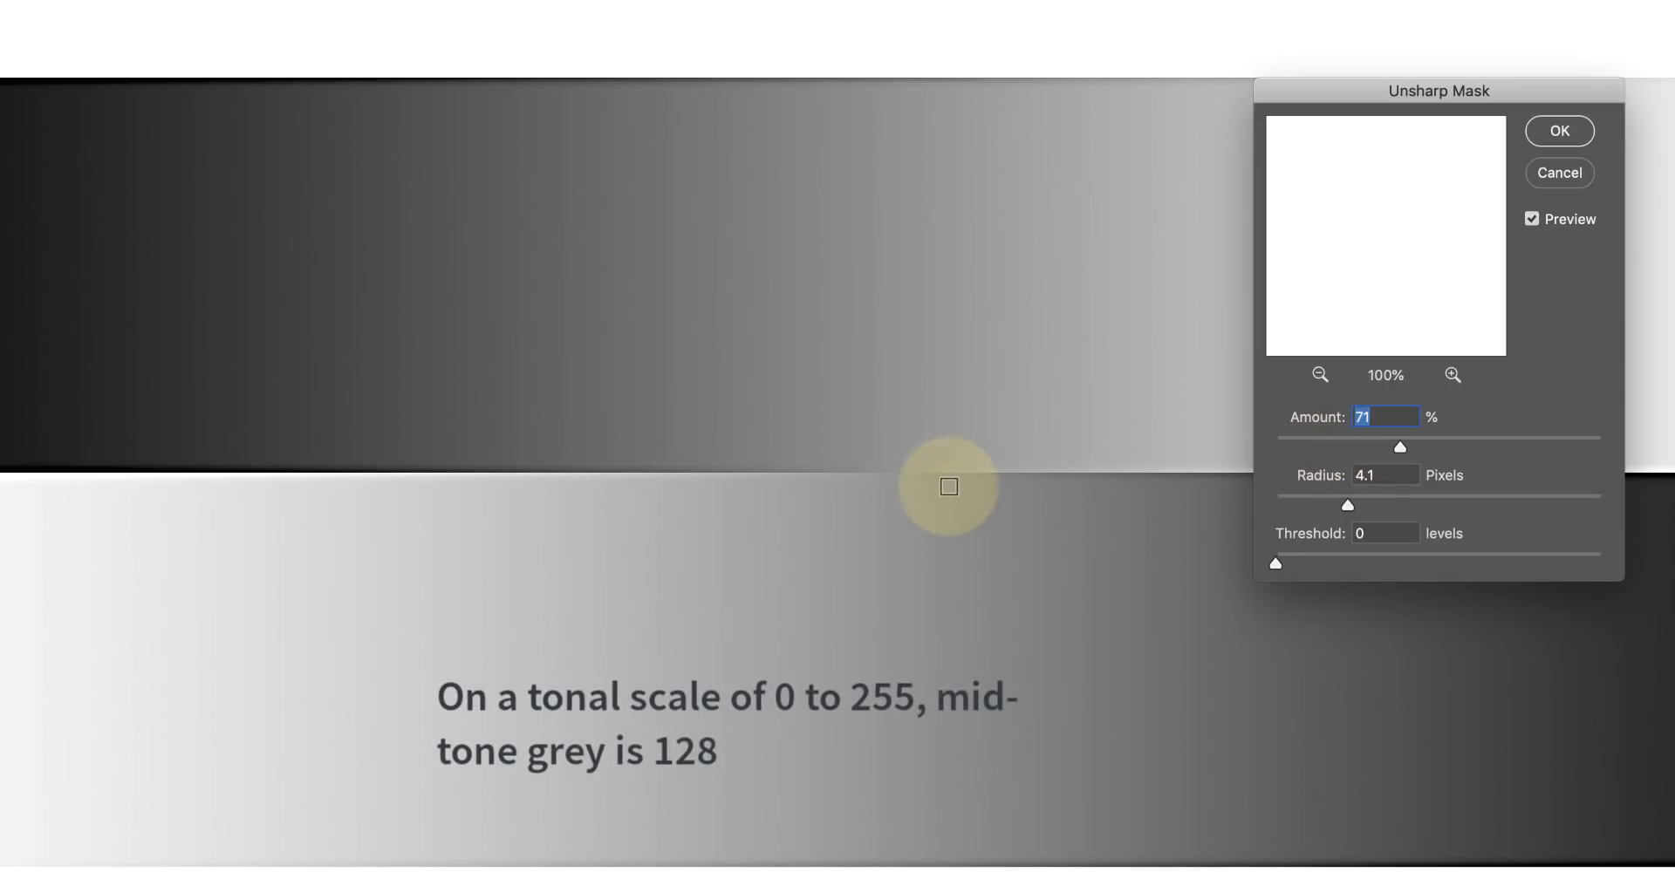
mouse_move(930, 473)
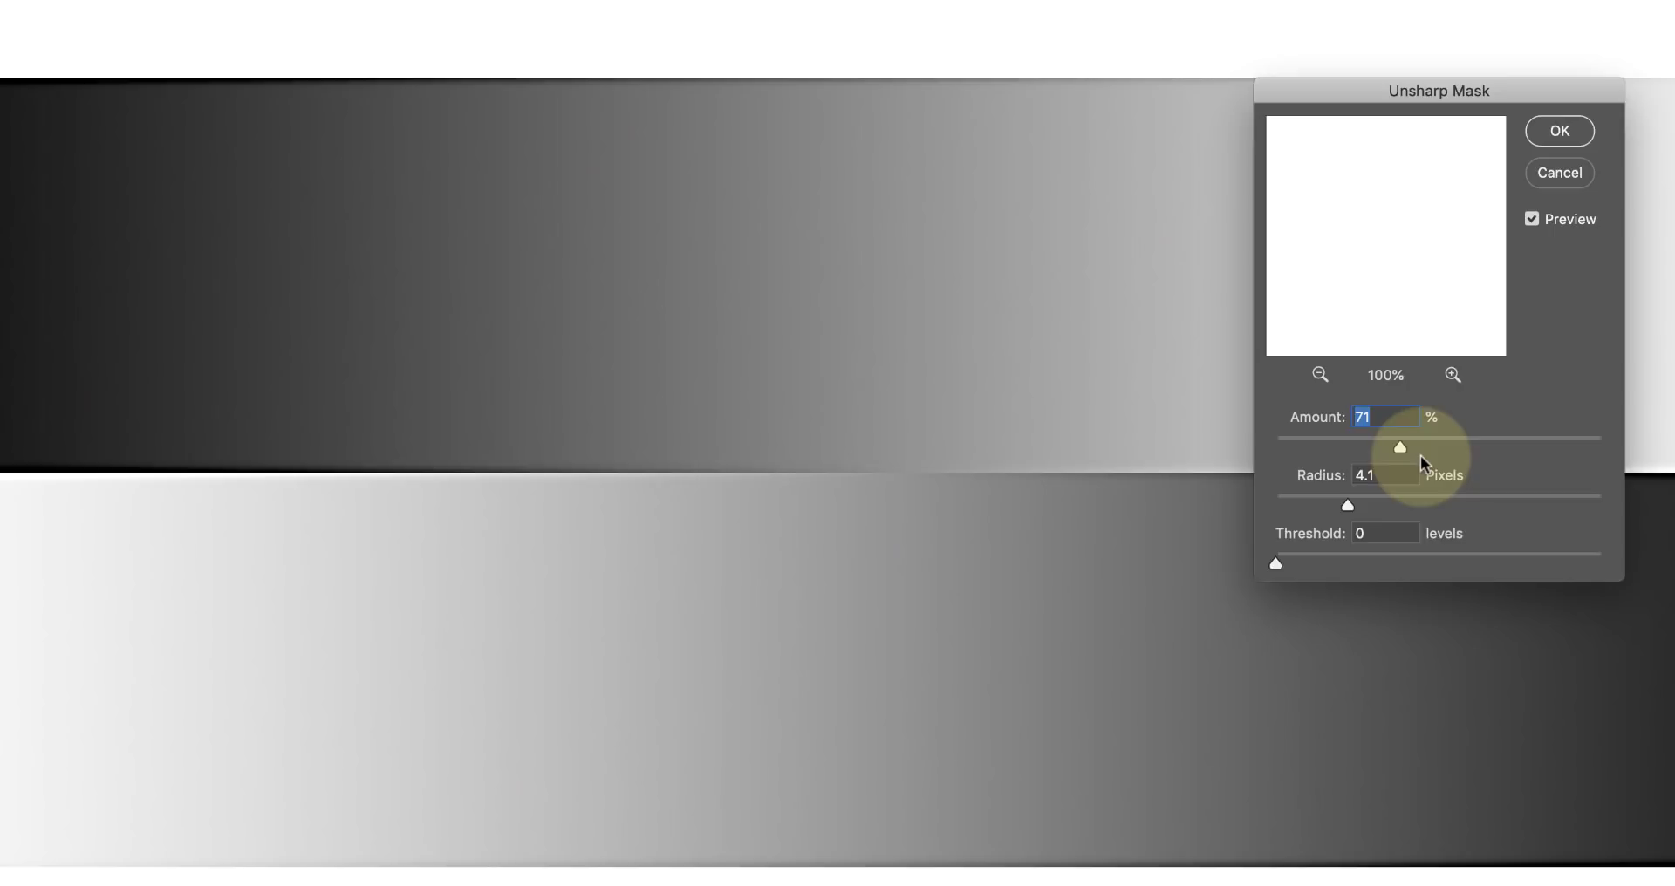
Push the Unsharp Mask amount to 500% at radius 4.1, threshold 0
drag(1400, 447, 1412, 447)
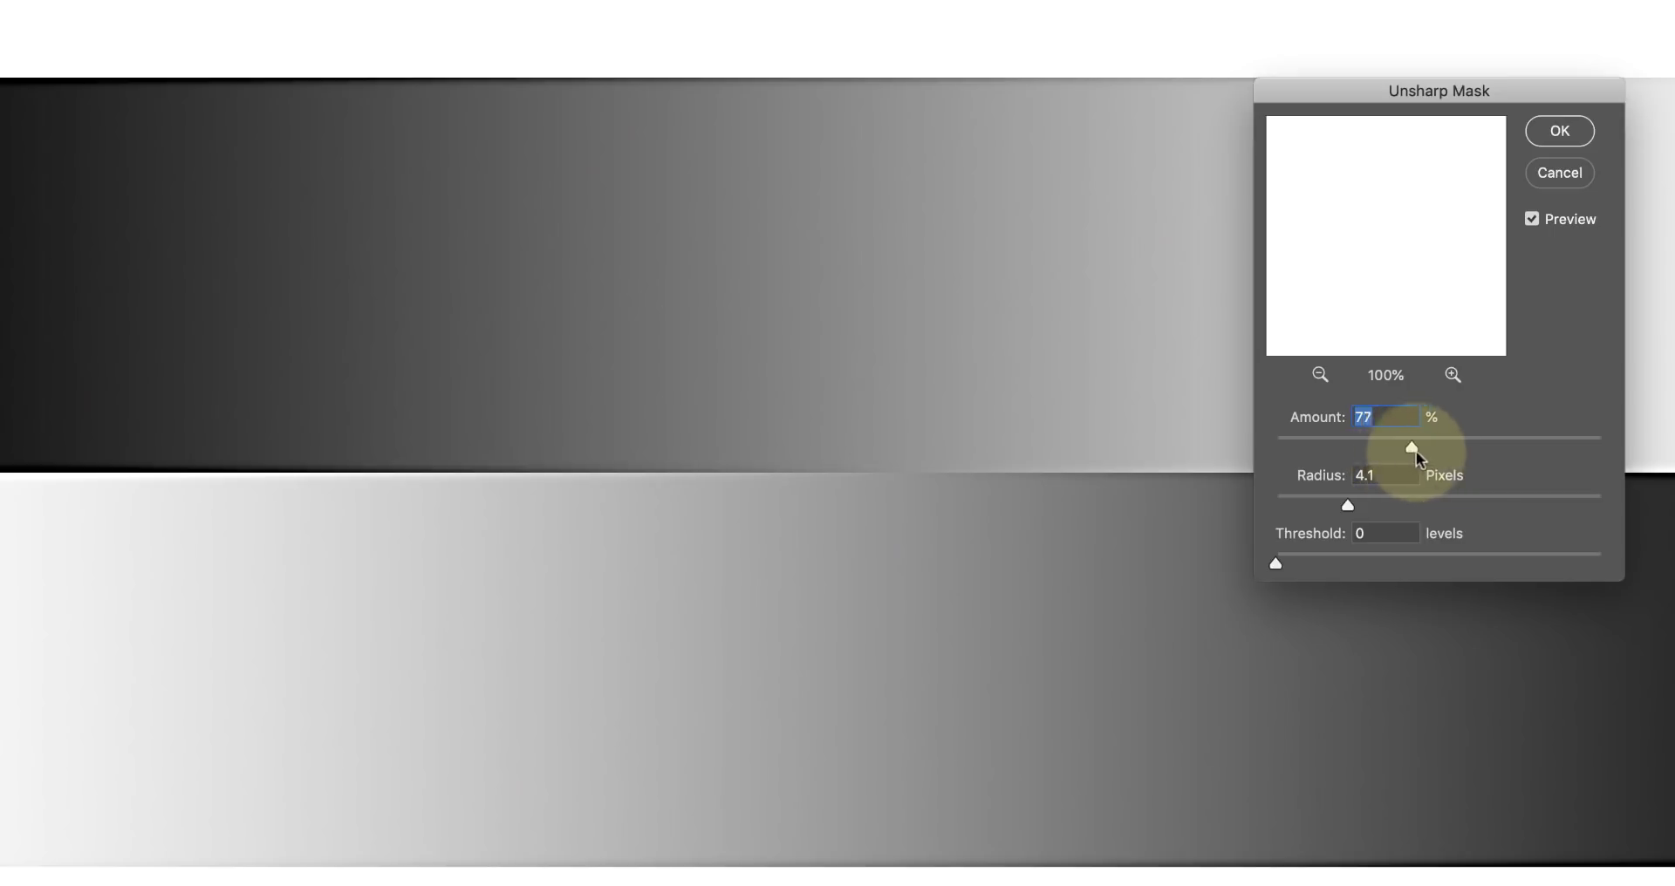
drag(1410, 448, 1510, 448)
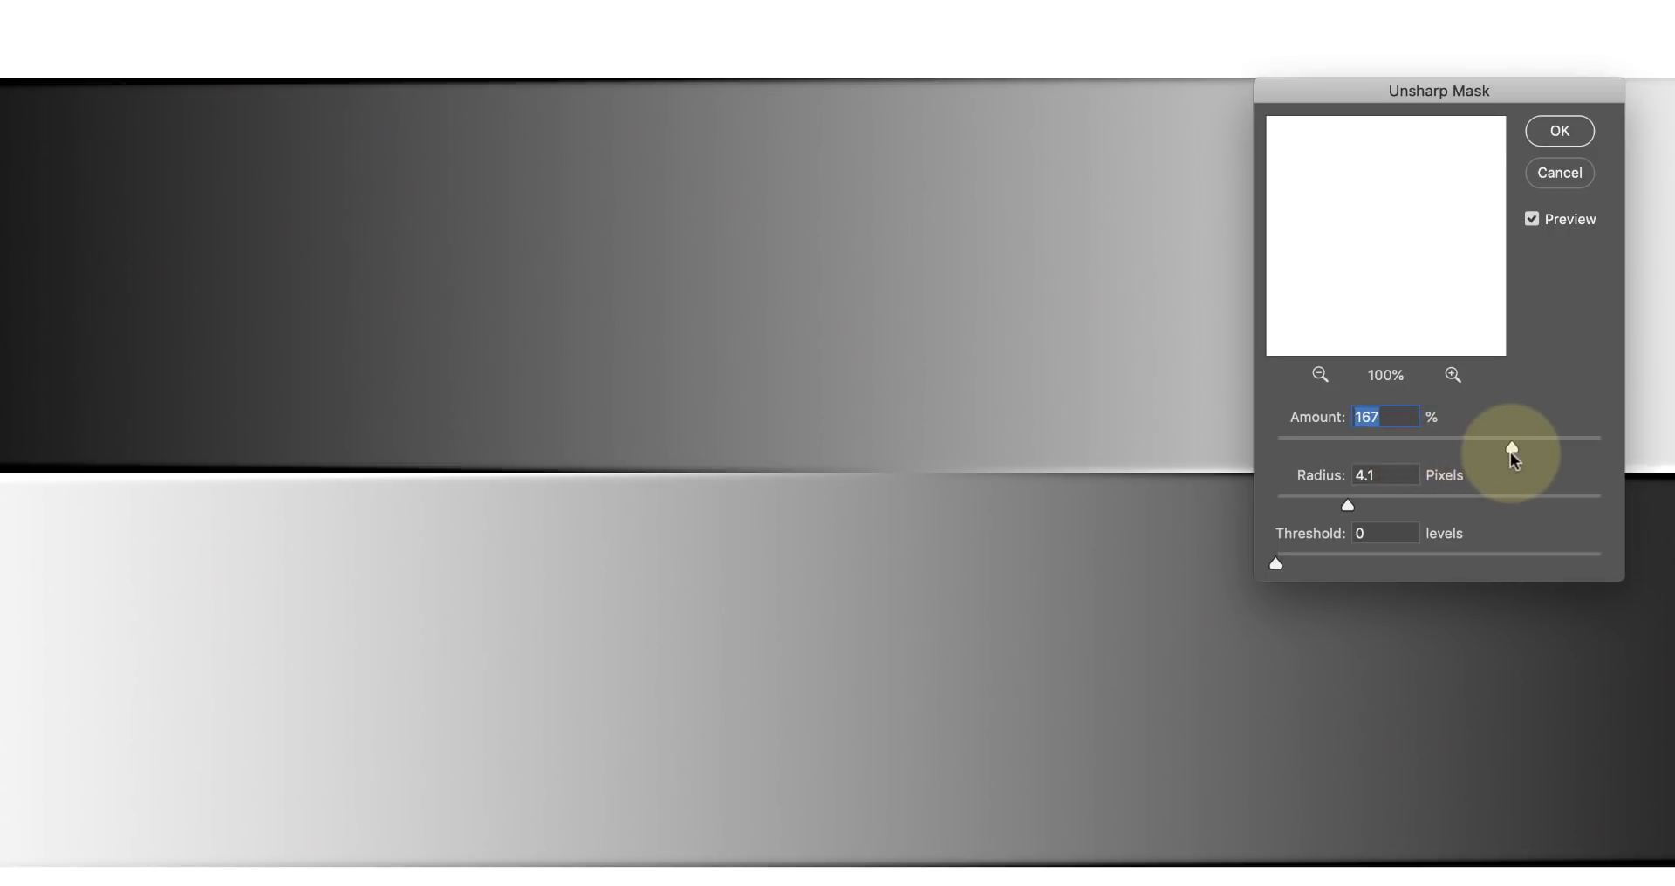
drag(1510, 448, 1591, 448)
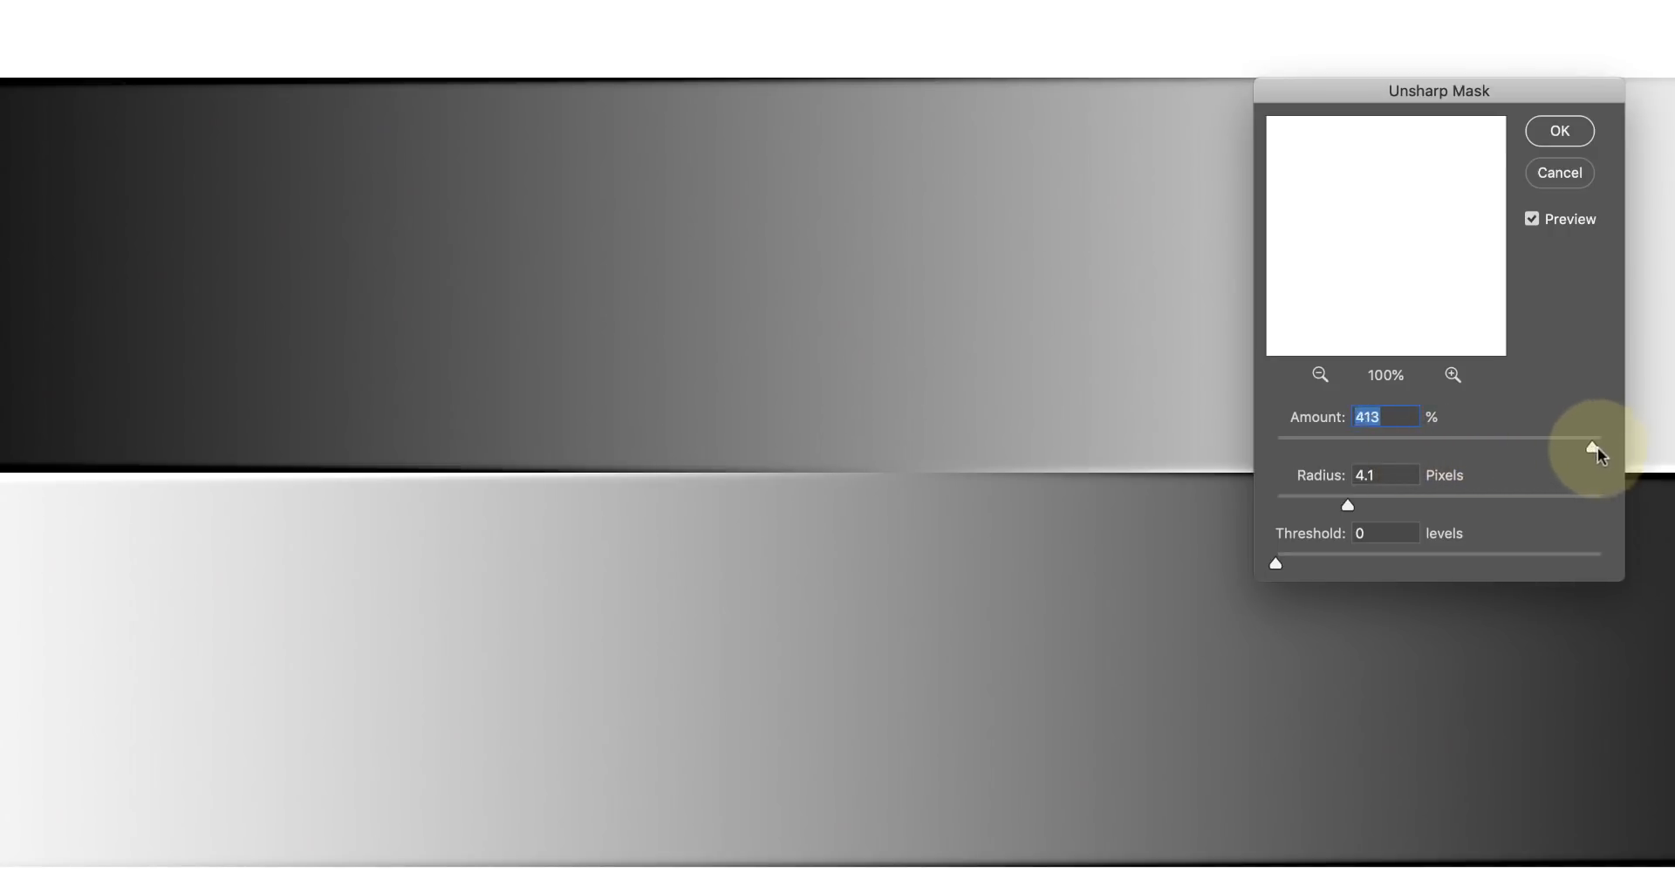
drag(1596, 447, 1599, 448)
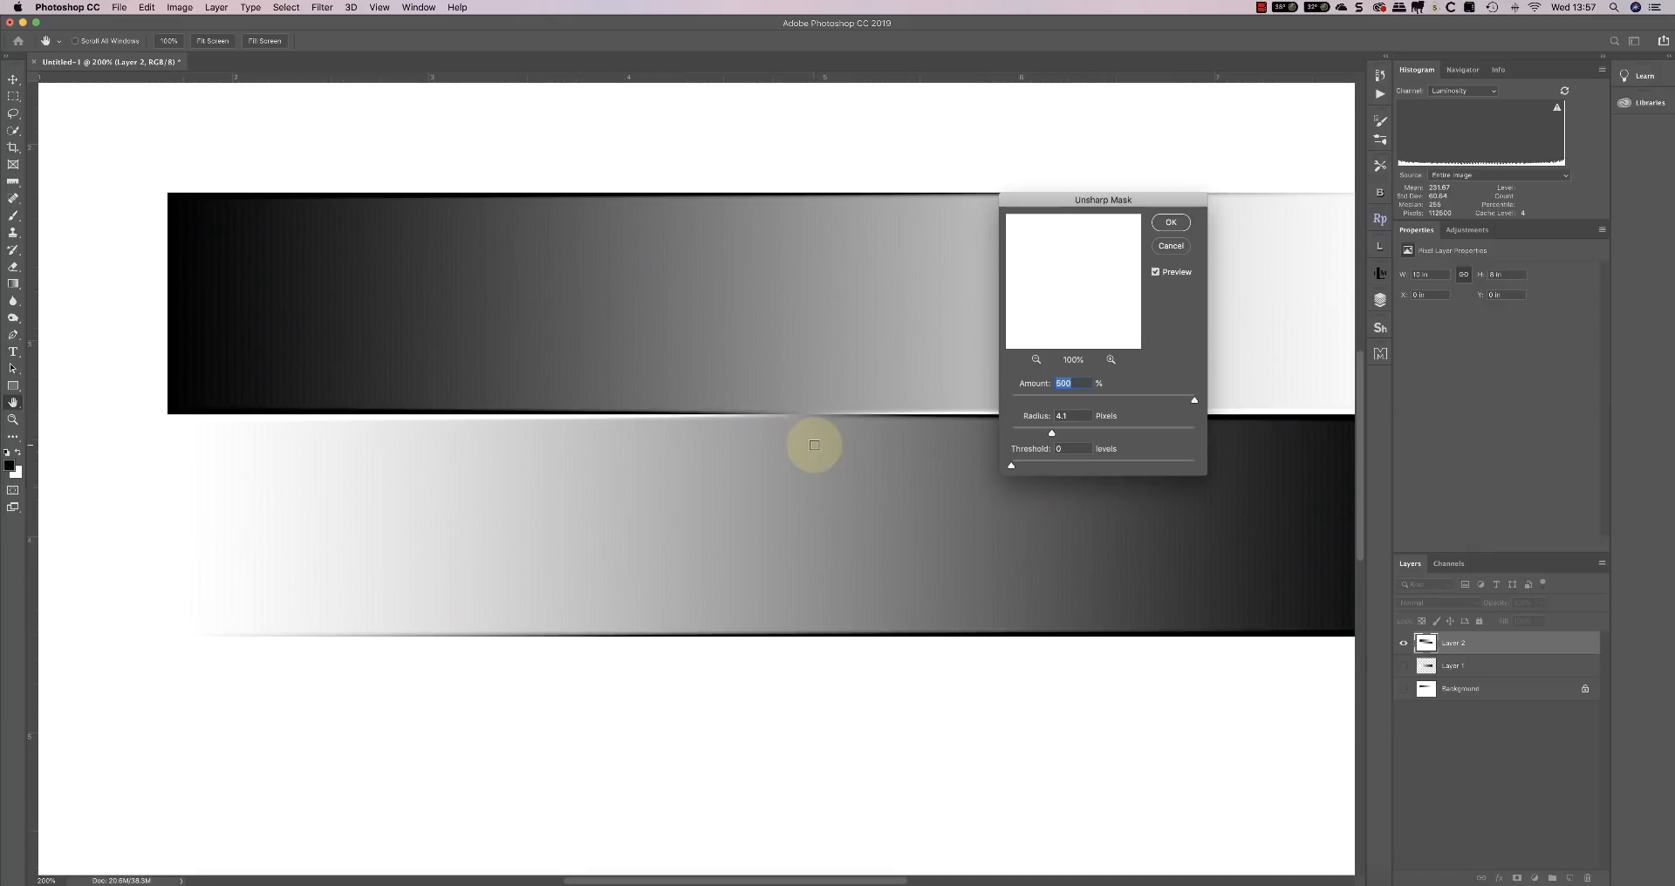
mouse_move(530, 414)
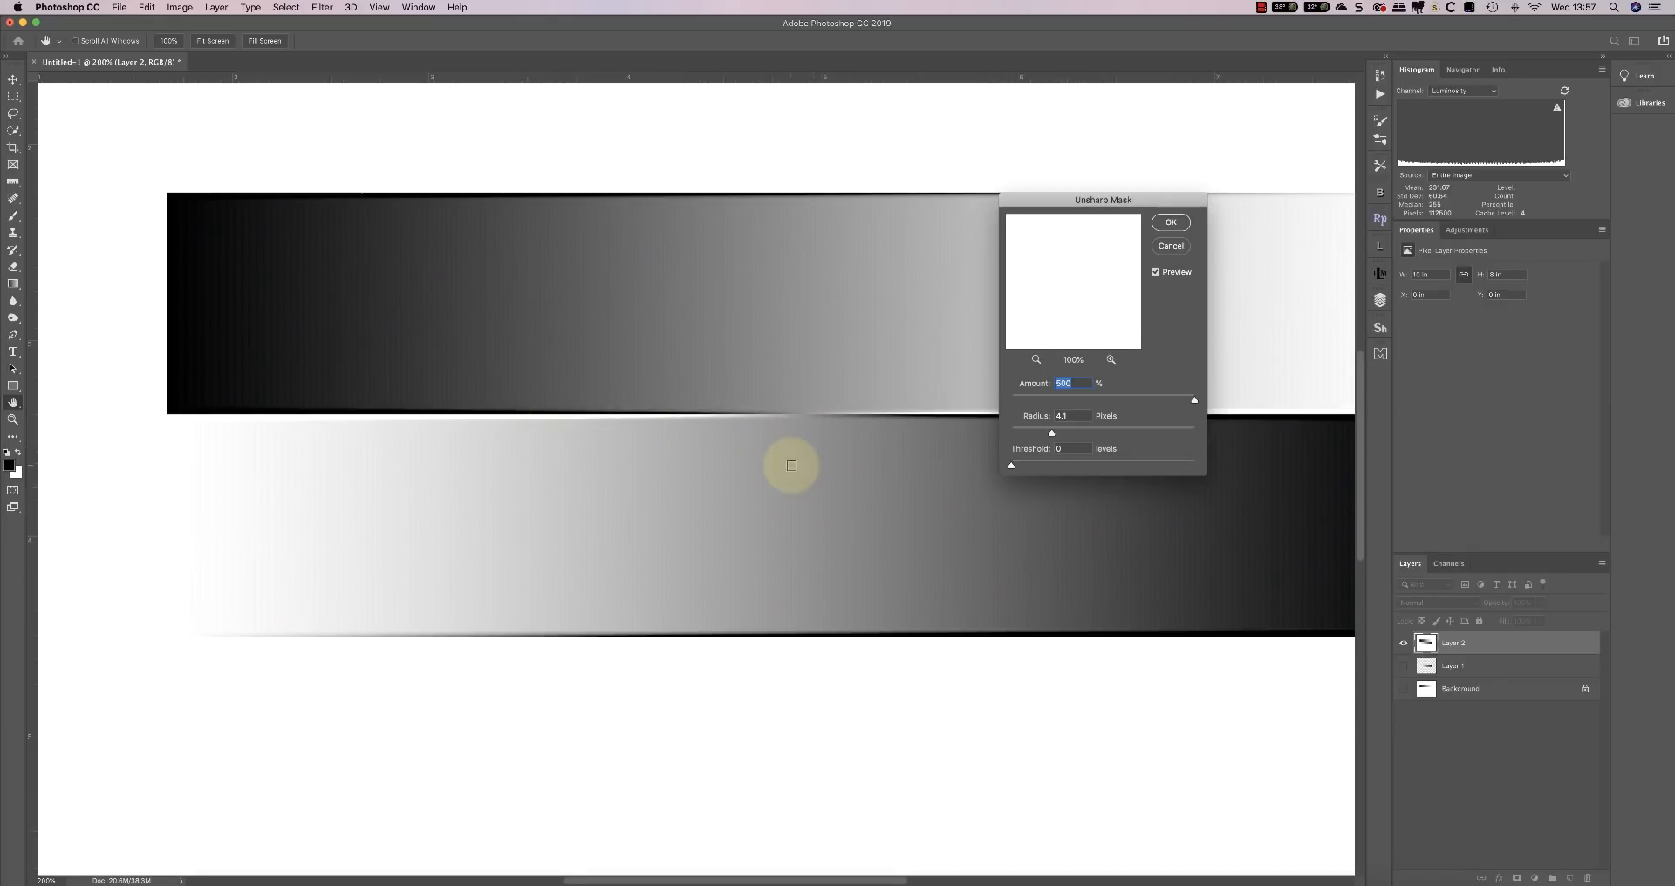
mouse_move(974, 476)
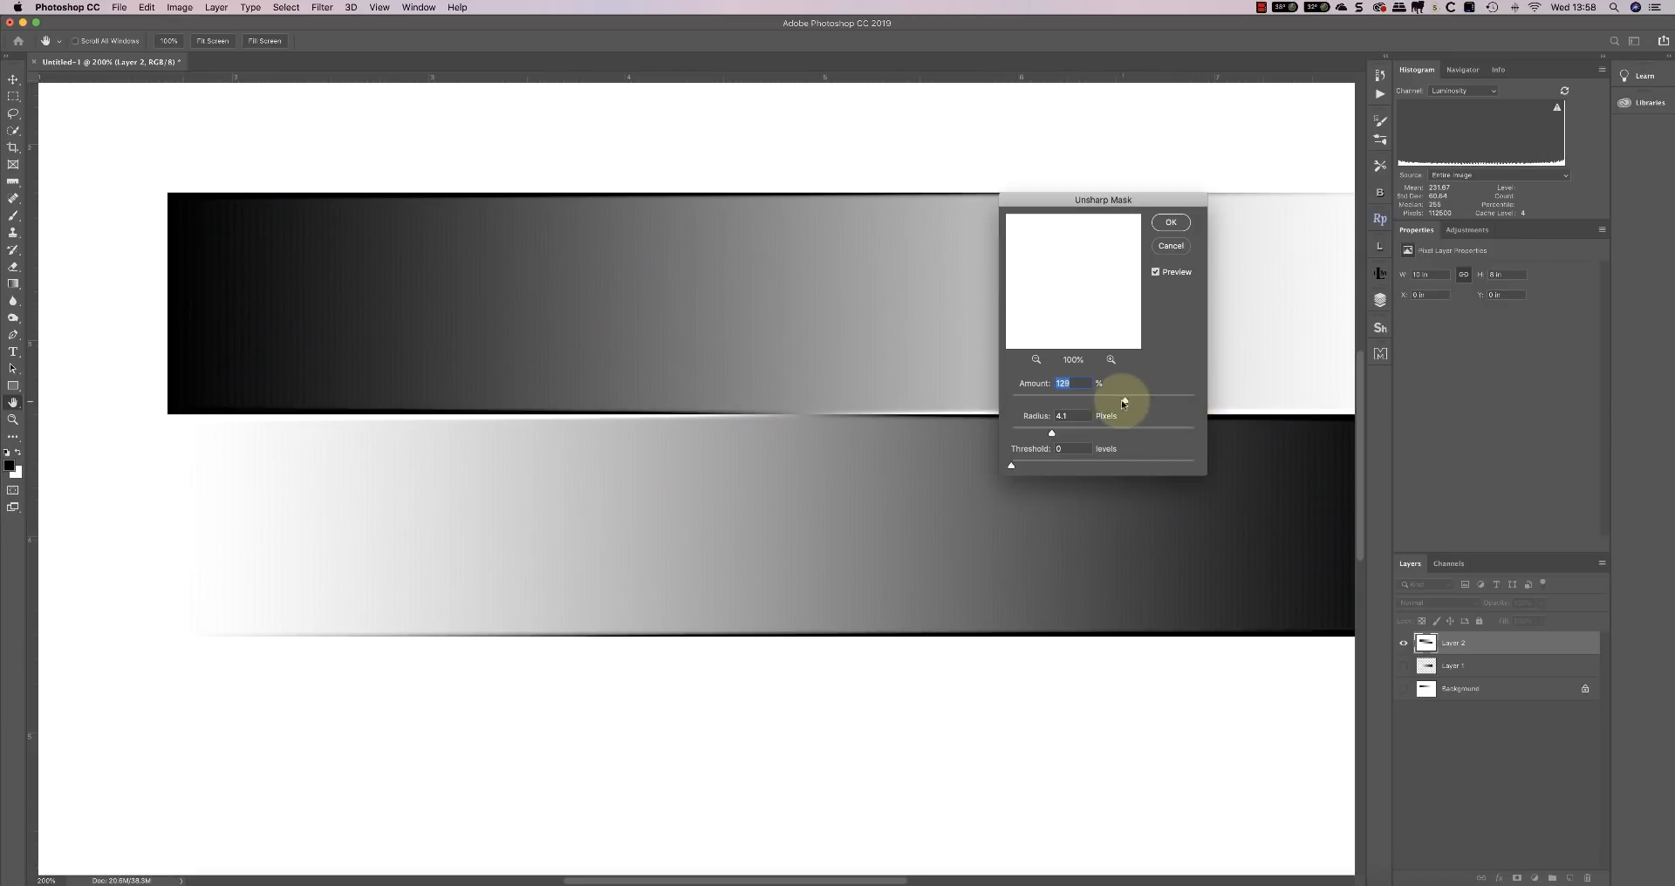
Try lower amounts and wider and narrower radii, ending at 93% amount, 5.1-pixel radius
drag(1081, 395, 1068, 395)
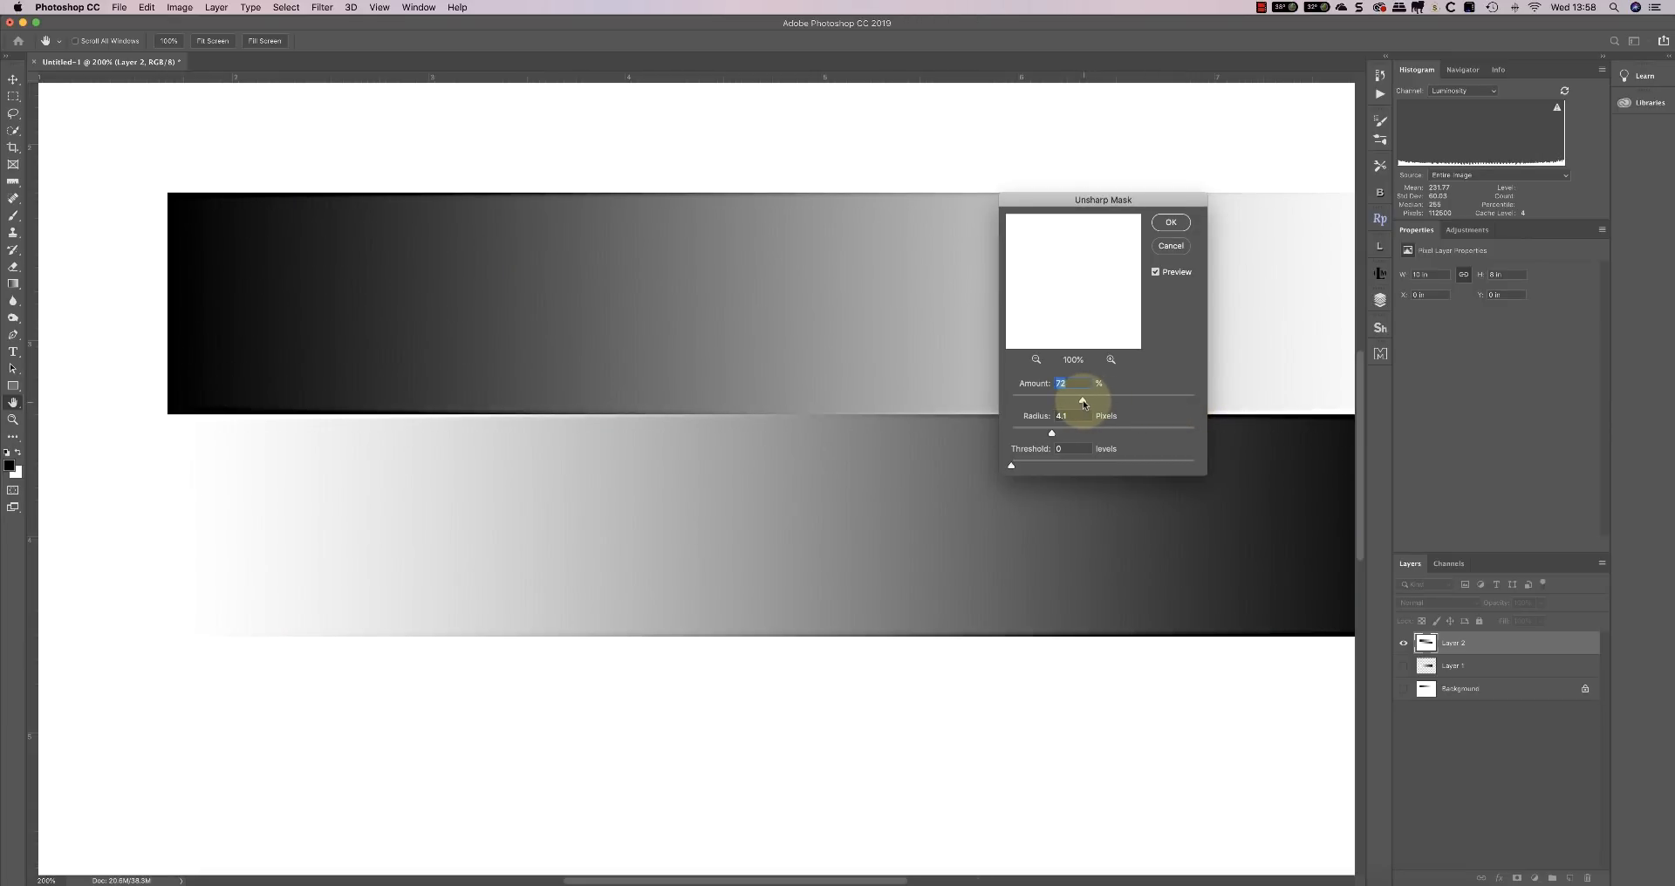
drag(1082, 401, 1194, 401)
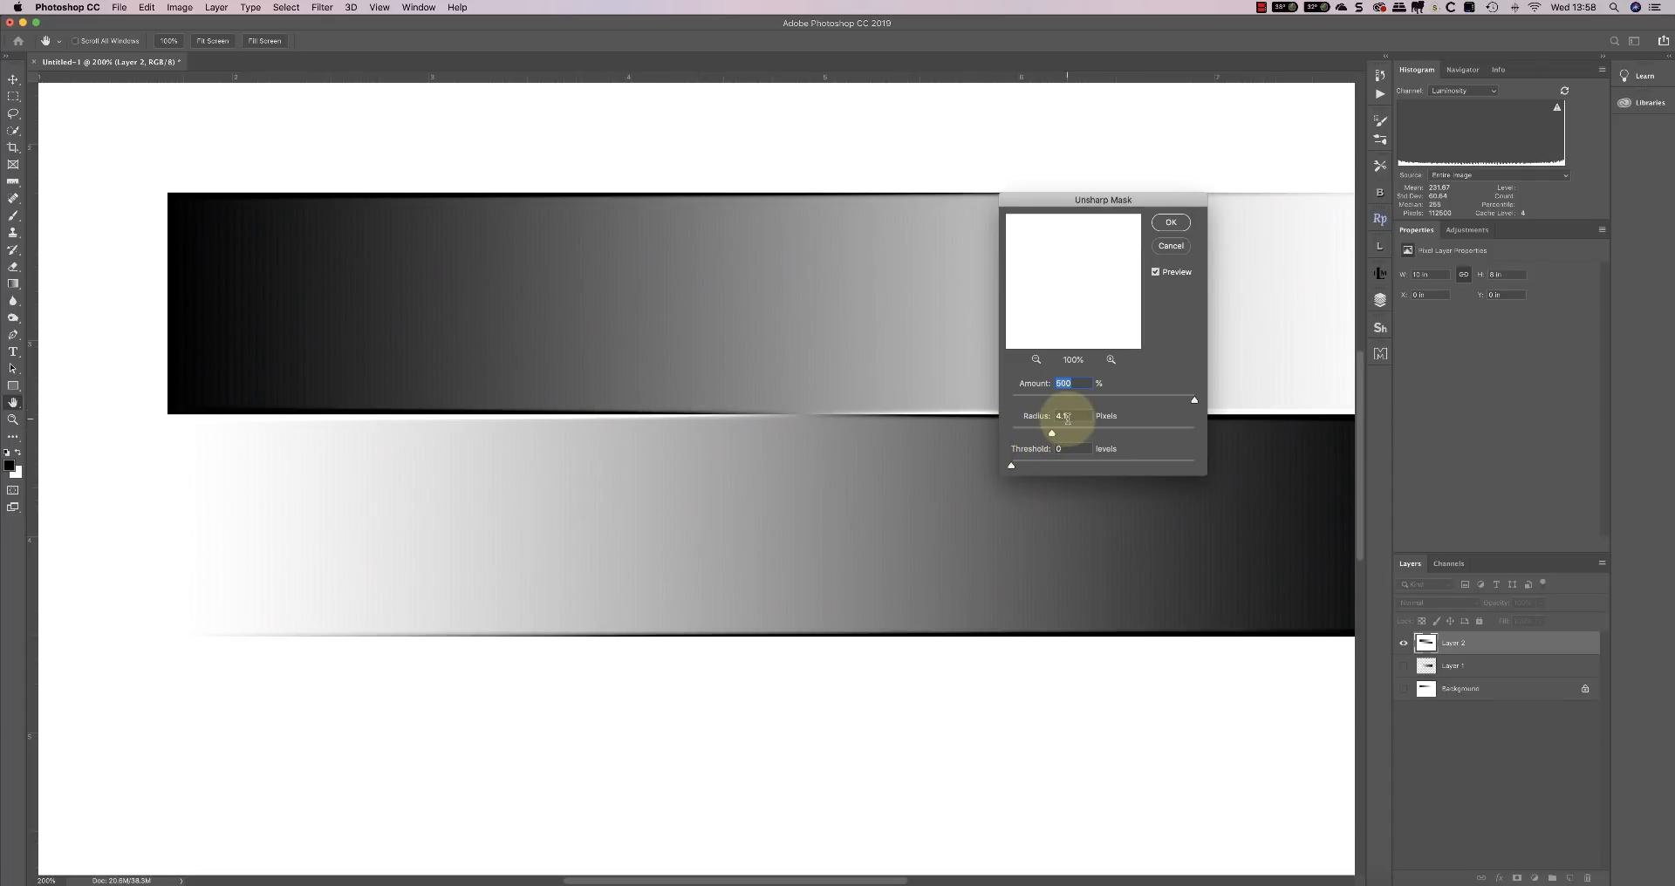
drag(1053, 433, 1072, 432)
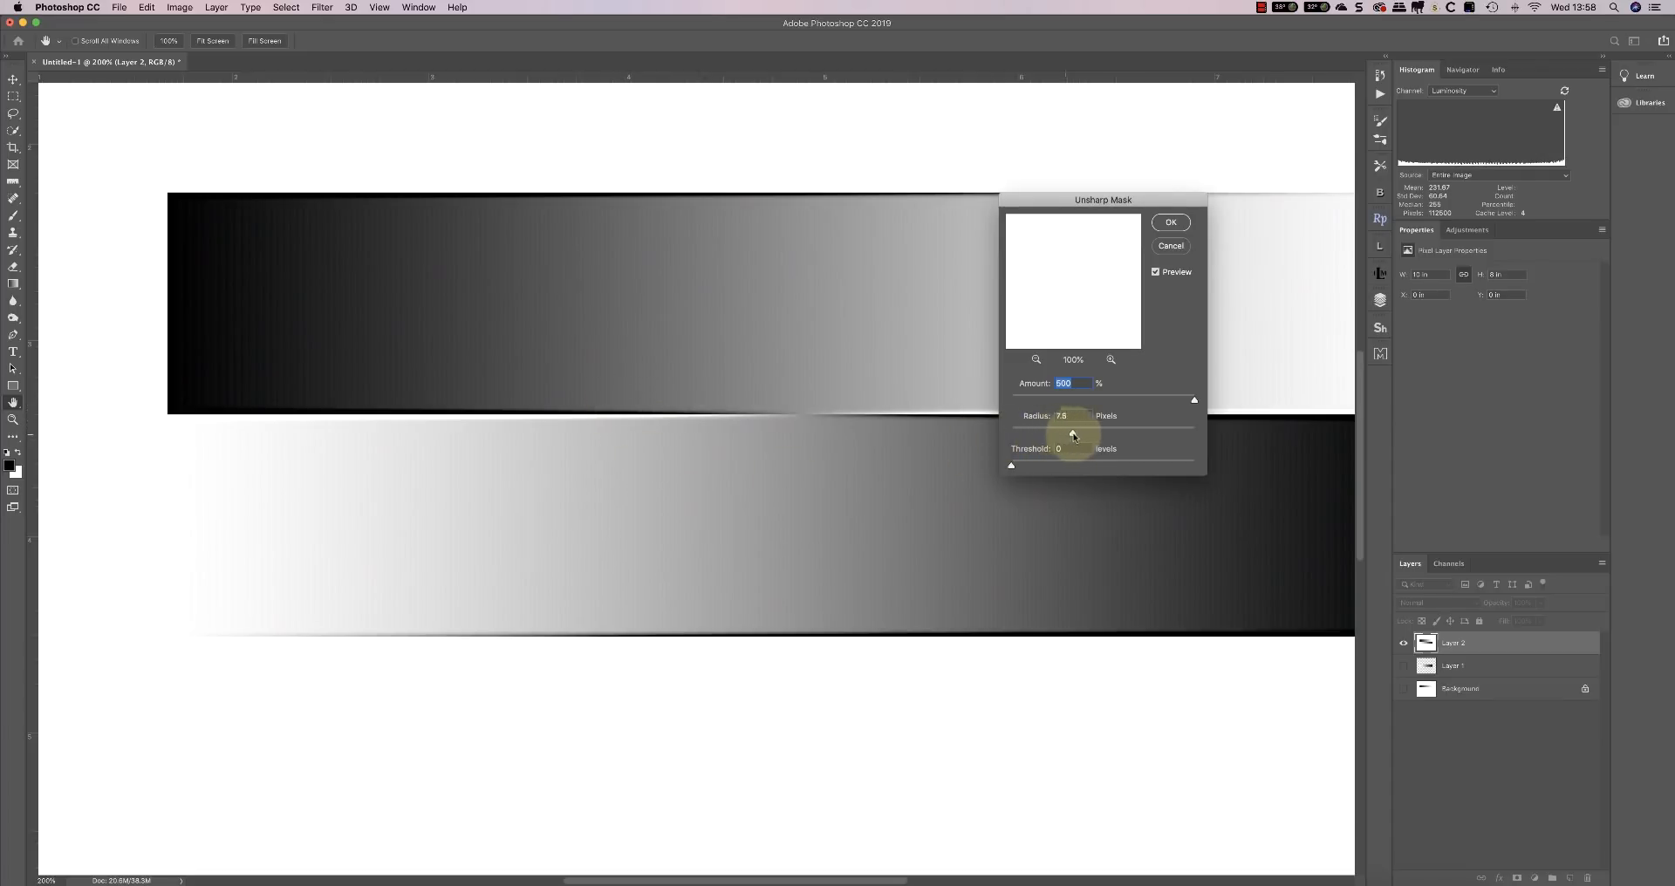
drag(1074, 432, 1108, 433)
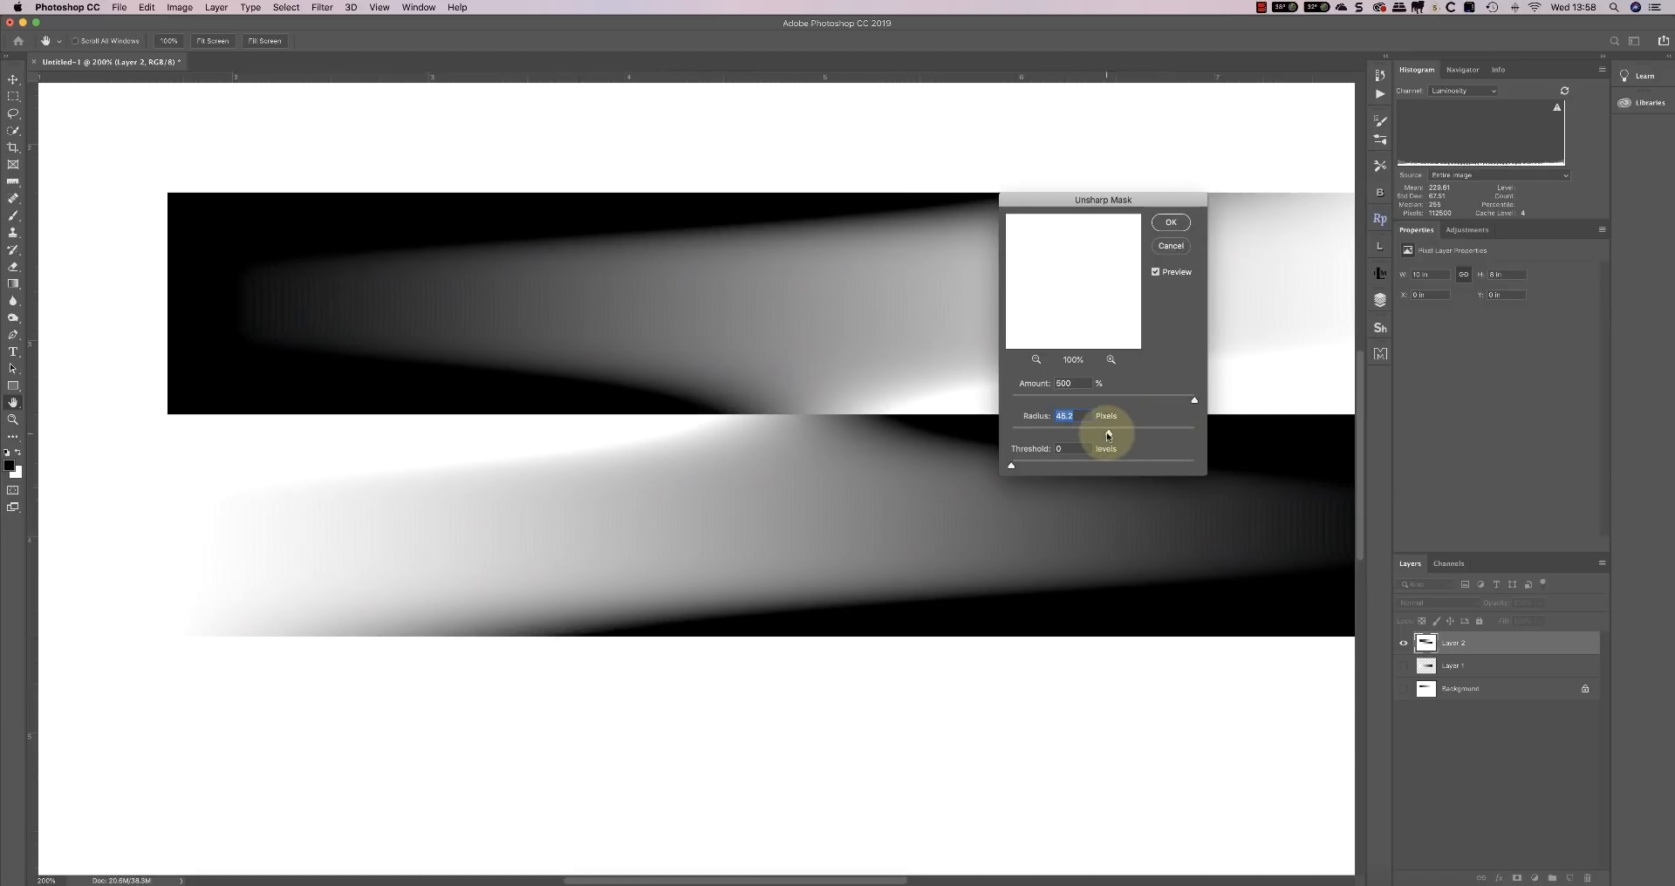
drag(1110, 428, 1015, 429)
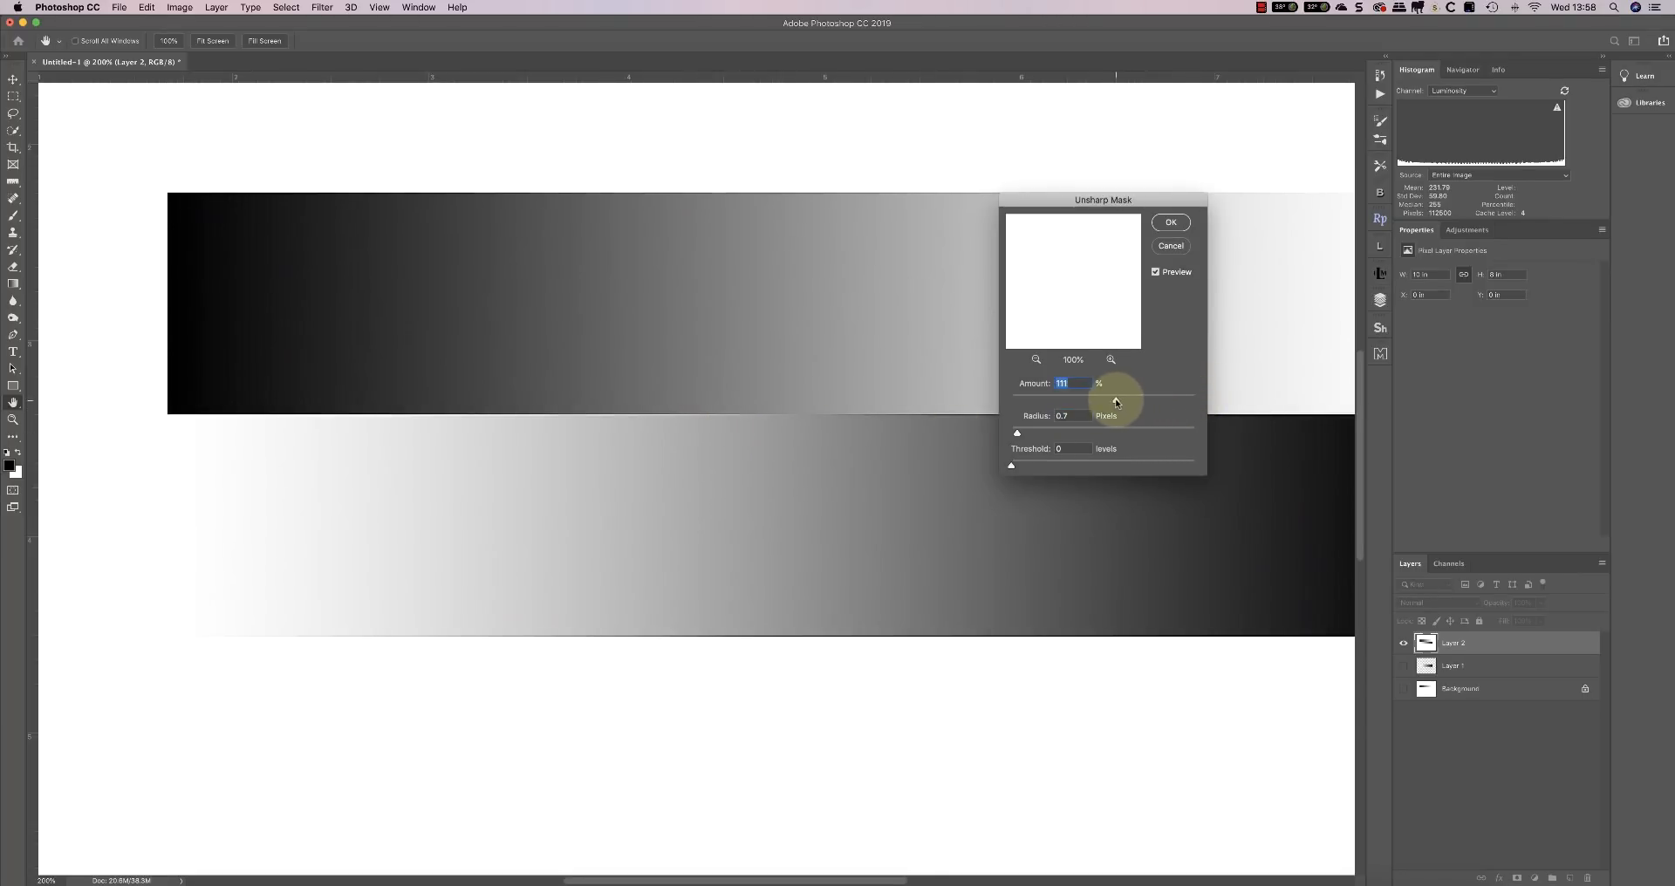
drag(1117, 400, 1020, 401)
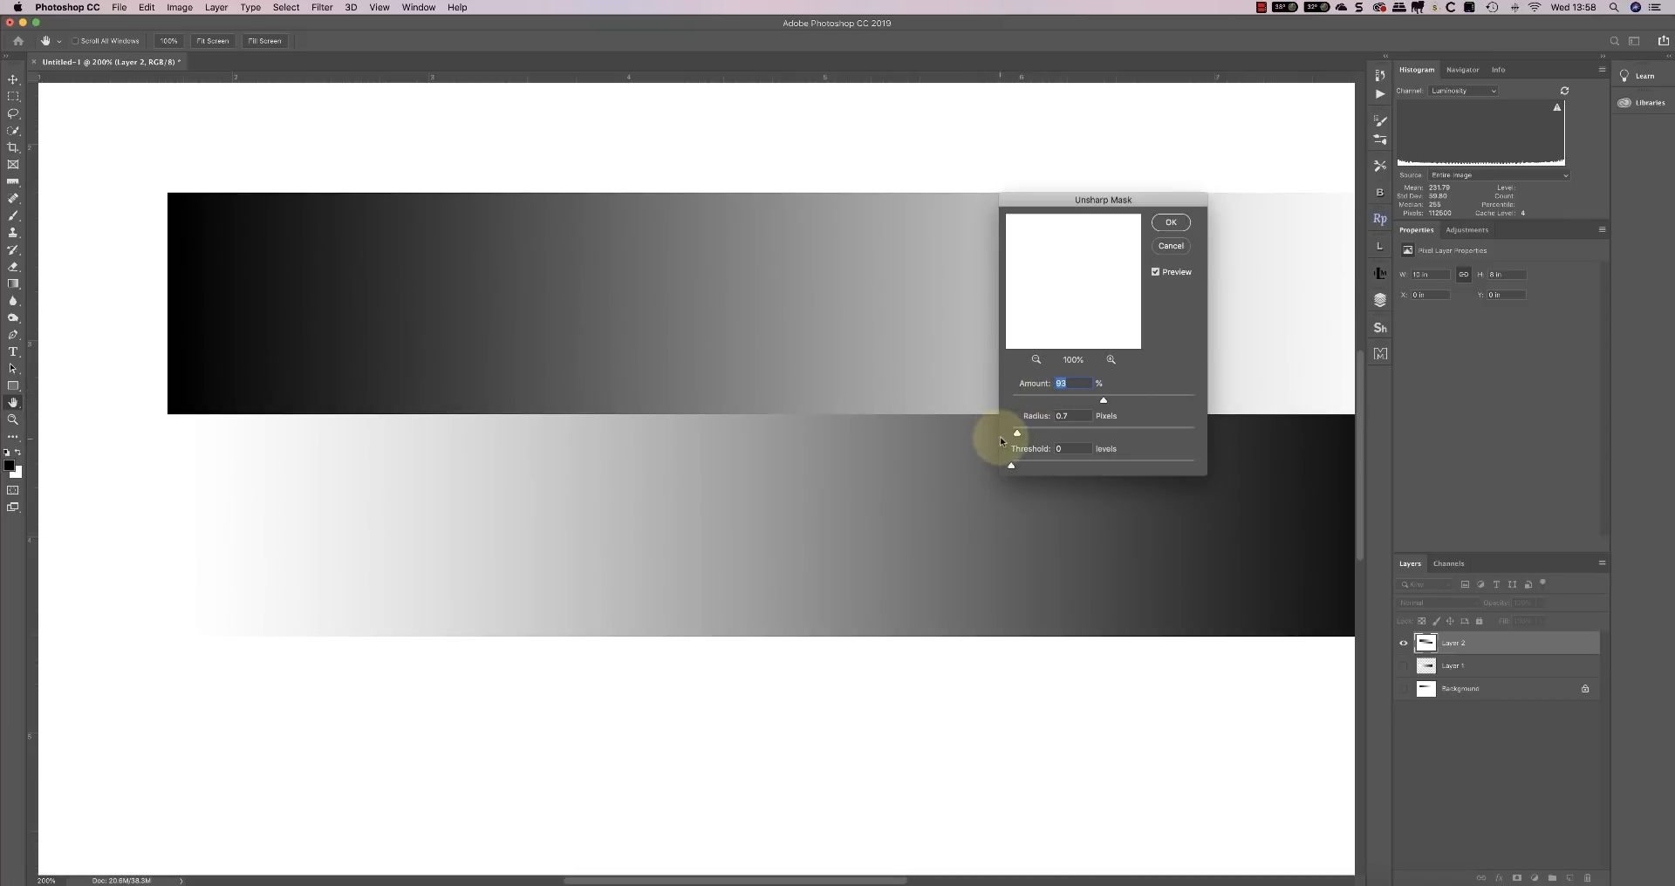
drag(1018, 432, 1042, 432)
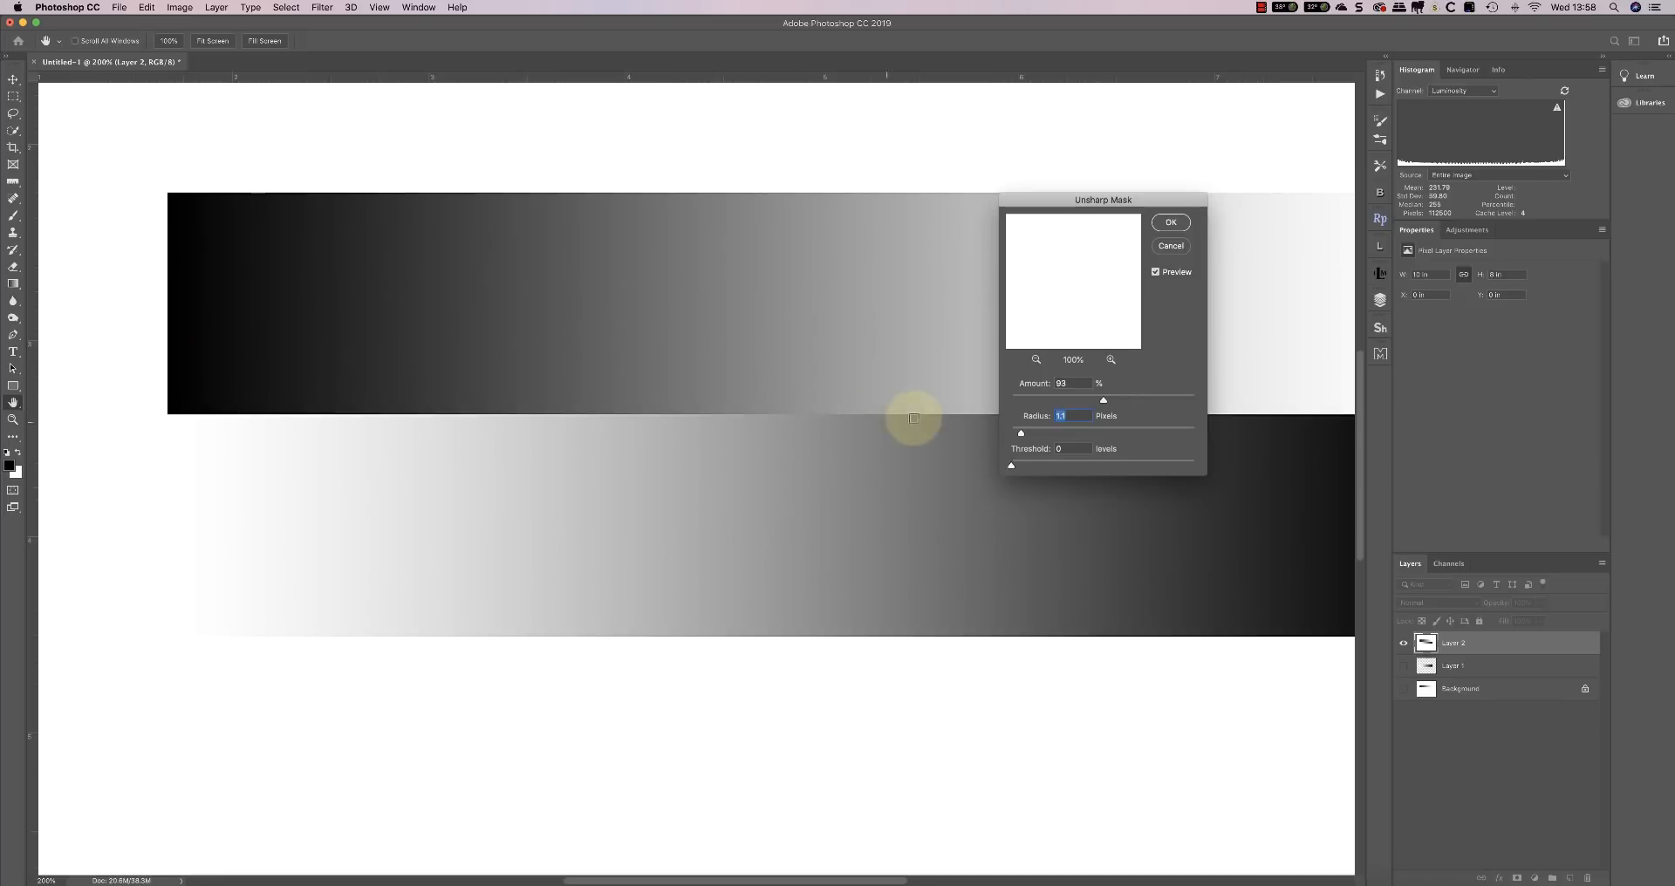
mouse_move(705, 419)
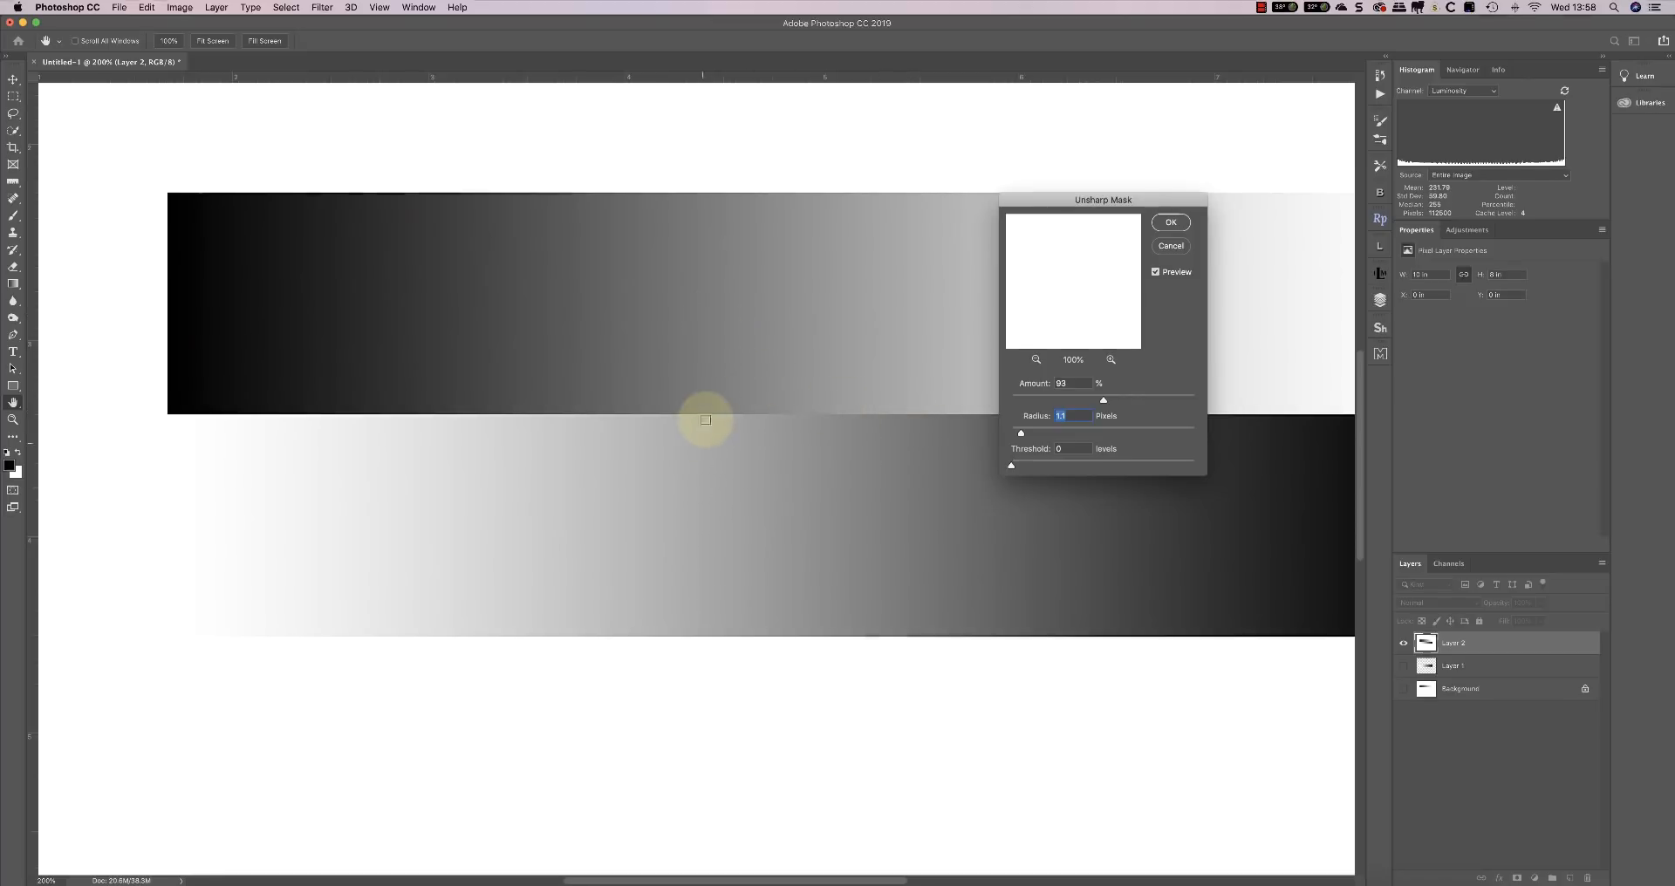
mouse_move(648, 462)
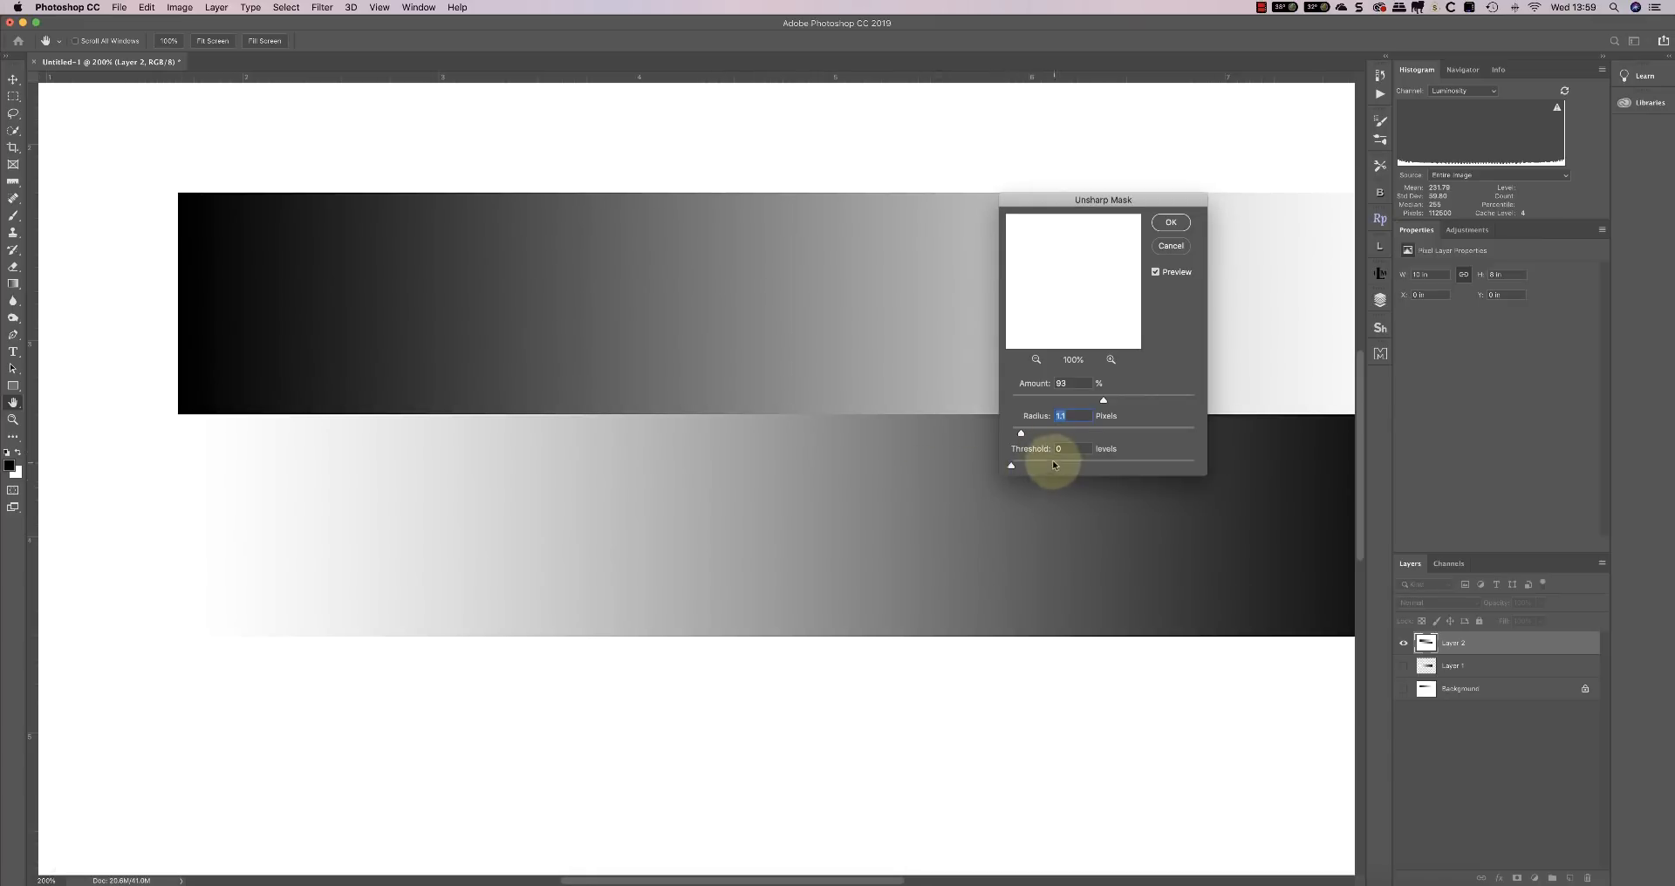
Set the Unsharp Mask radius to 4.2 pixels and amount to 456%
drag(1020, 434, 1050, 434)
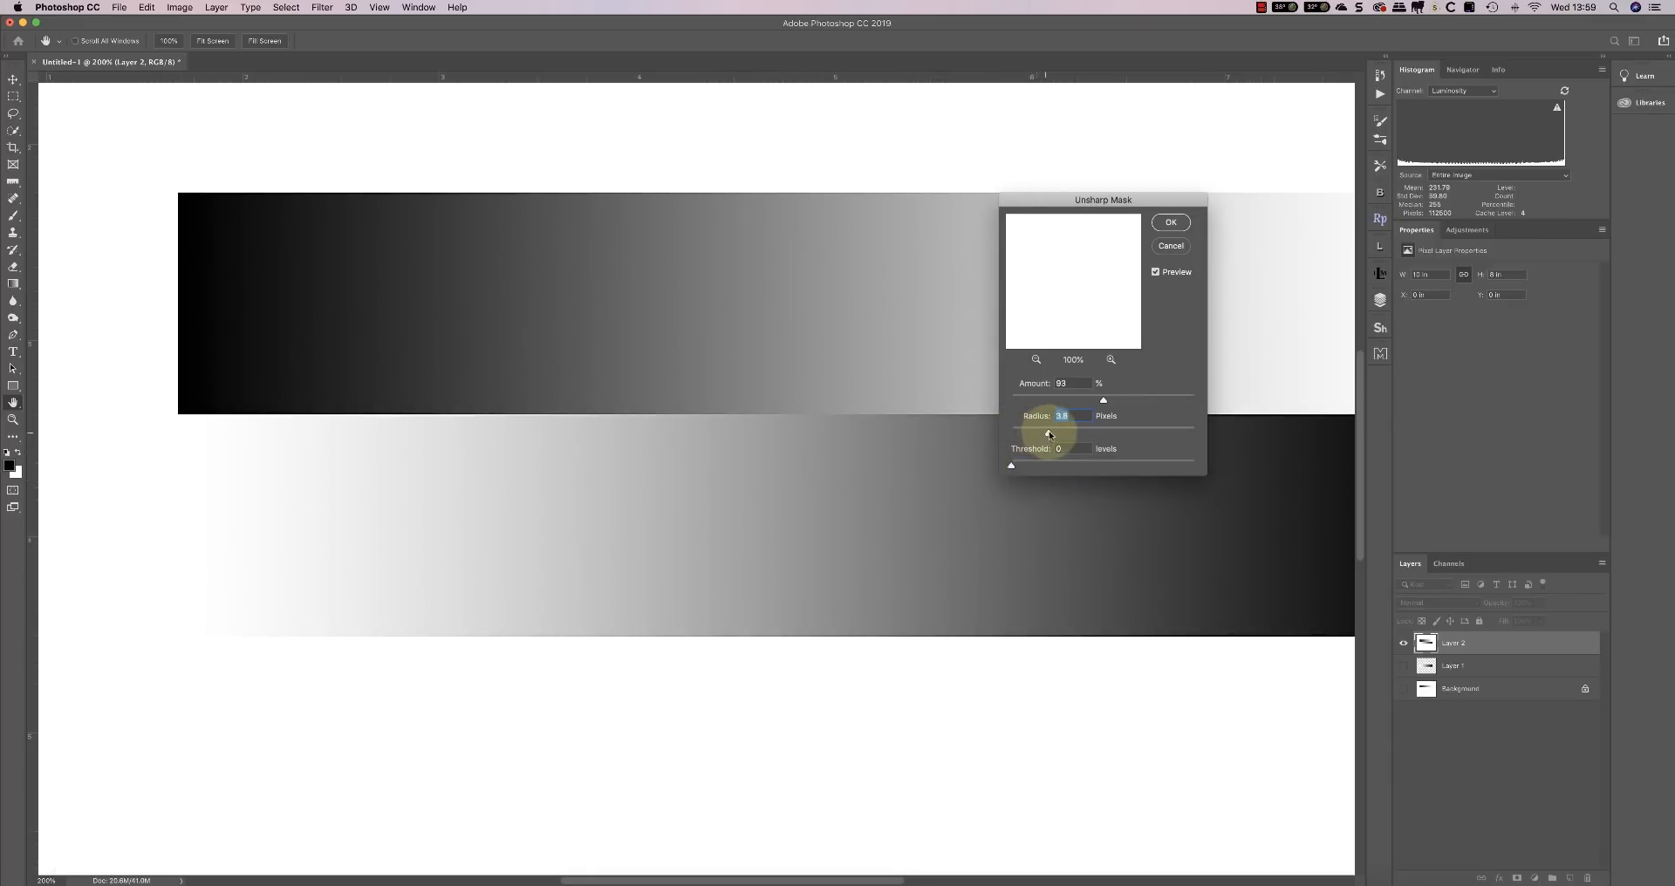
drag(1047, 433, 1057, 433)
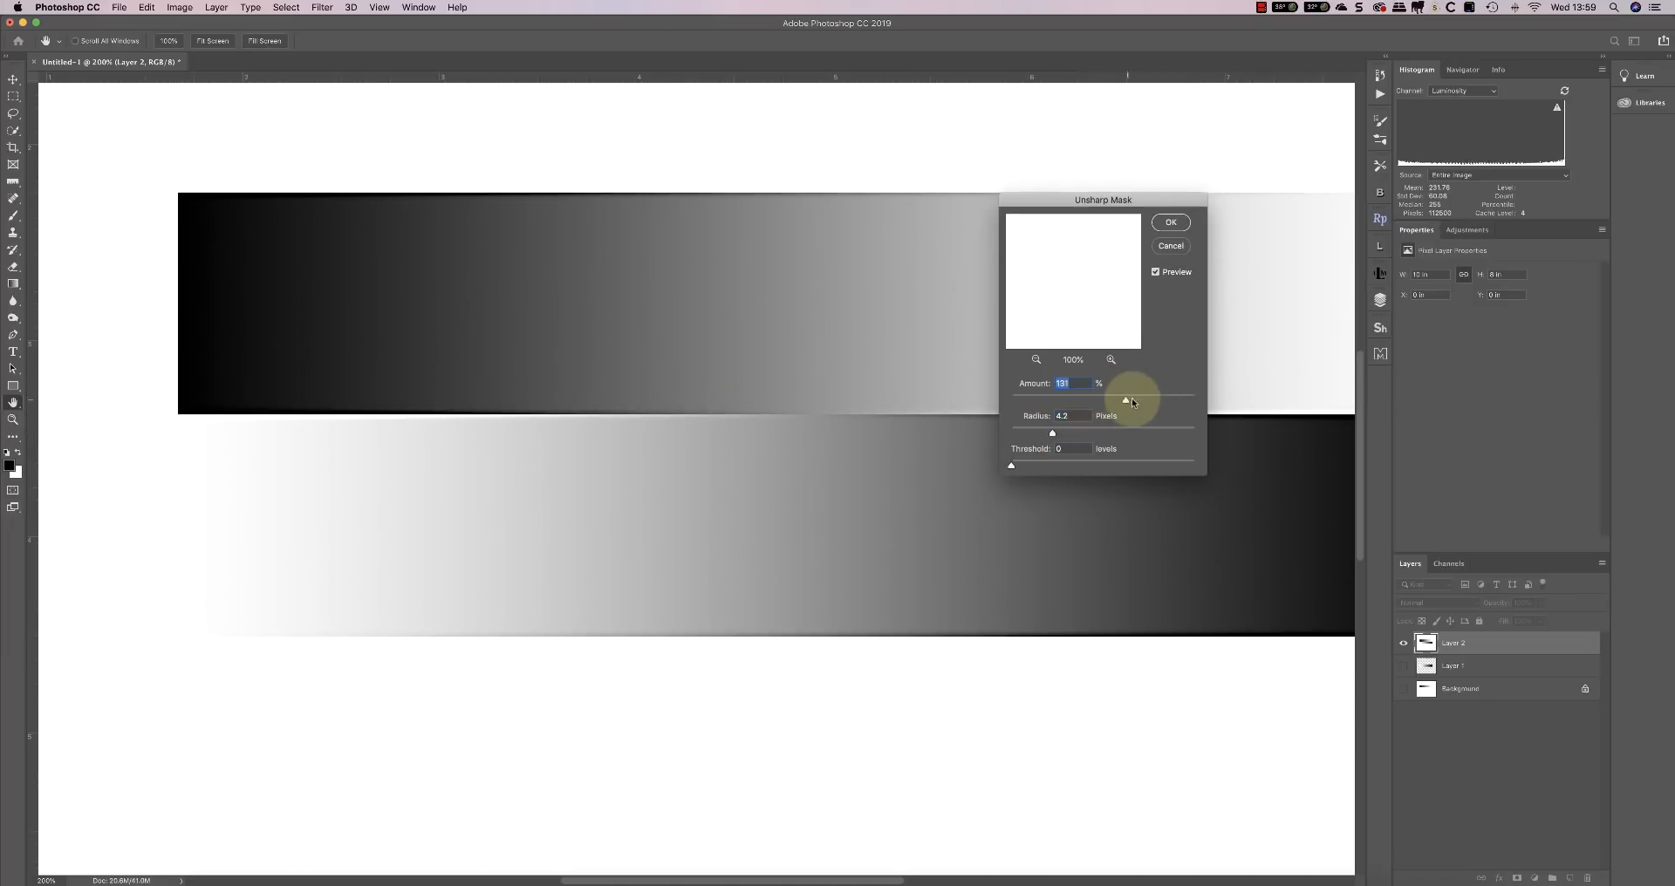
drag(1125, 399, 1179, 399)
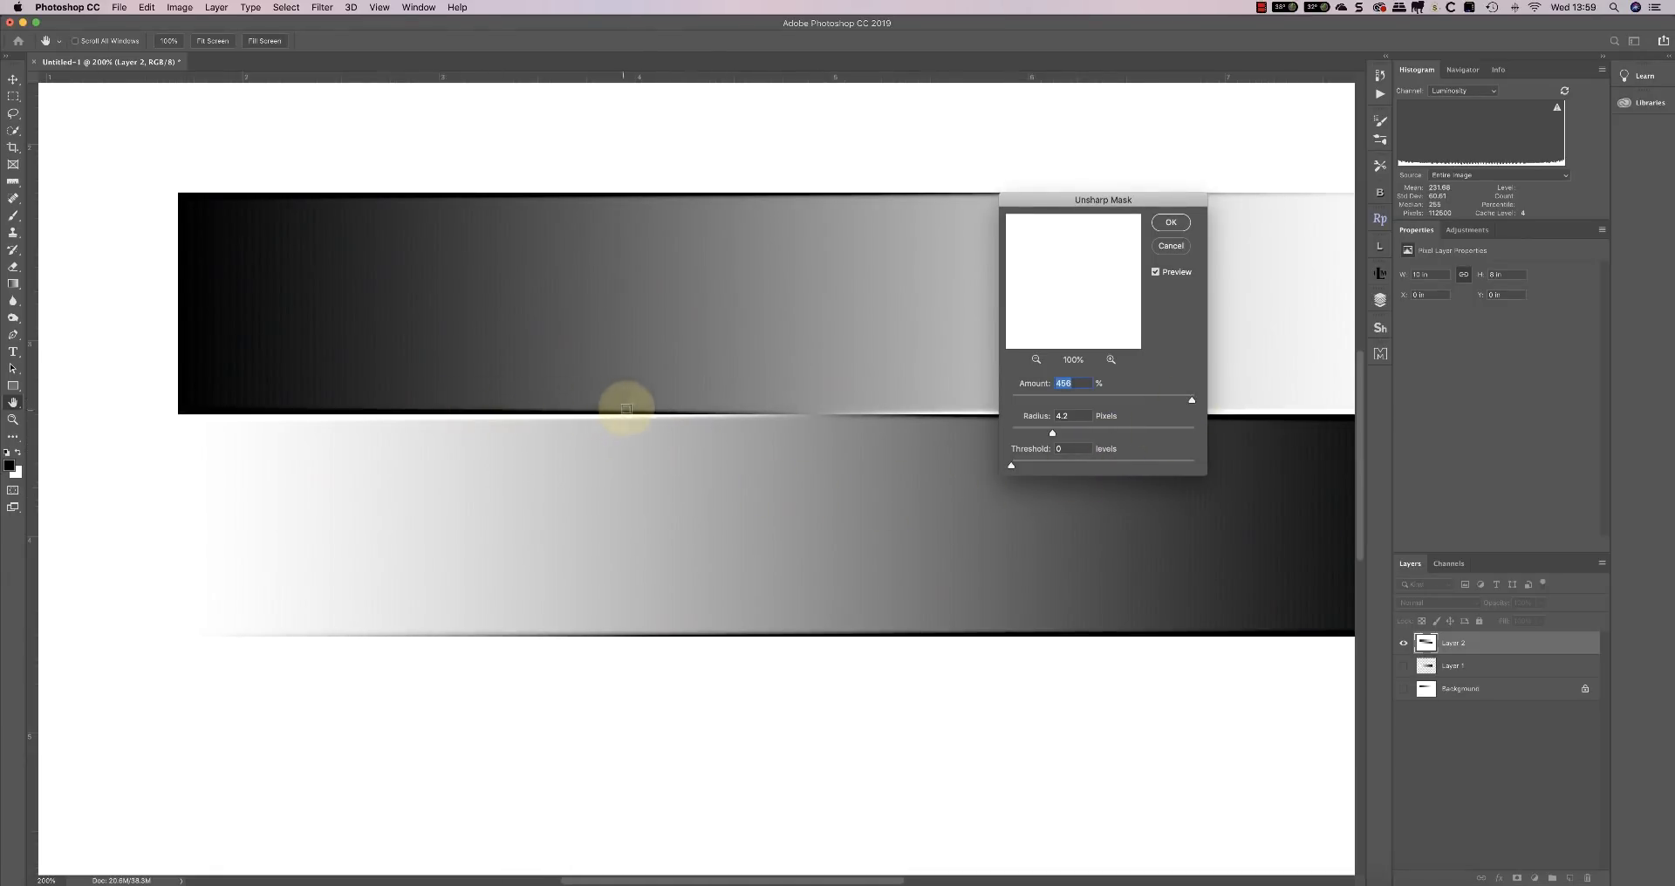
mouse_move(772, 419)
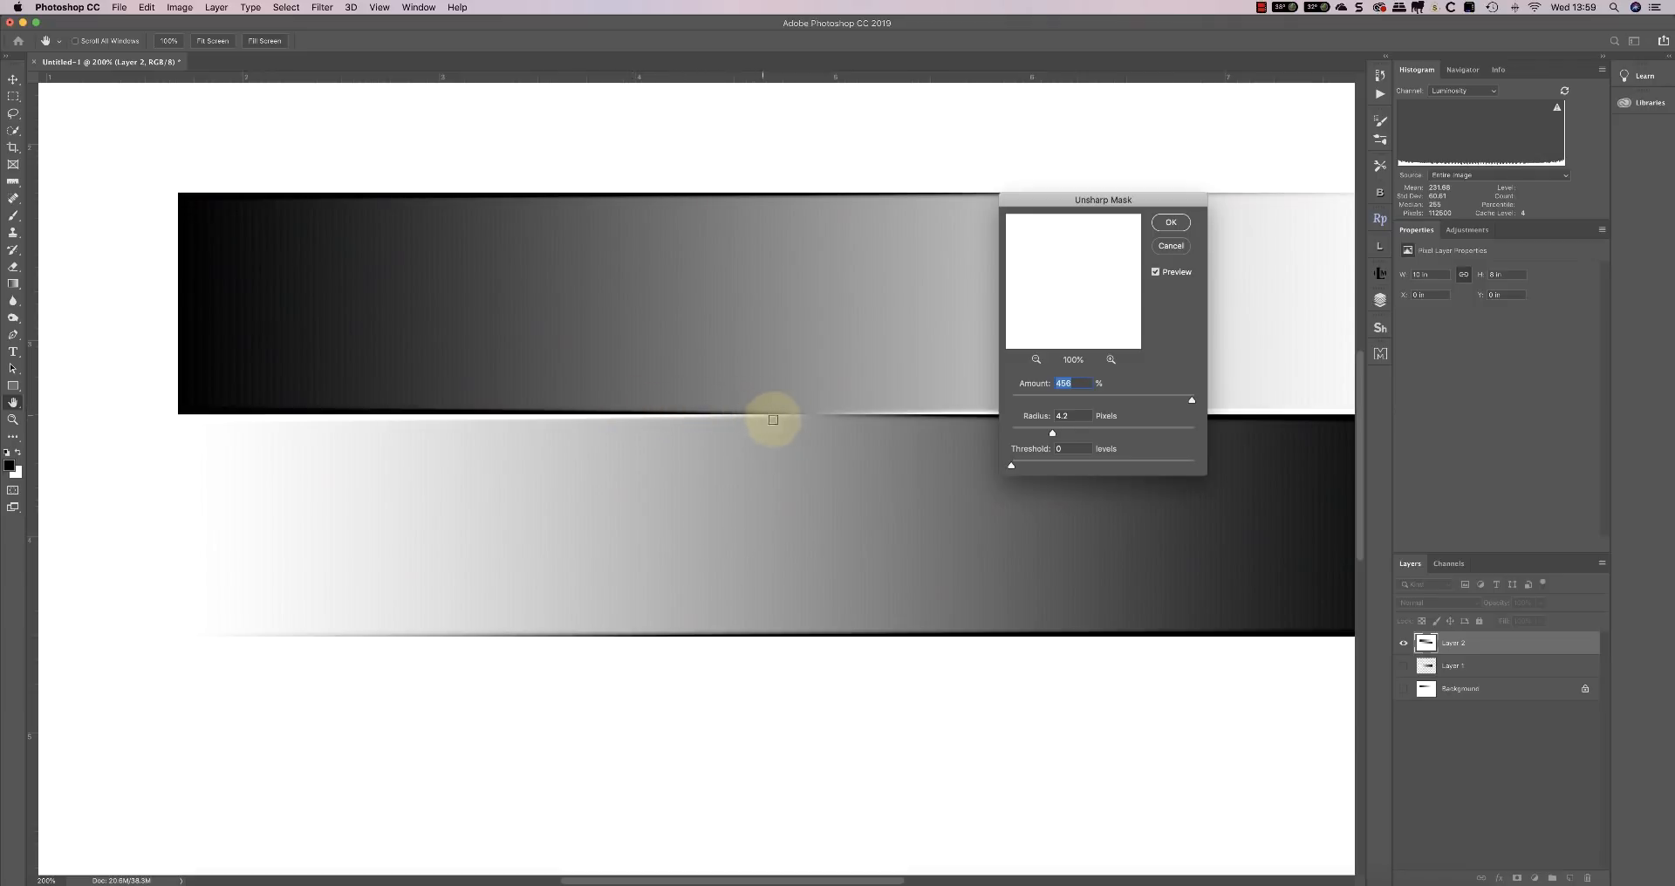
mouse_move(1026, 457)
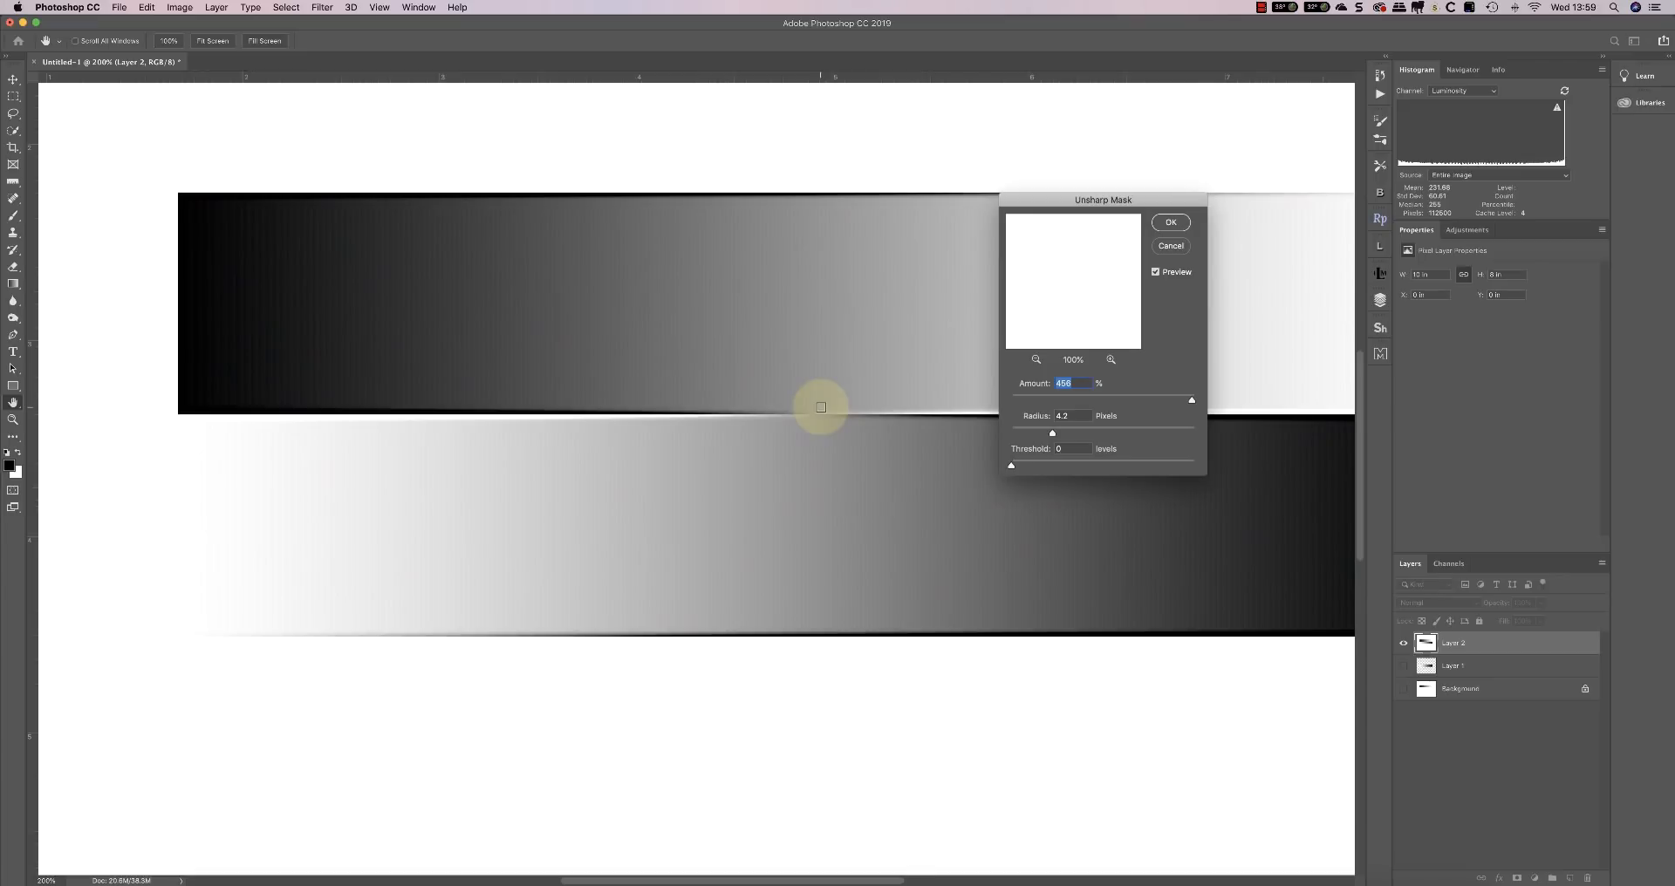
mouse_move(1045, 457)
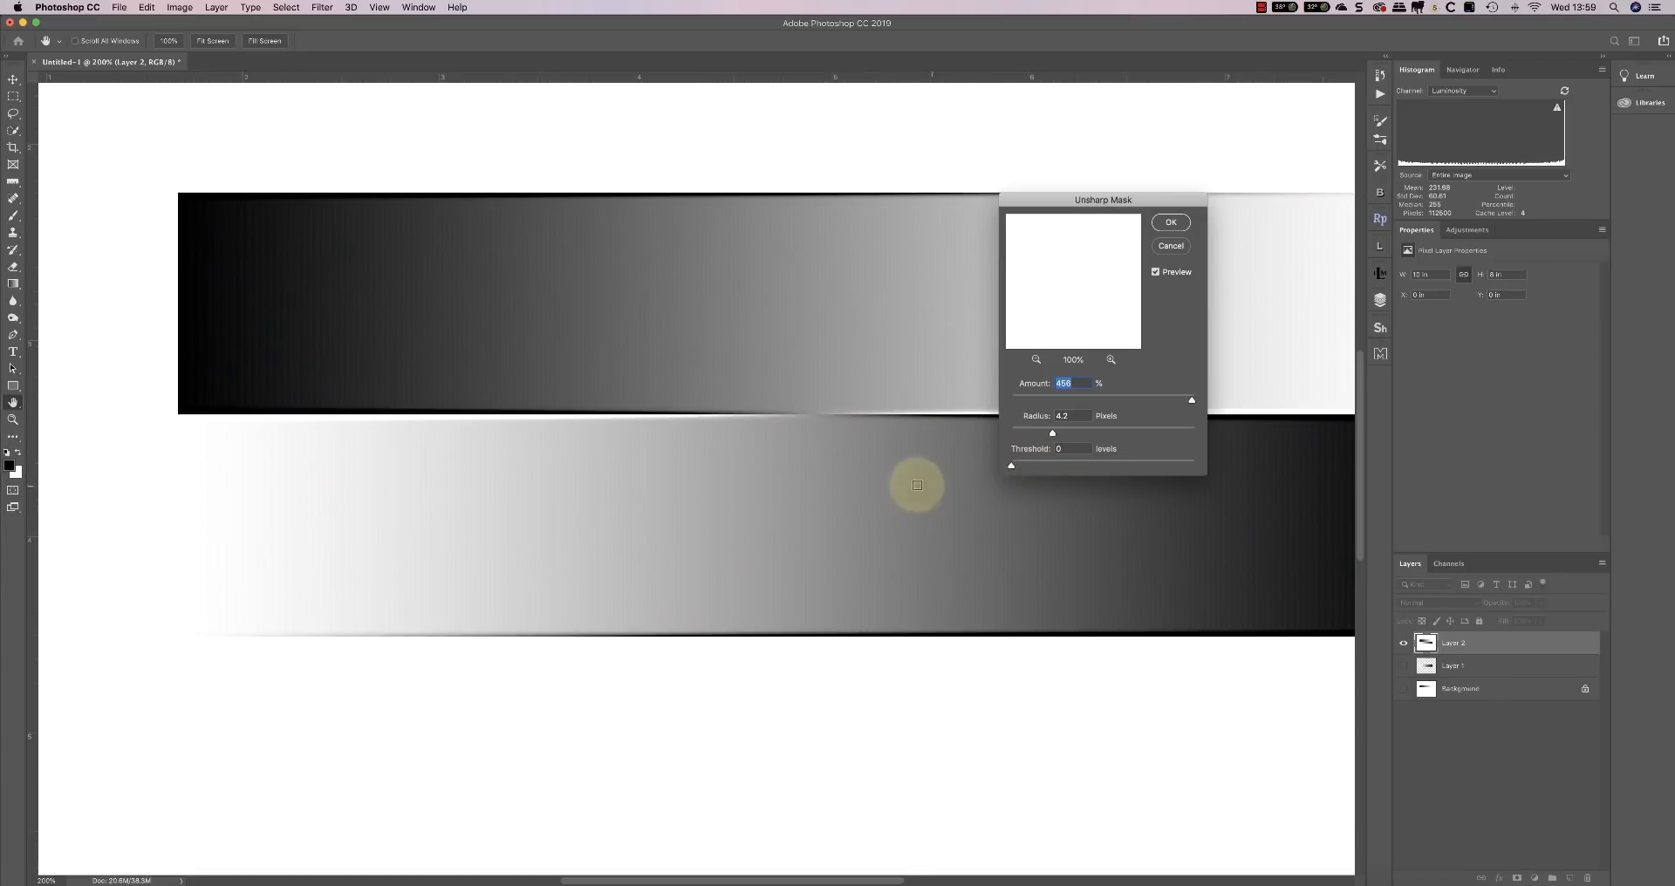
mouse_move(817, 409)
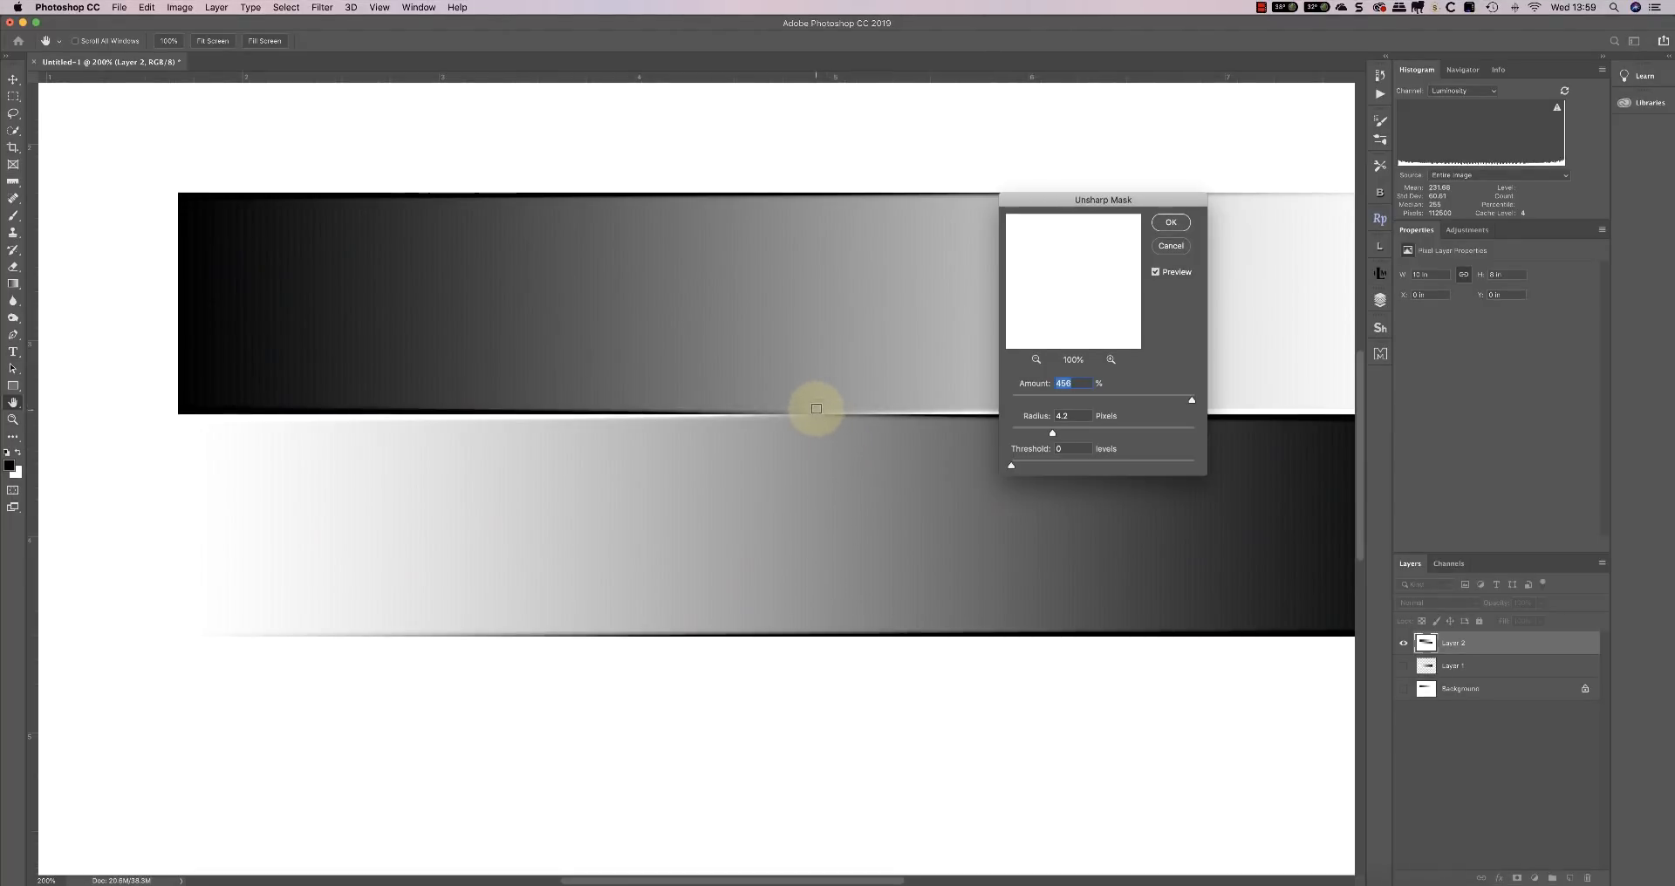
mouse_move(828, 402)
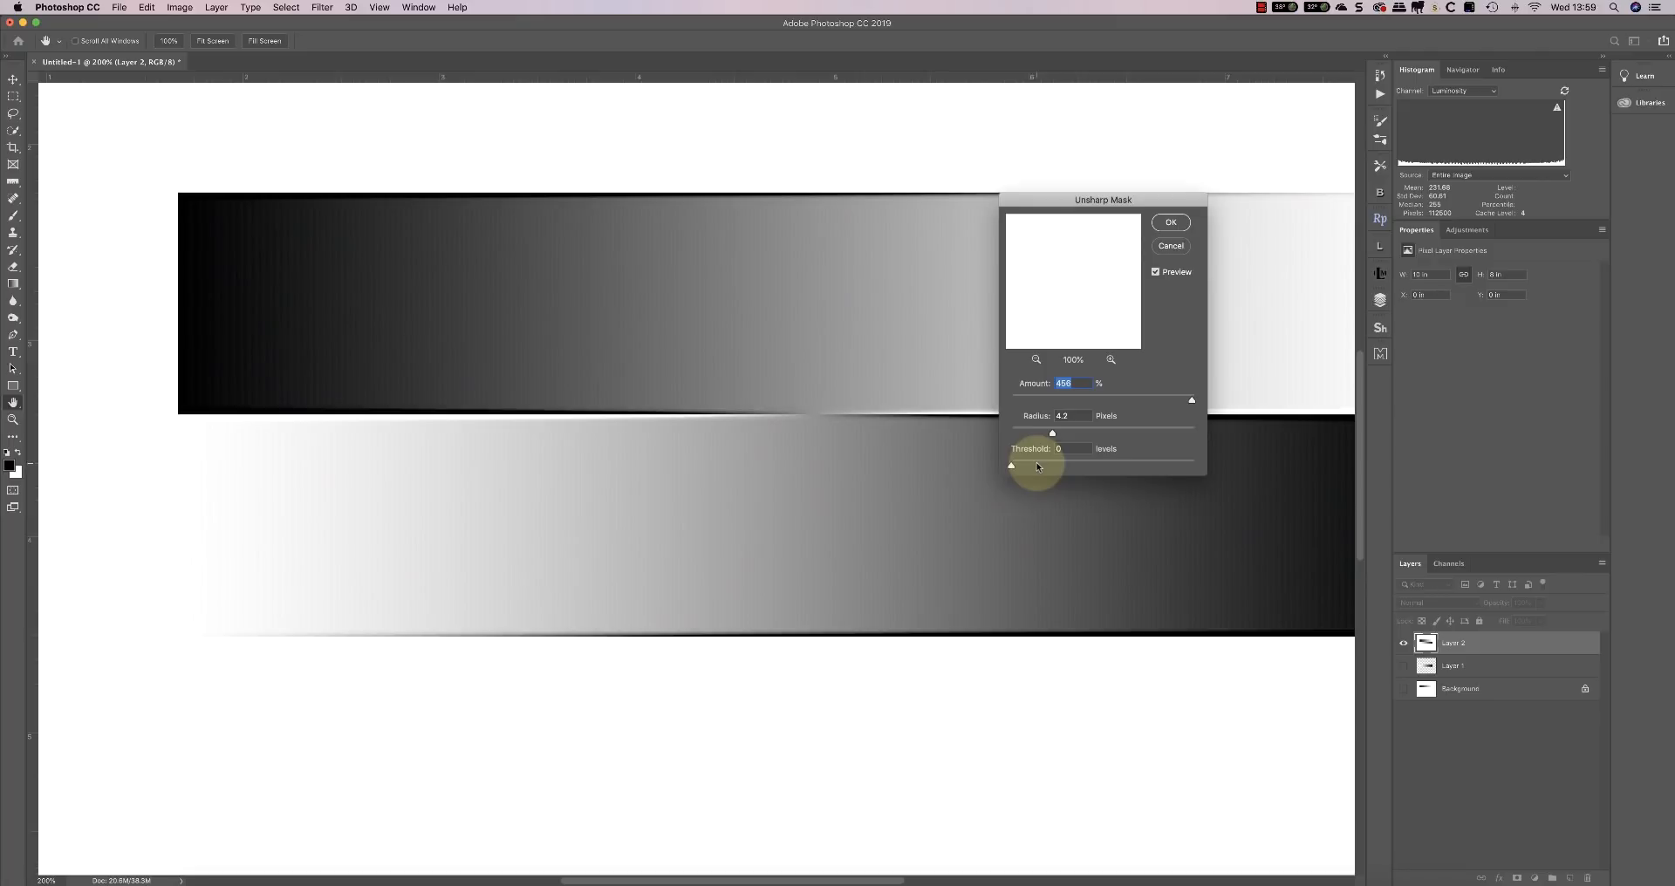
Raise the Unsharp Mask threshold from 116 to the maximum 255 levels
click(1071, 449)
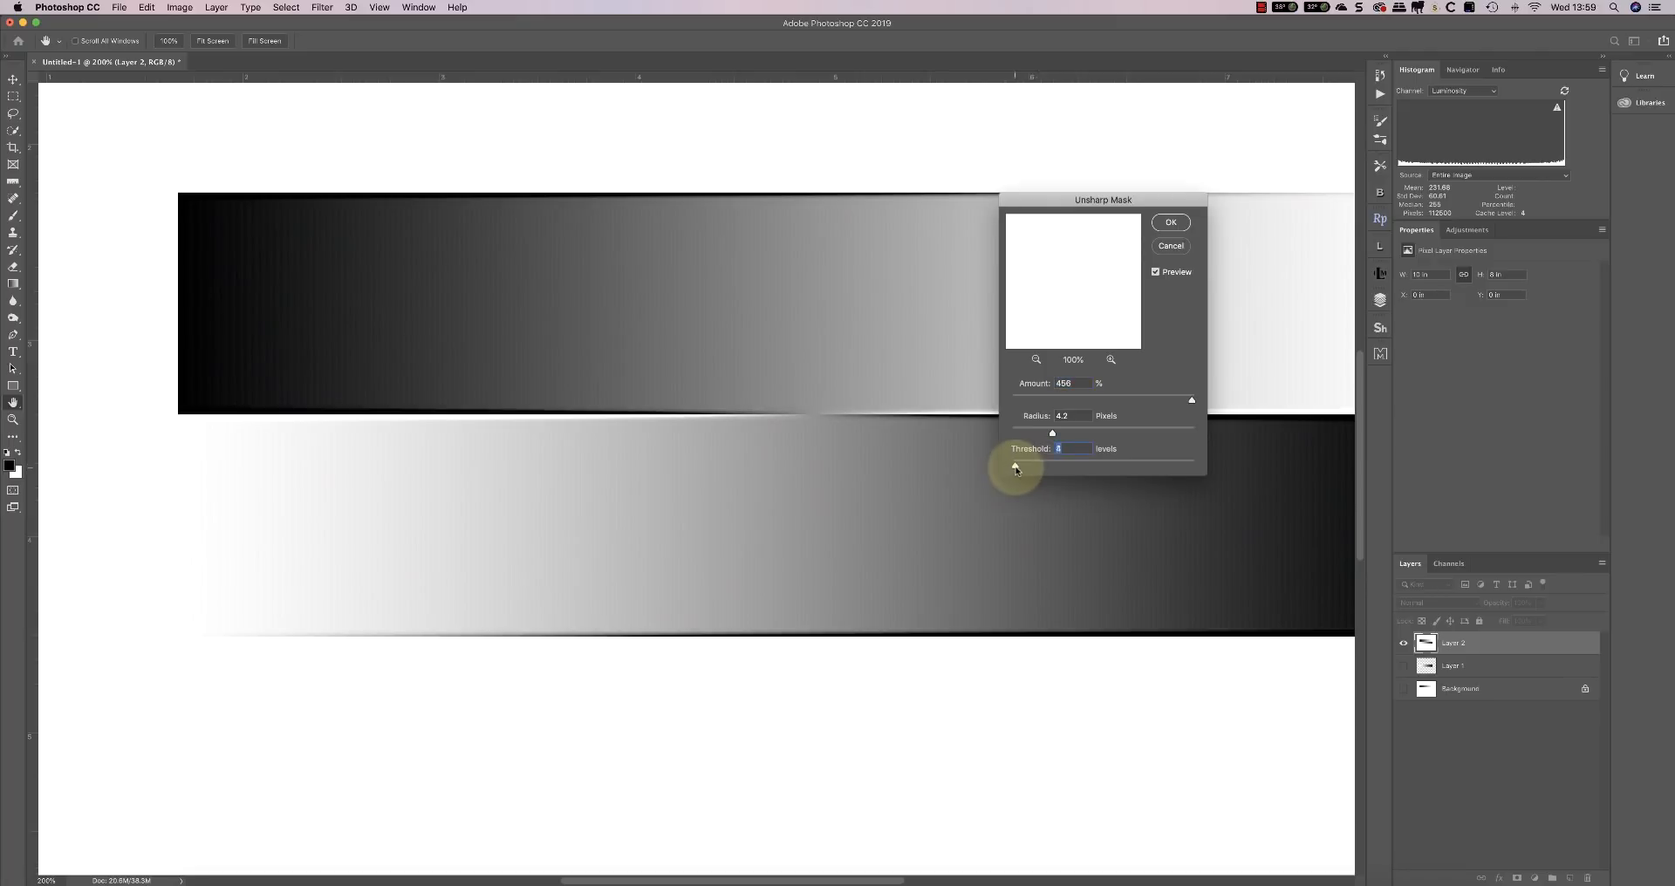
drag(1015, 470, 1074, 459)
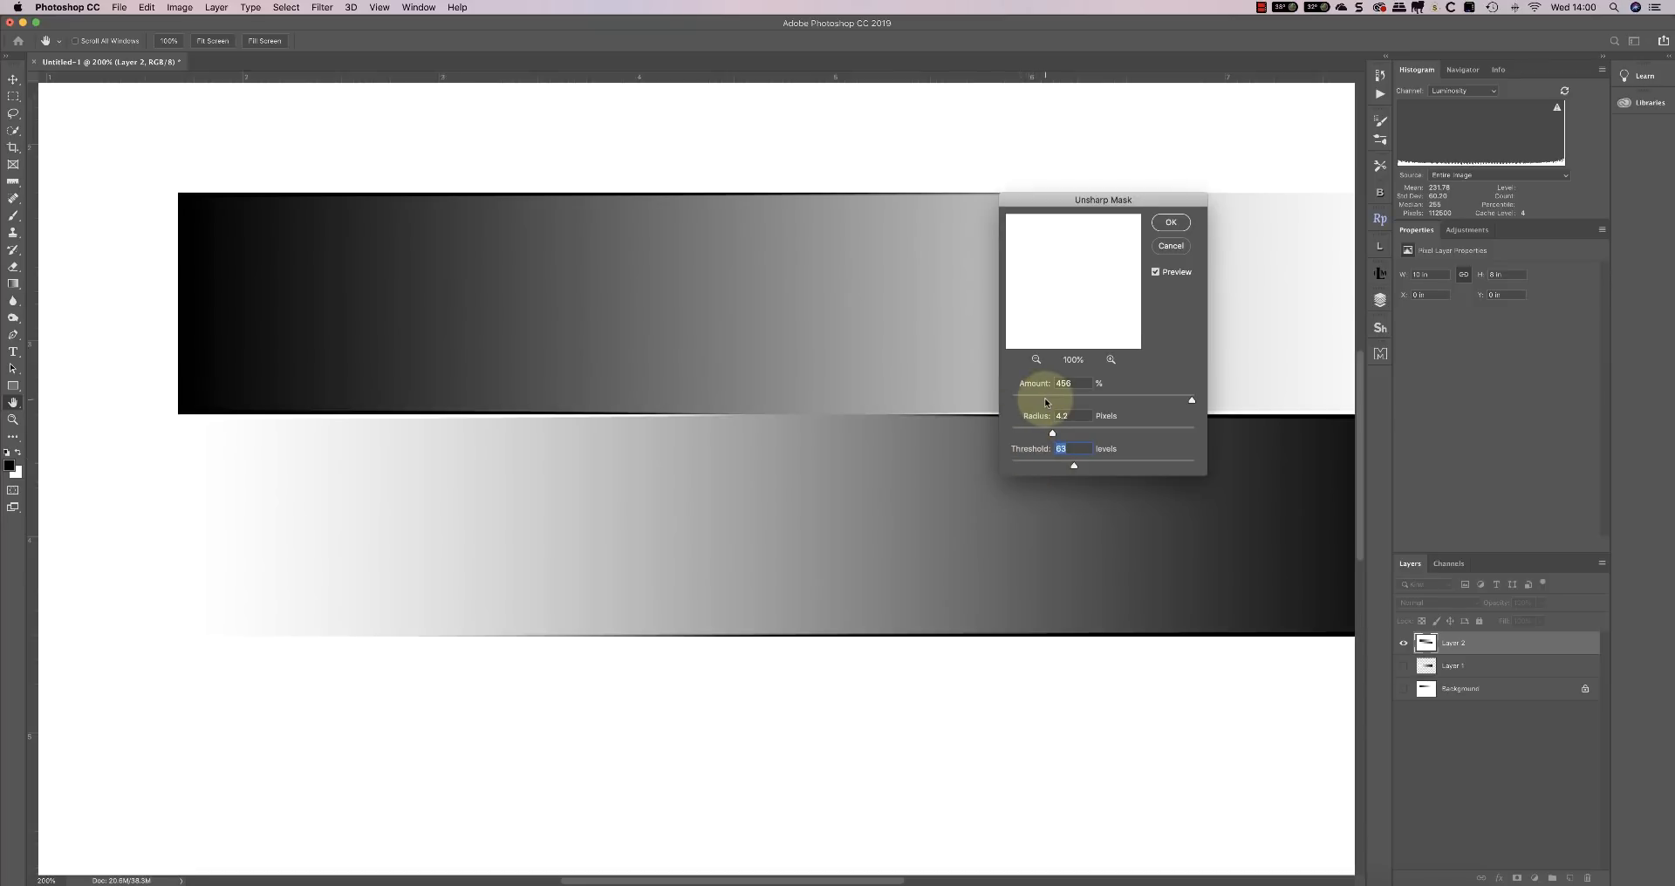
mouse_move(803, 417)
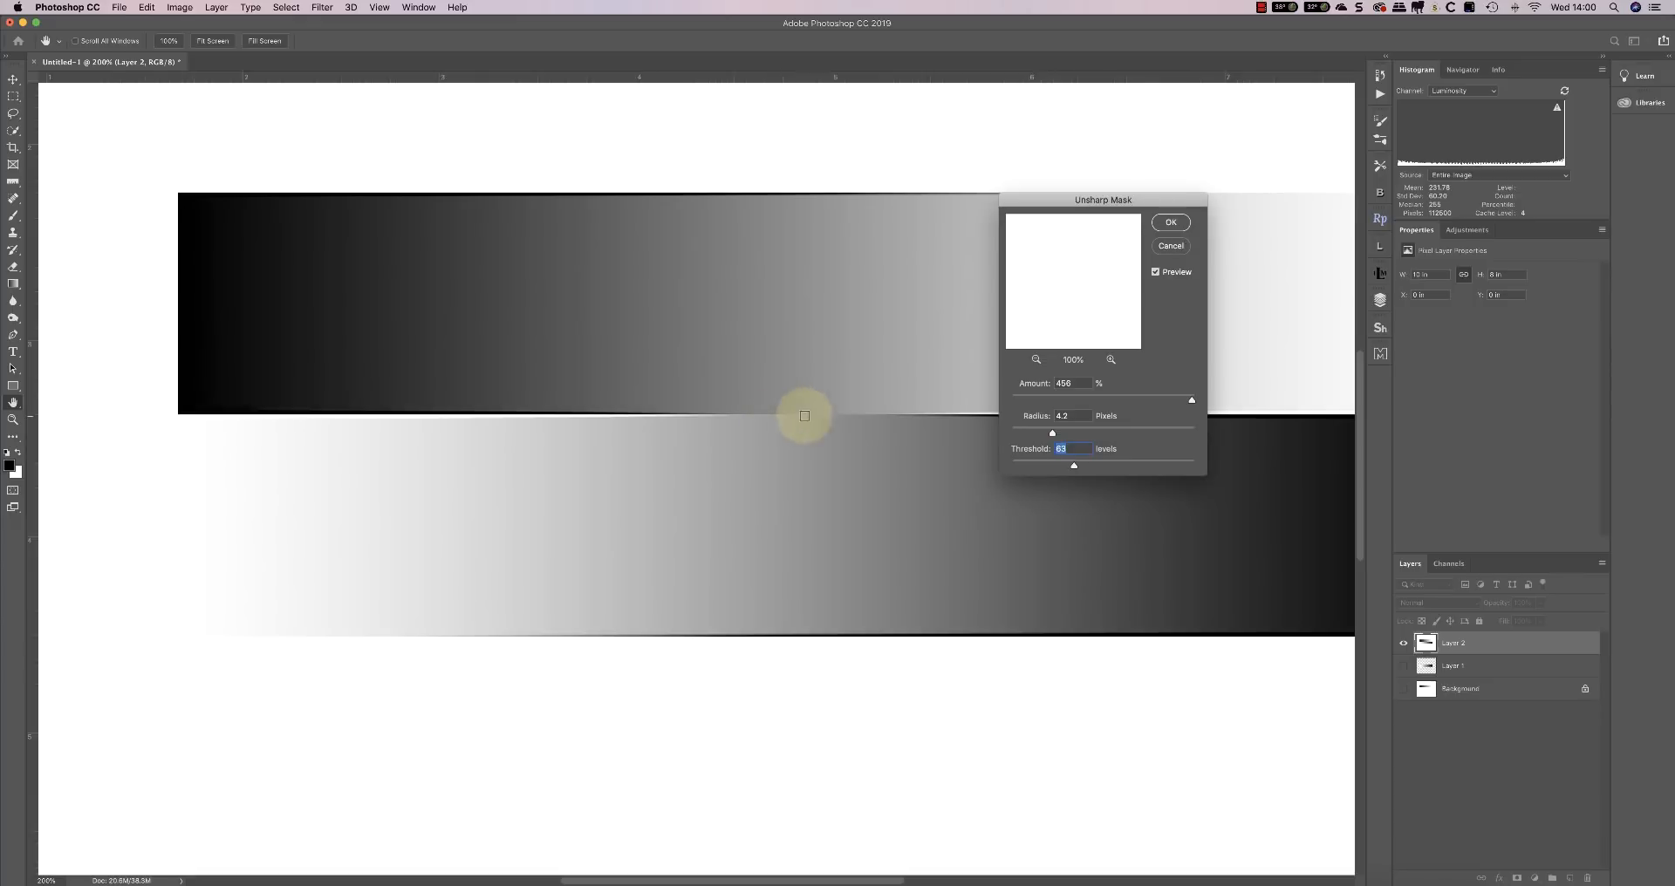
mouse_move(769, 398)
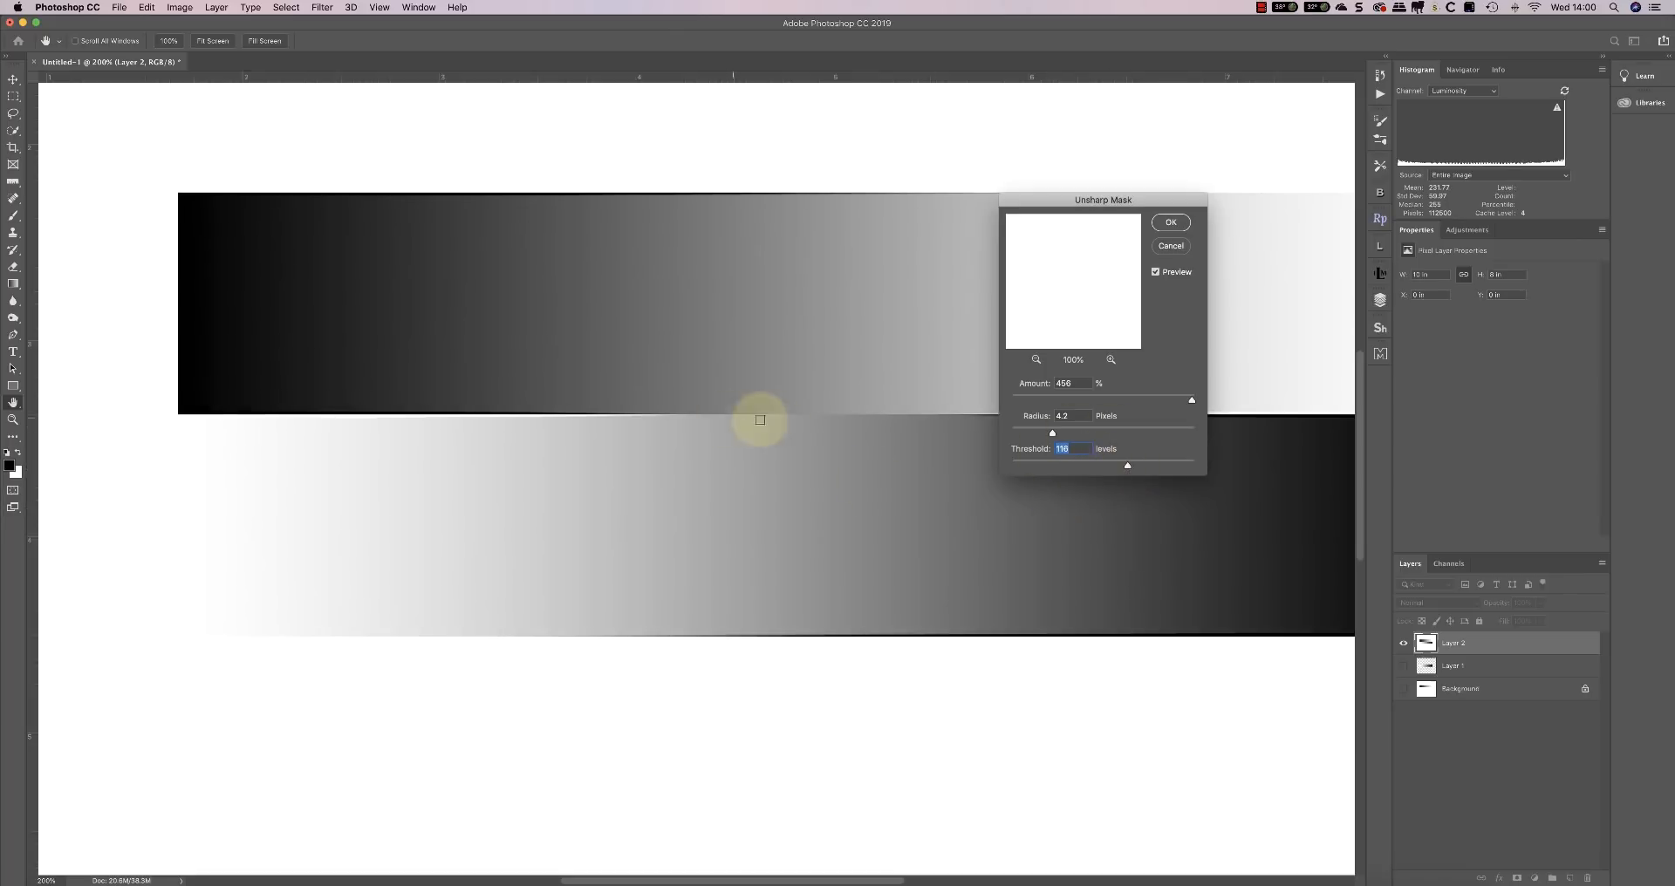
mouse_move(664, 445)
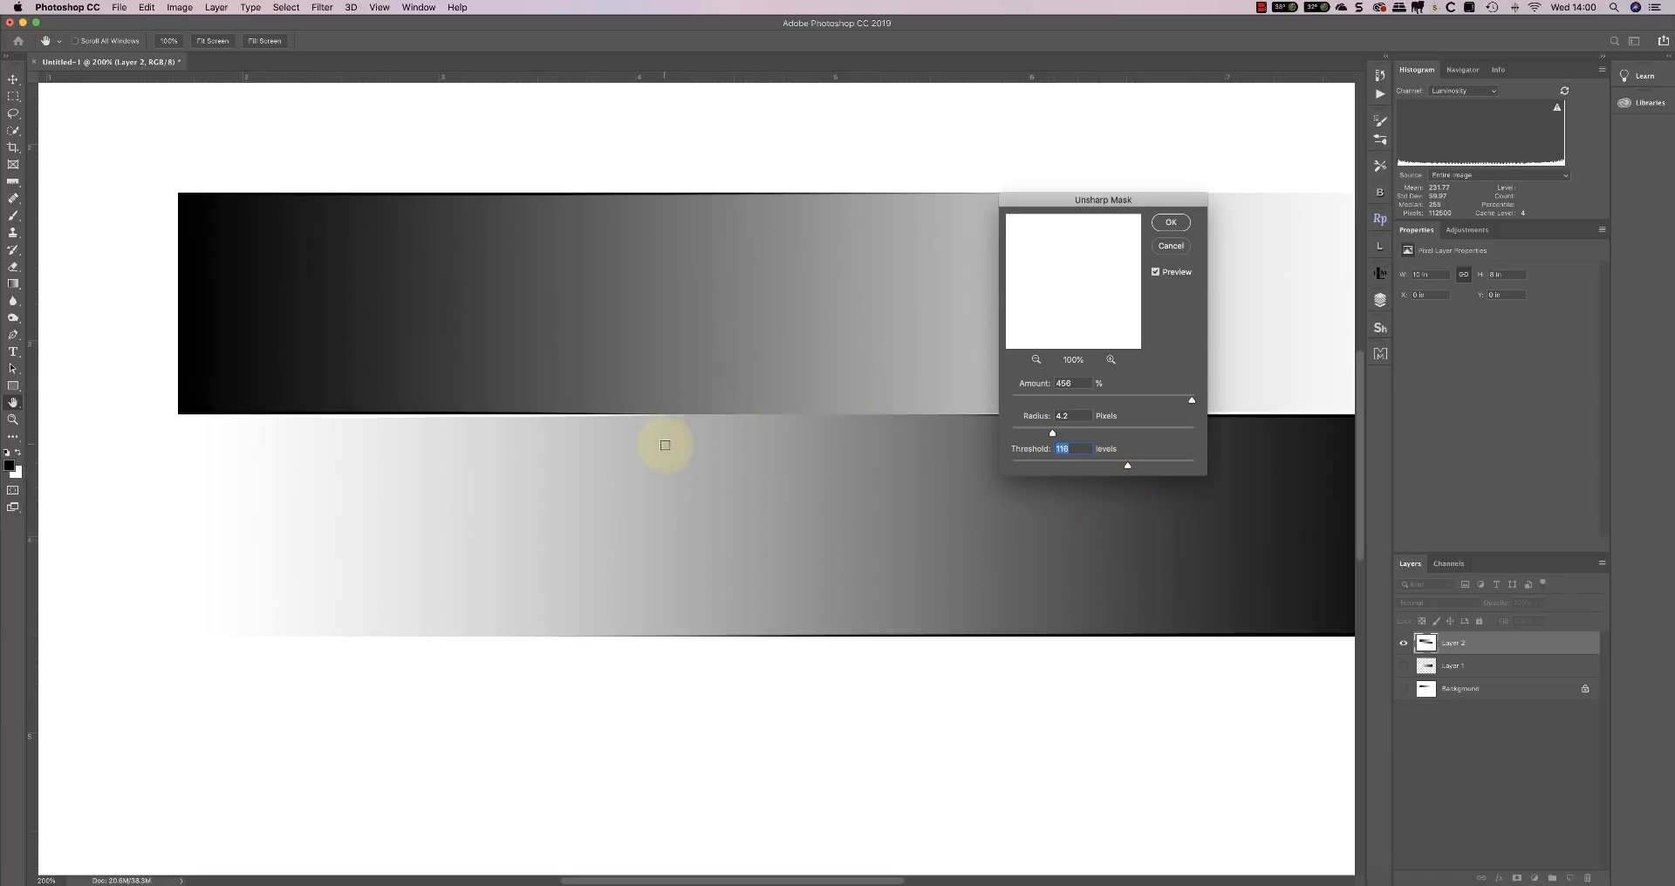
mouse_move(186, 409)
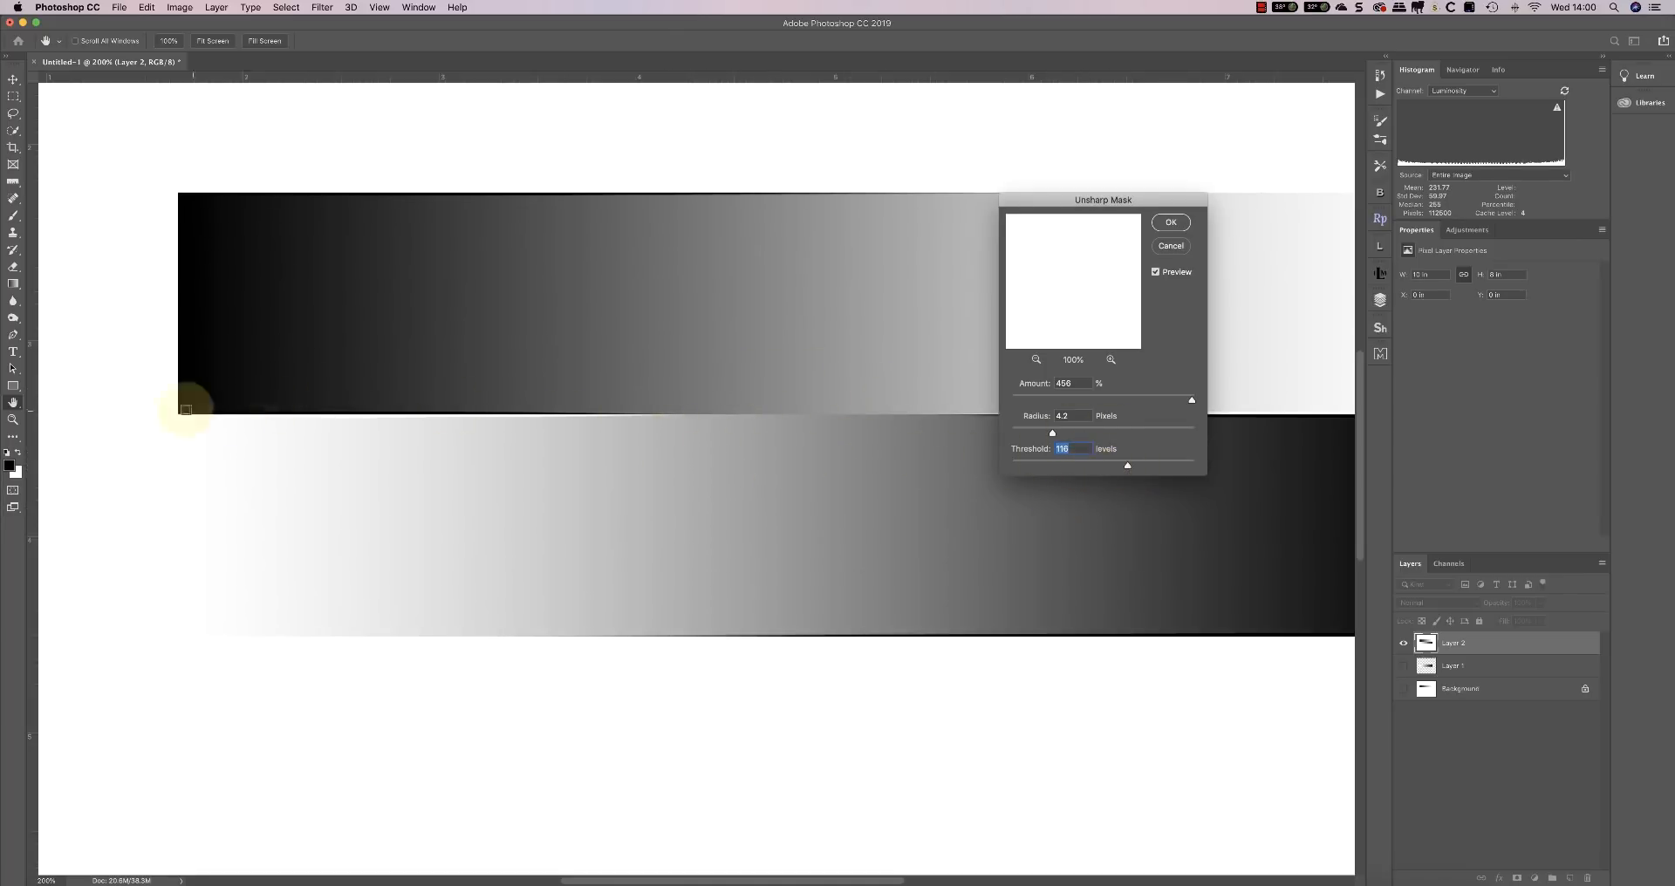
mouse_move(676, 416)
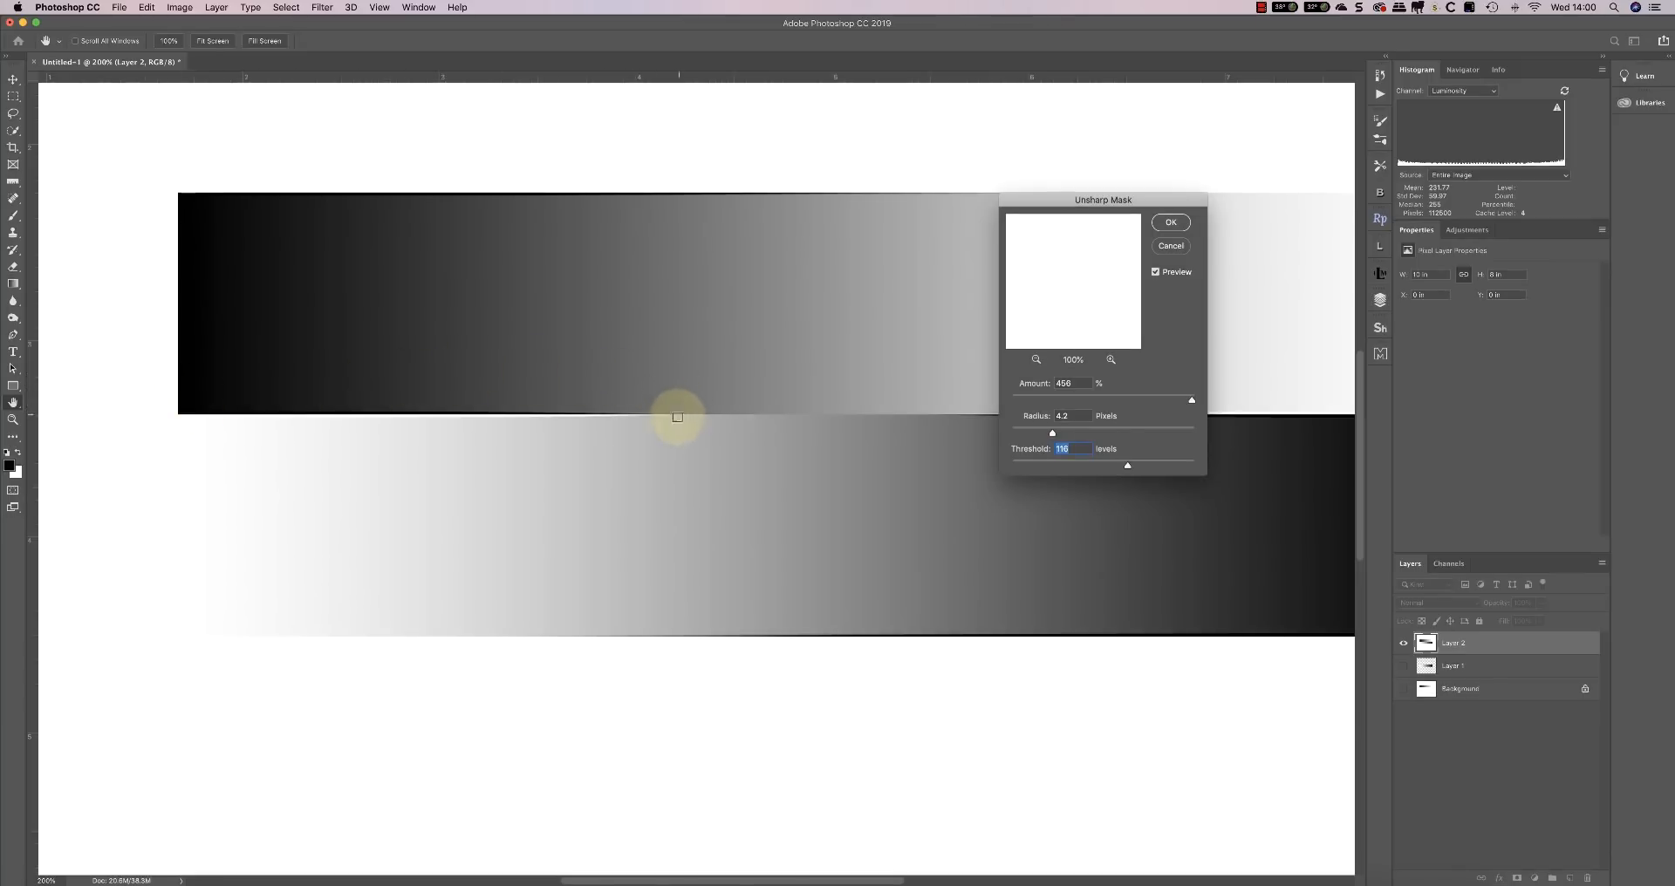
mouse_move(687, 444)
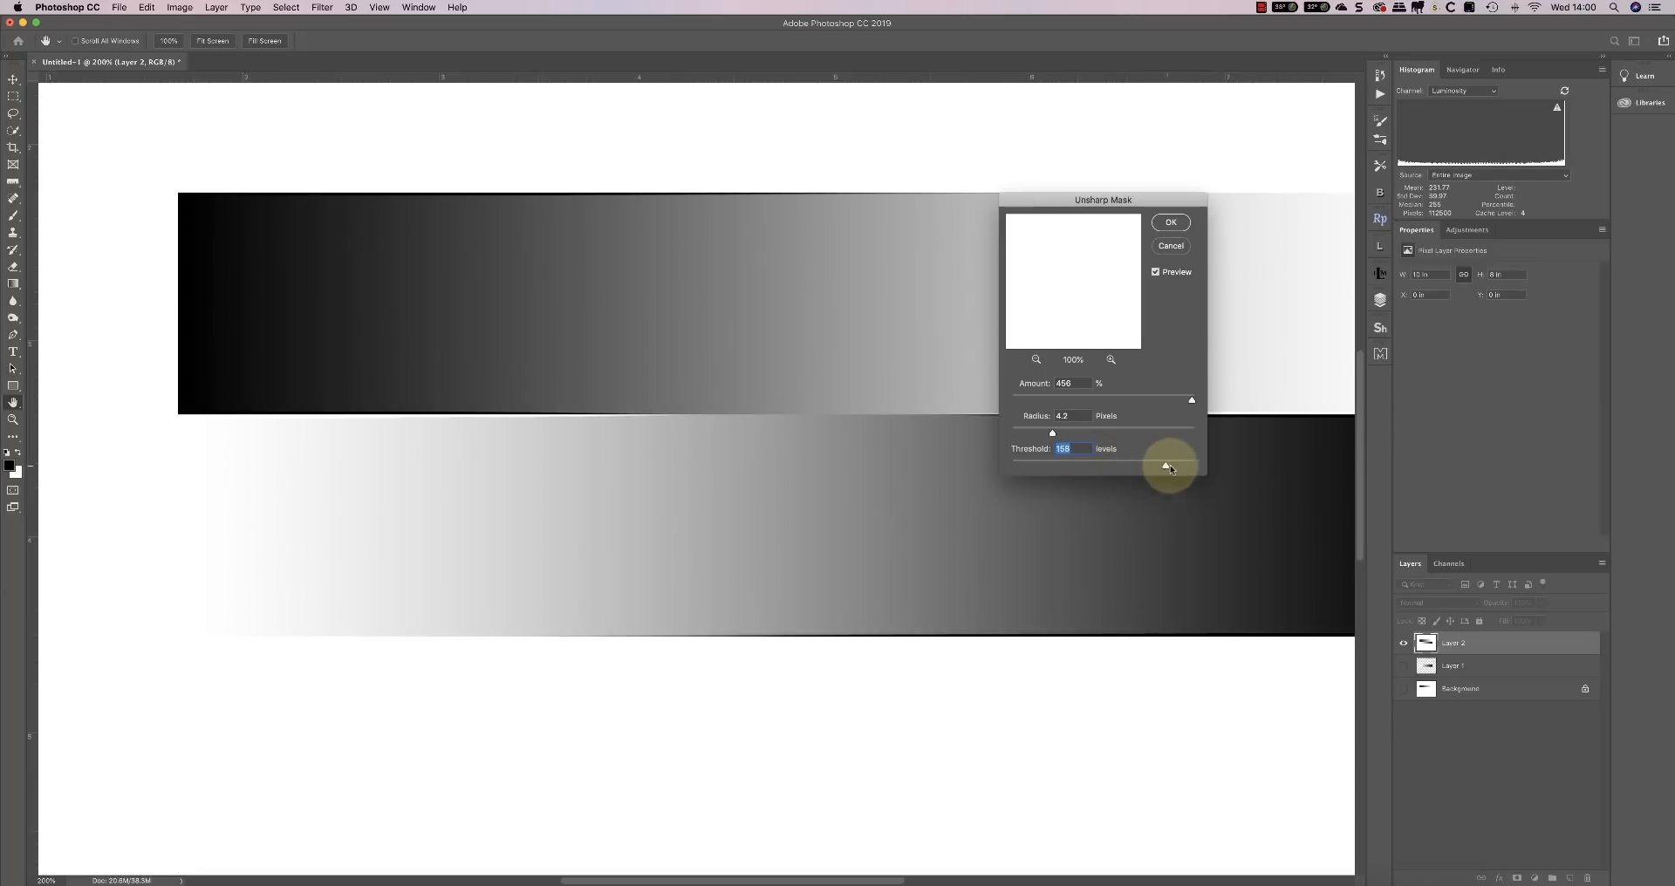
drag(1167, 468, 1194, 468)
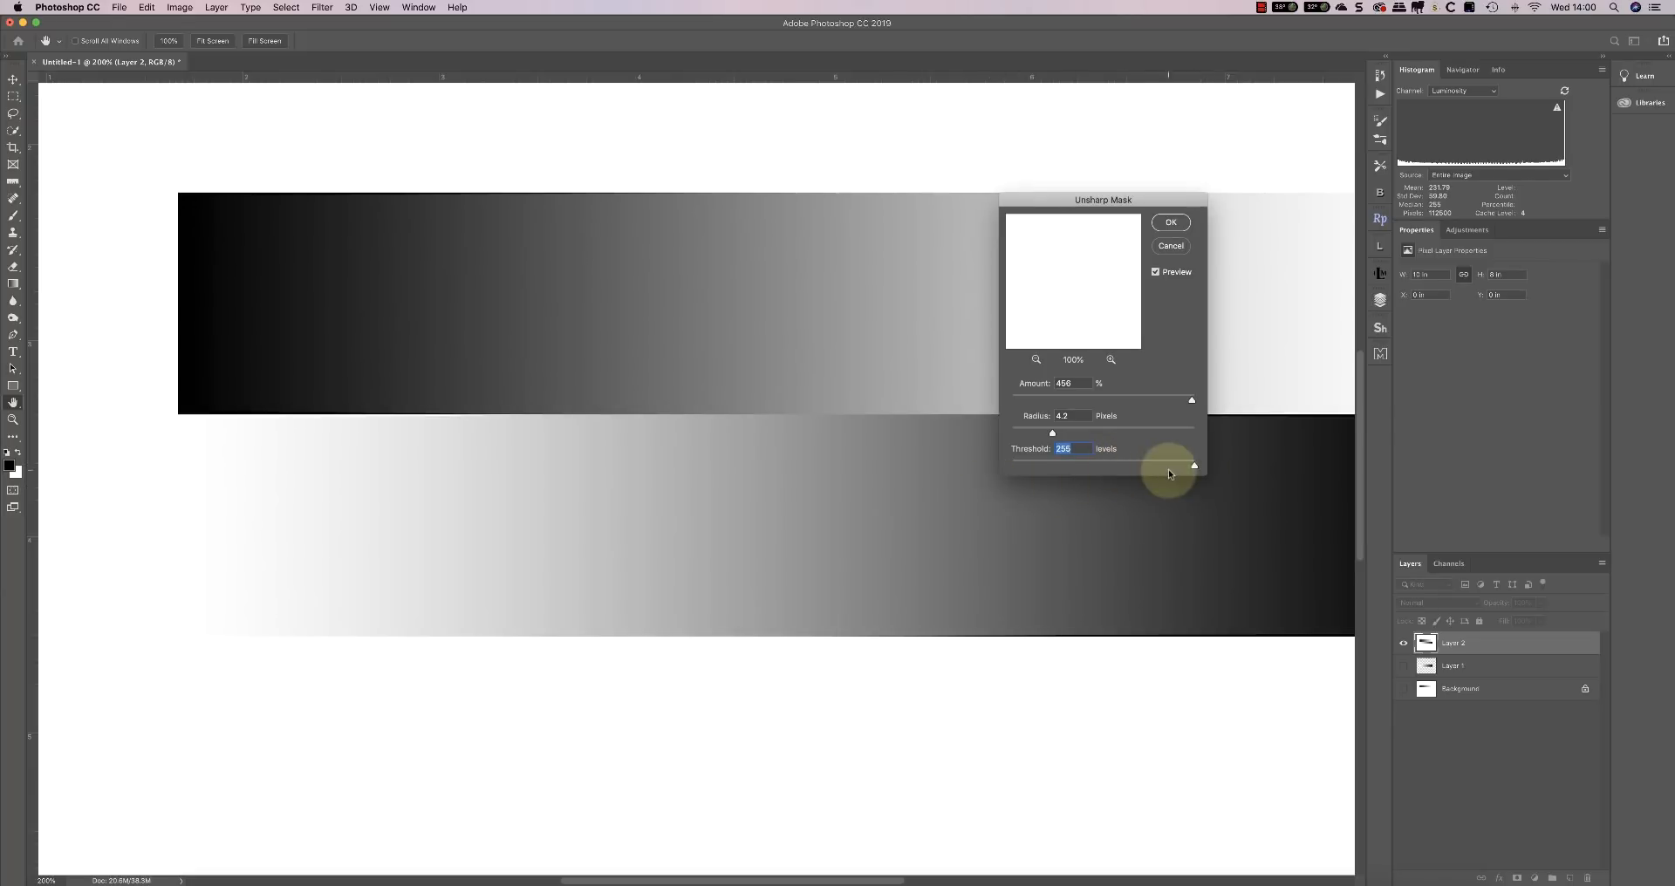
mouse_move(304, 404)
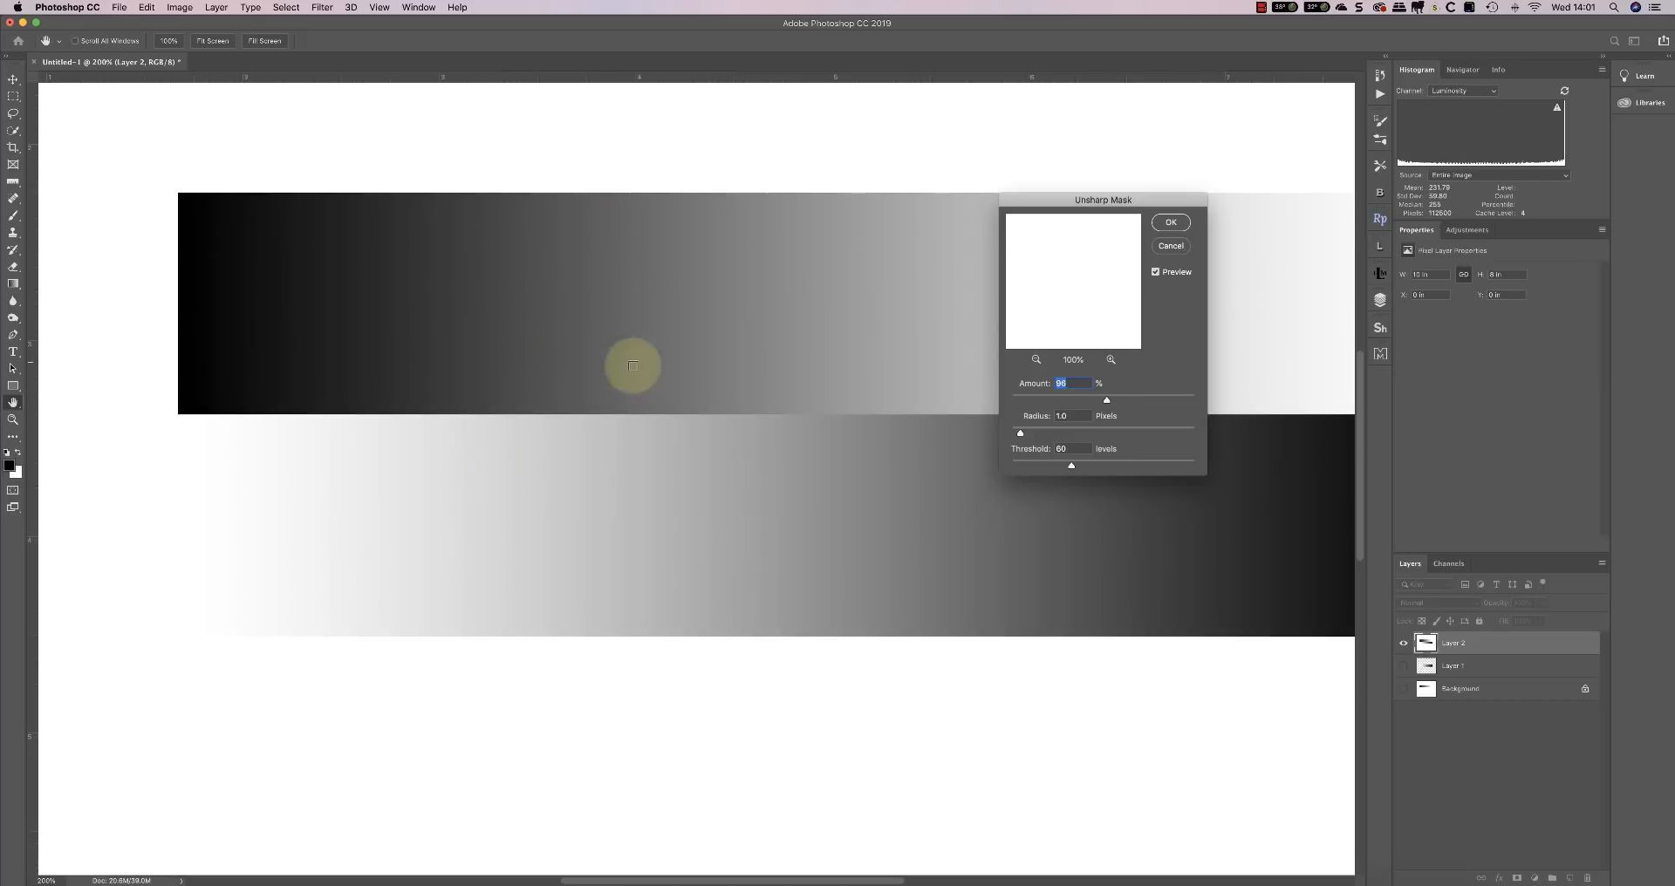
mouse_move(664, 383)
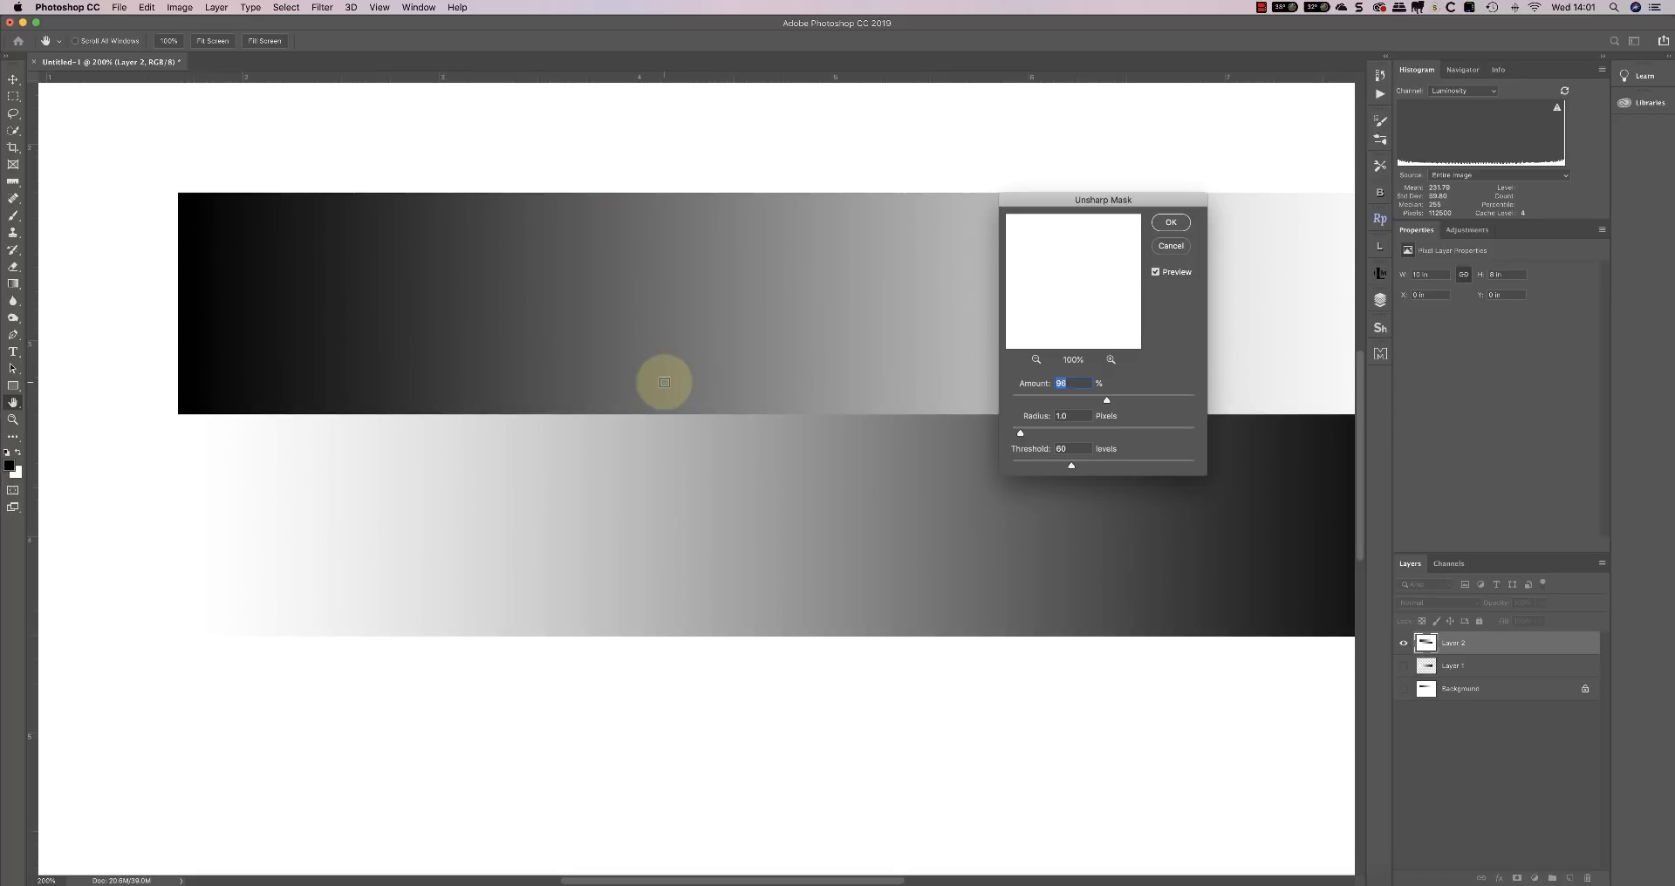
Close the Unsharp Mask dialog to view both gradient strips in full
click(1170, 222)
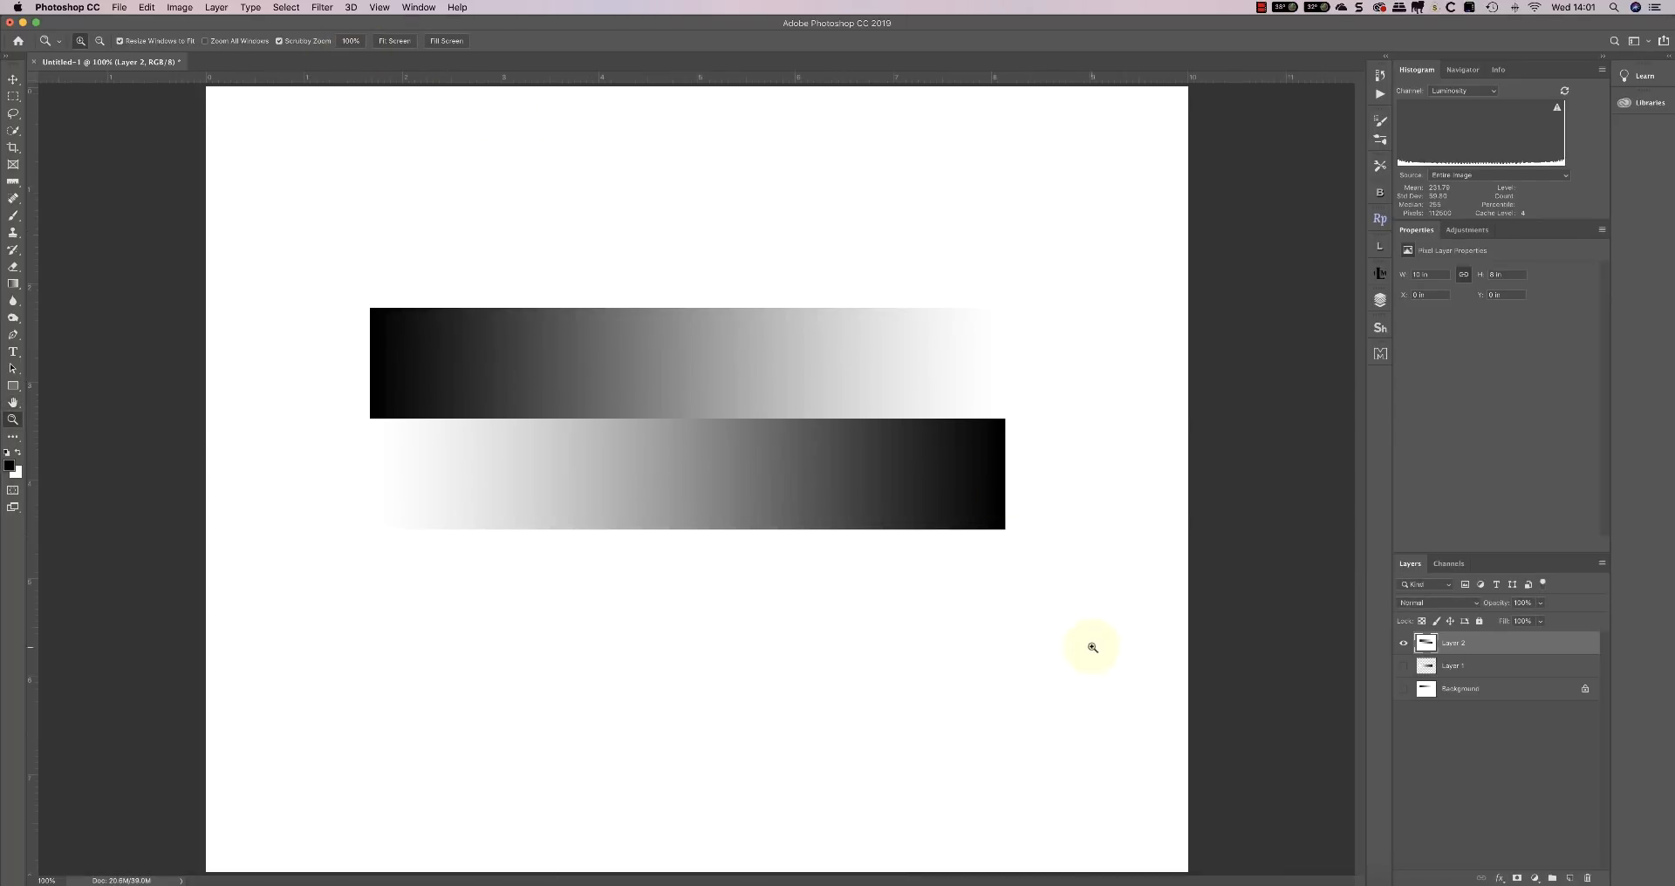
mouse_move(738, 404)
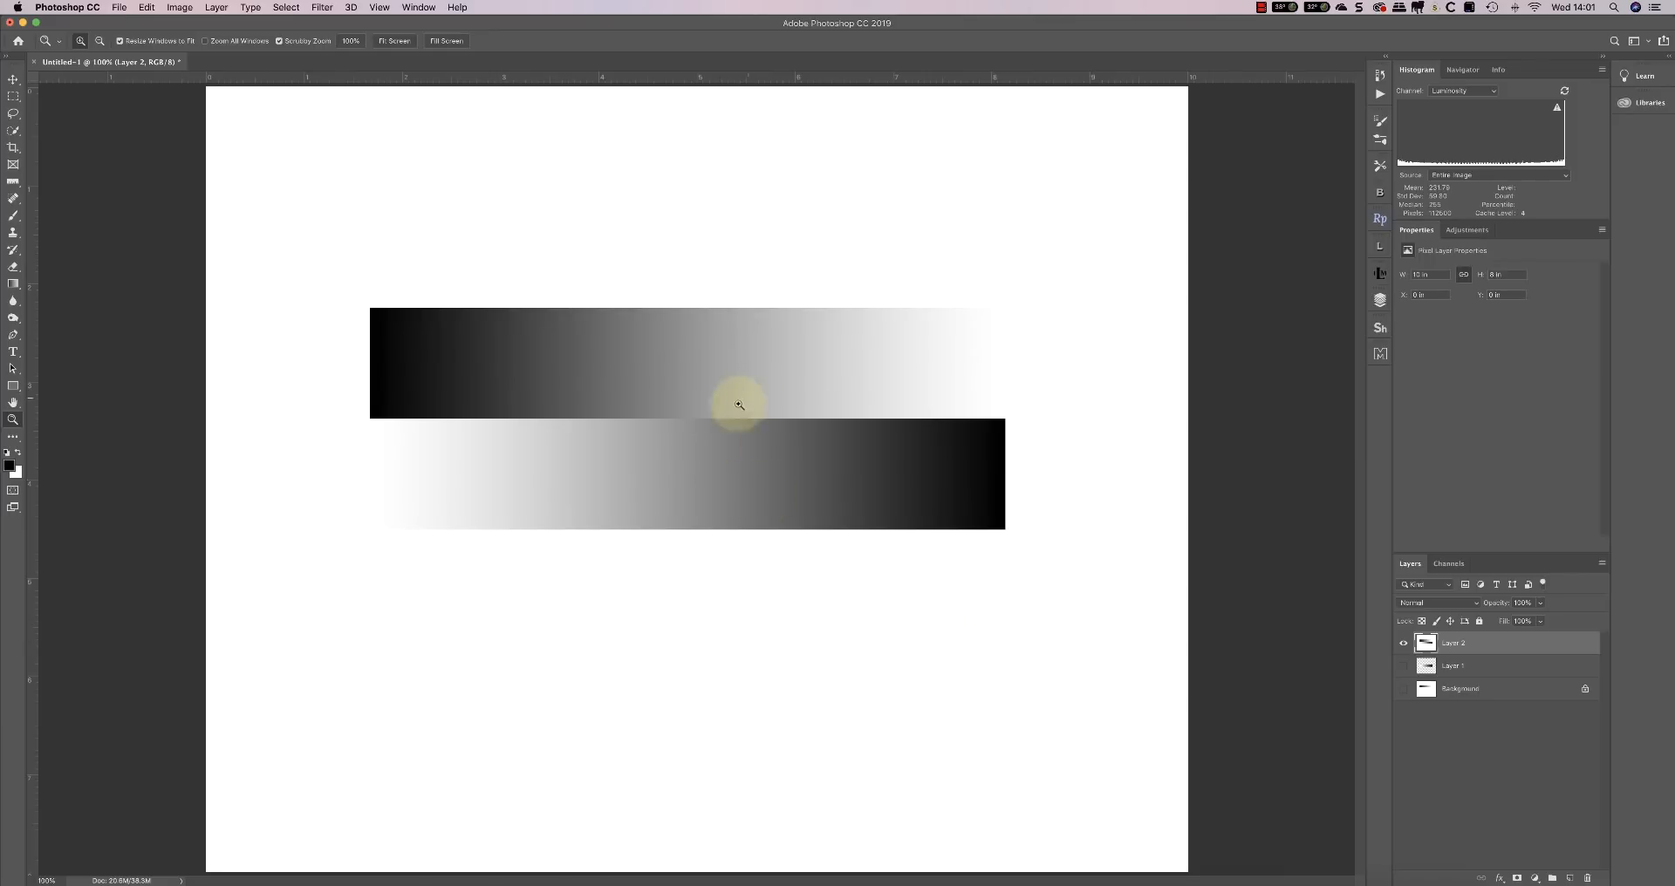
mouse_move(777, 461)
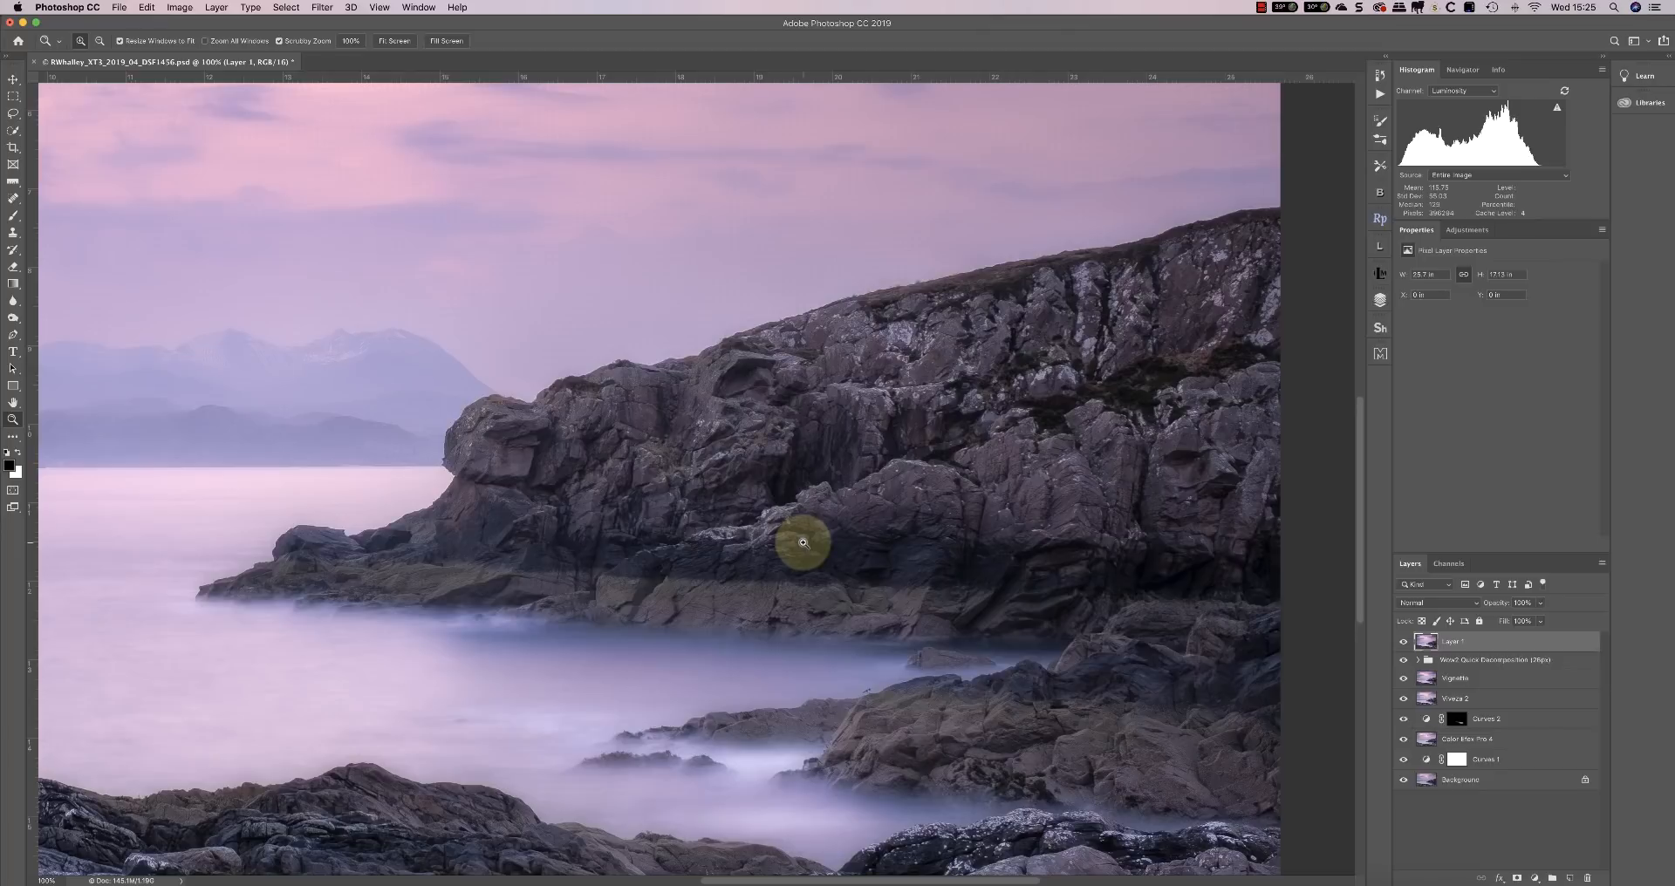
Choose Filter > Sharpen > Unsharp Mask on the seascape photo's Layer 1
click(322, 8)
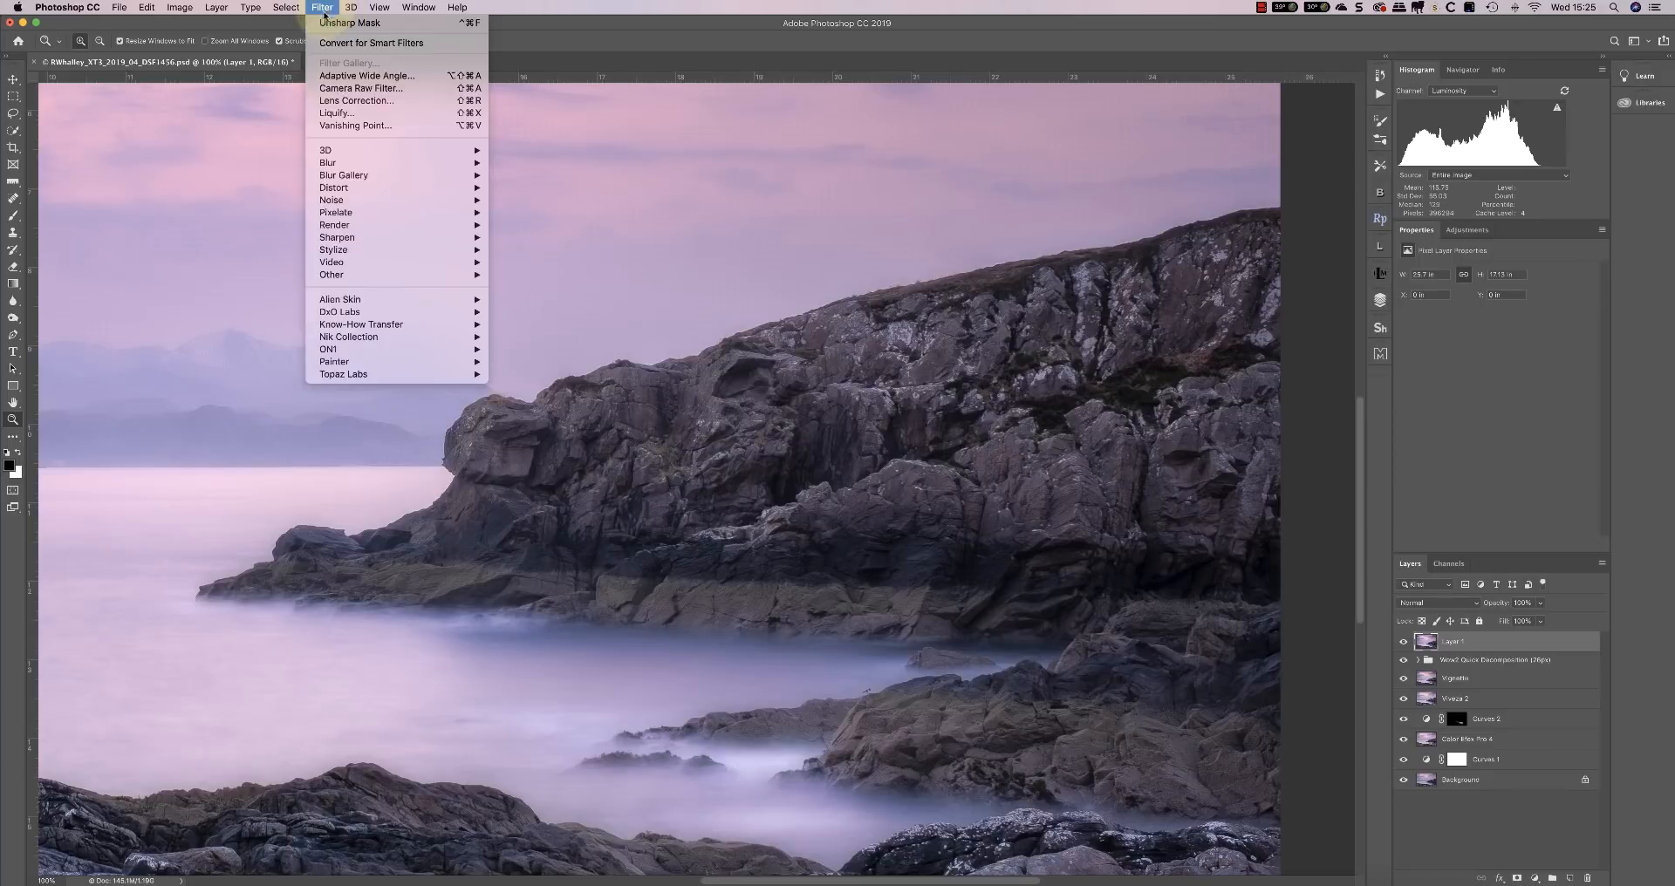
mouse_move(337, 237)
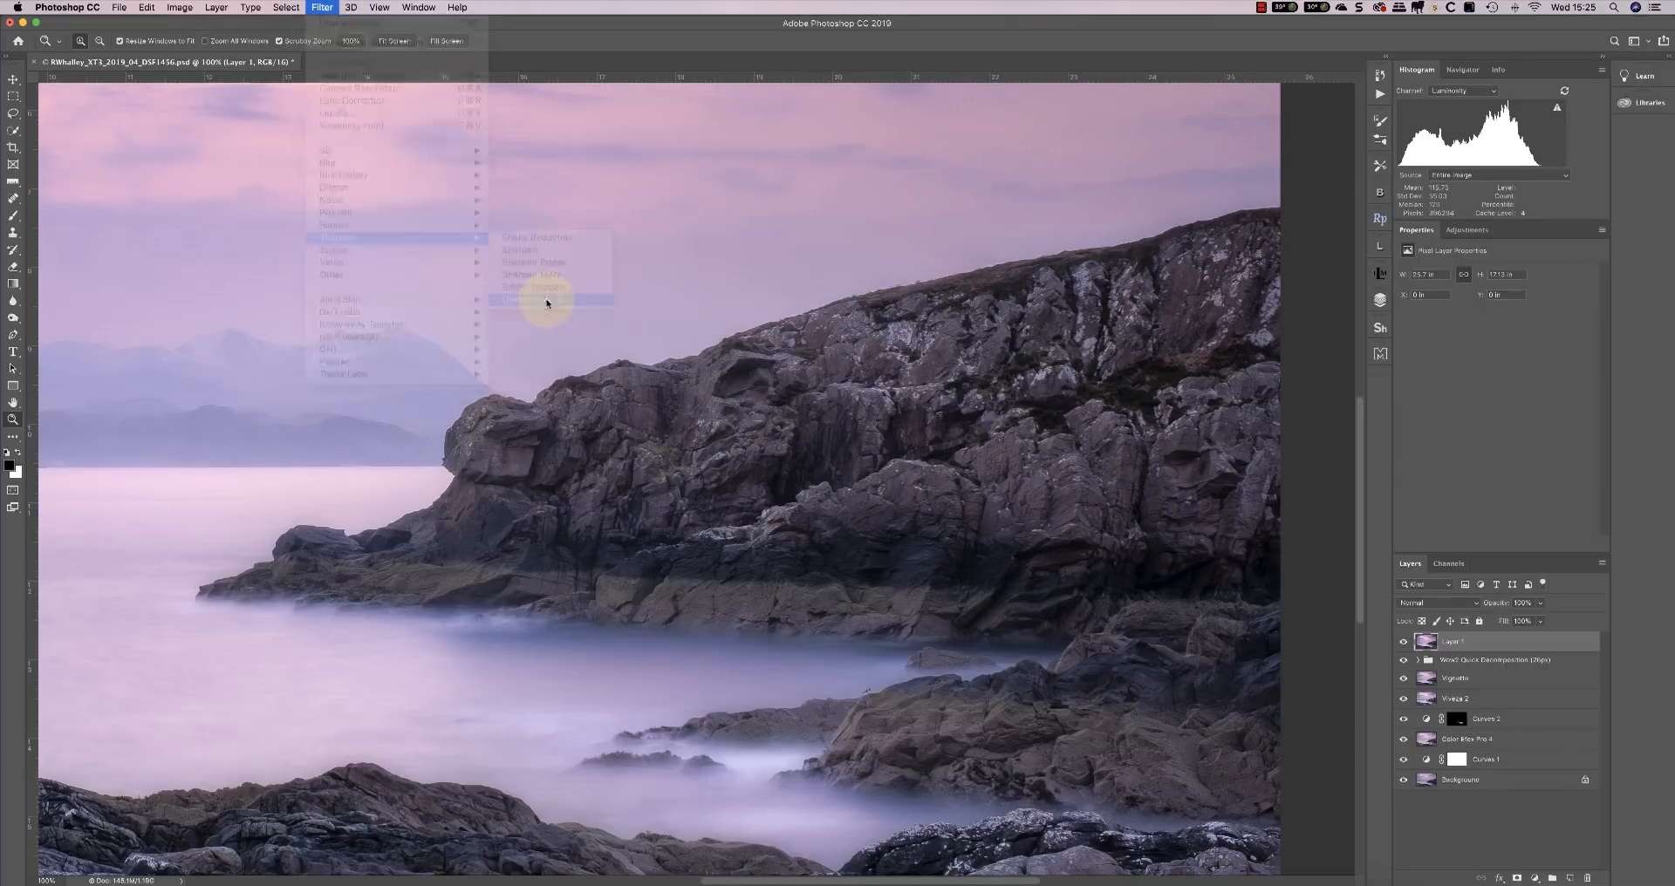
click(534, 286)
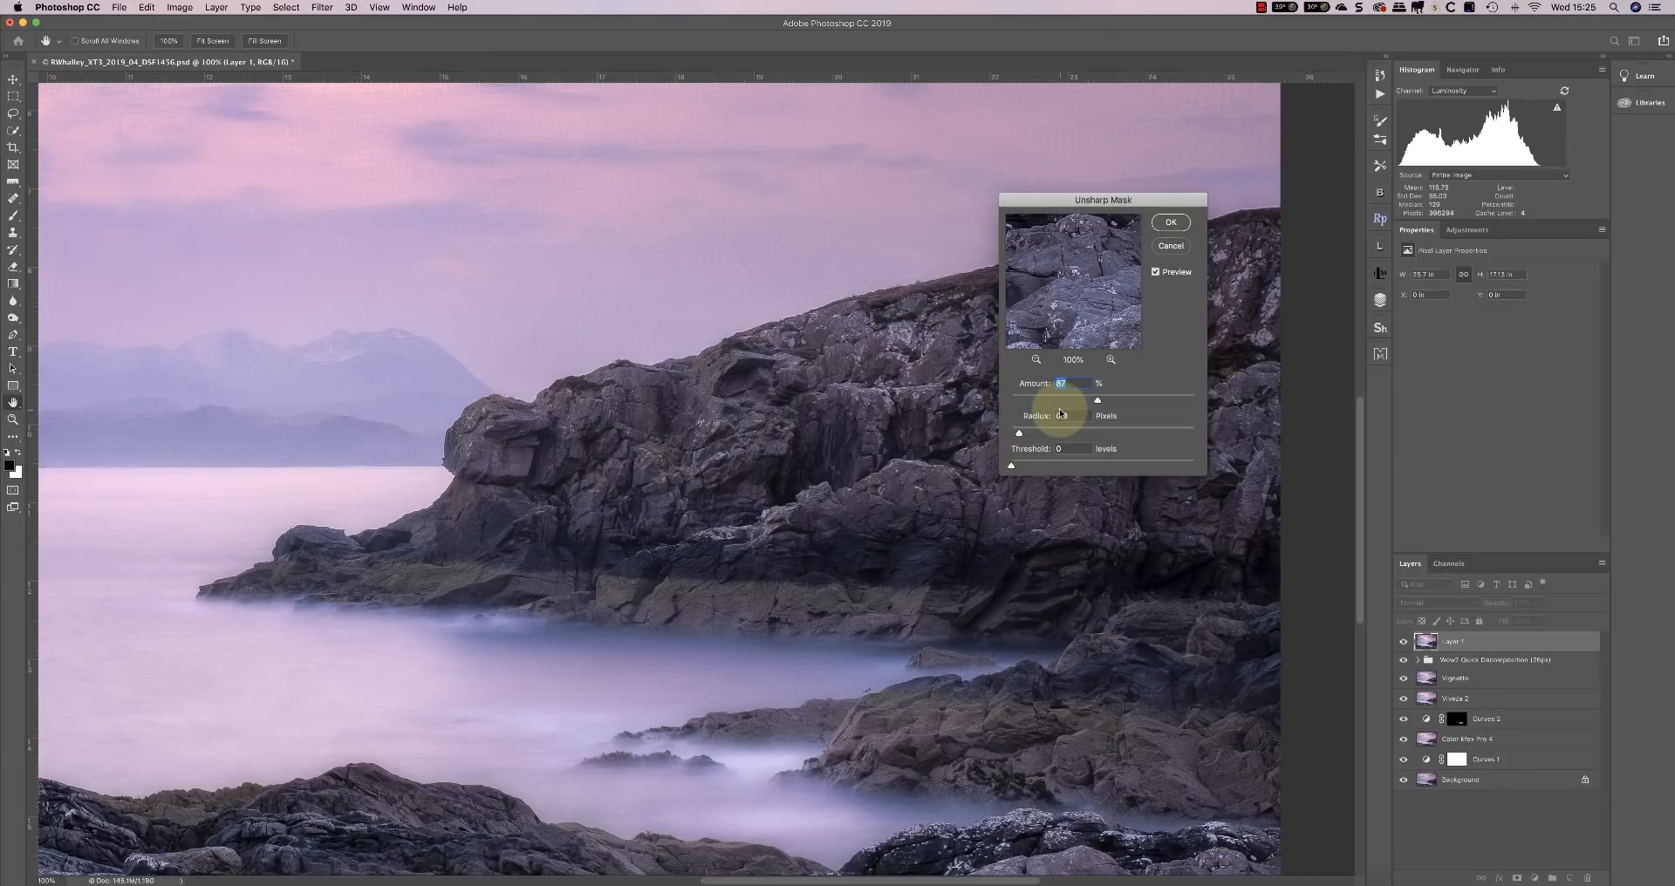
Preview the headland with the sharpening amount pushed up to 200%, then toned back down
drag(1020, 431, 1099, 401)
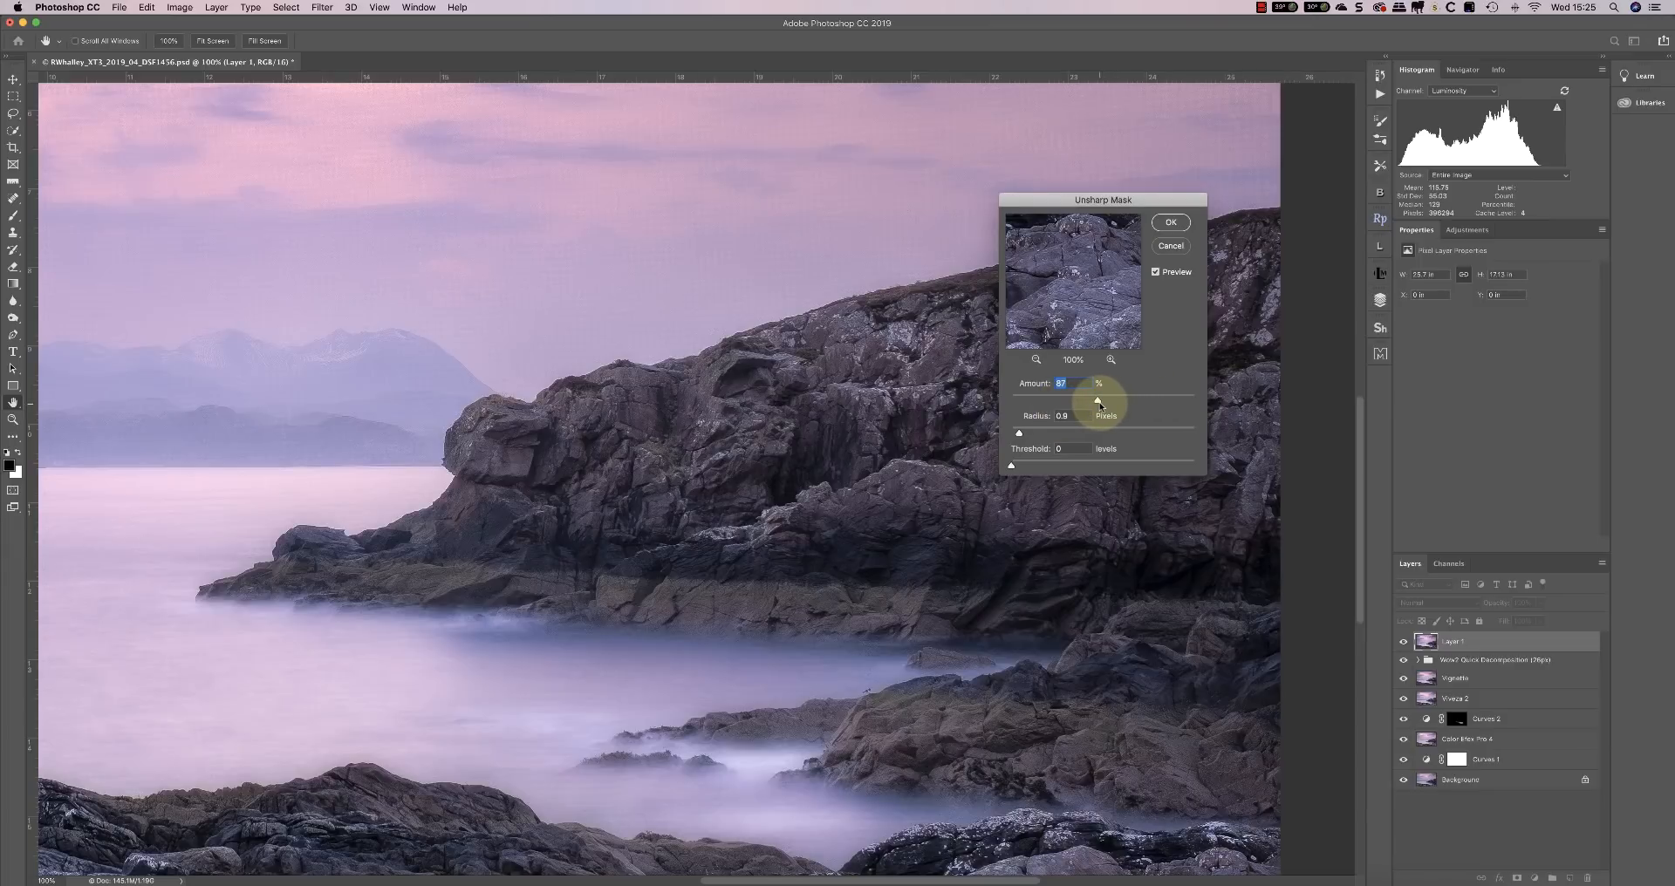
drag(1097, 401, 1132, 401)
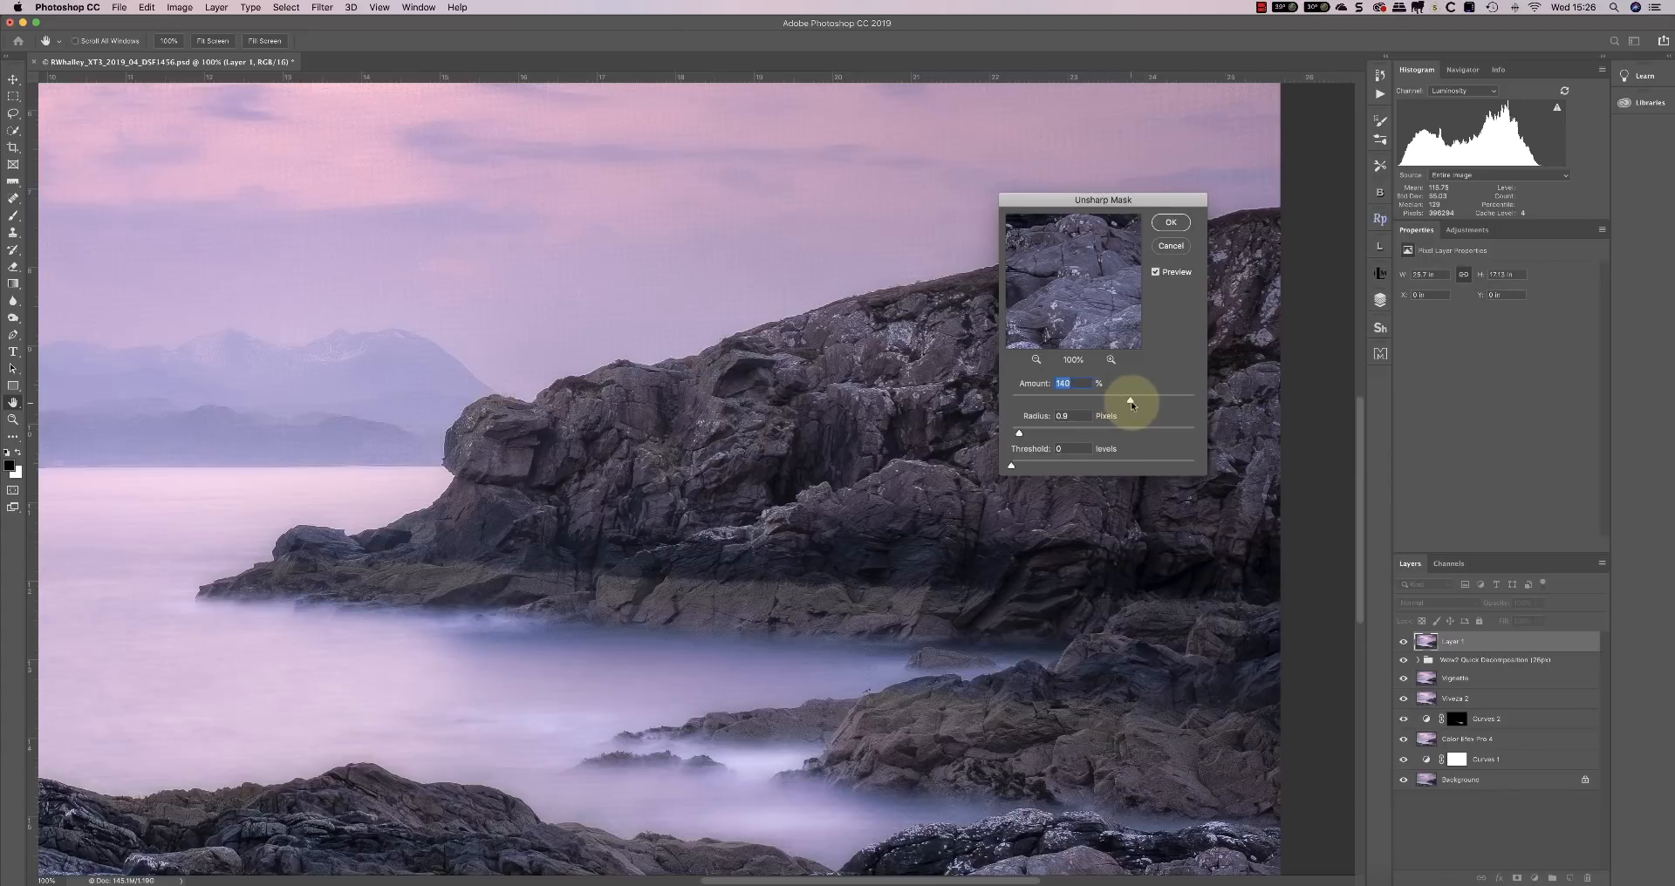
drag(1132, 404, 1165, 404)
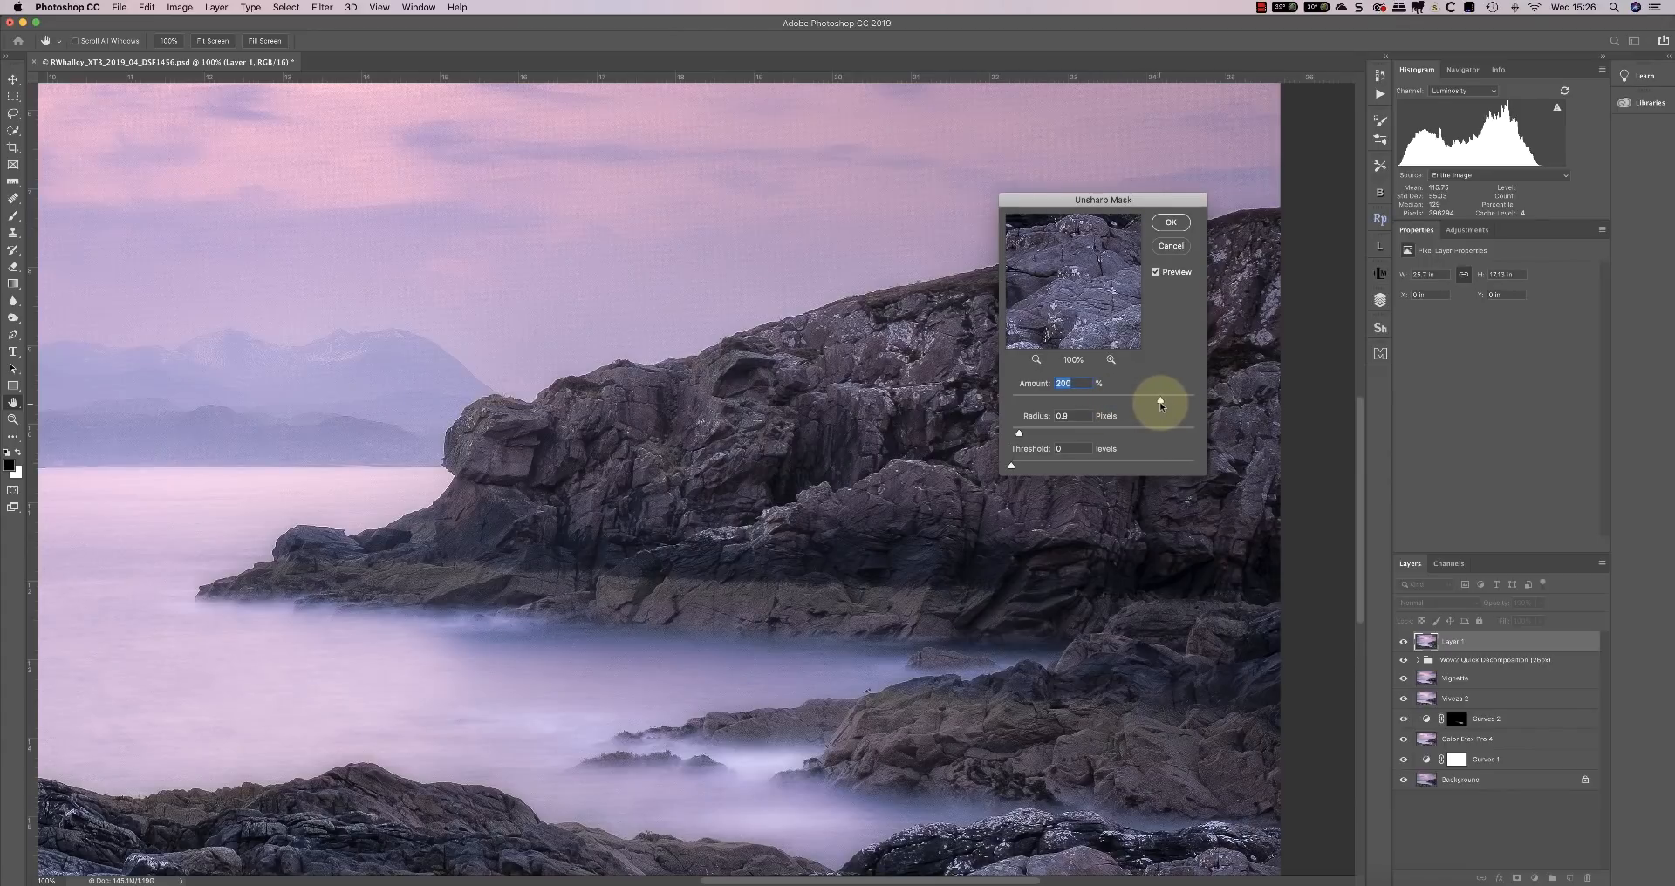
drag(1161, 405, 1118, 416)
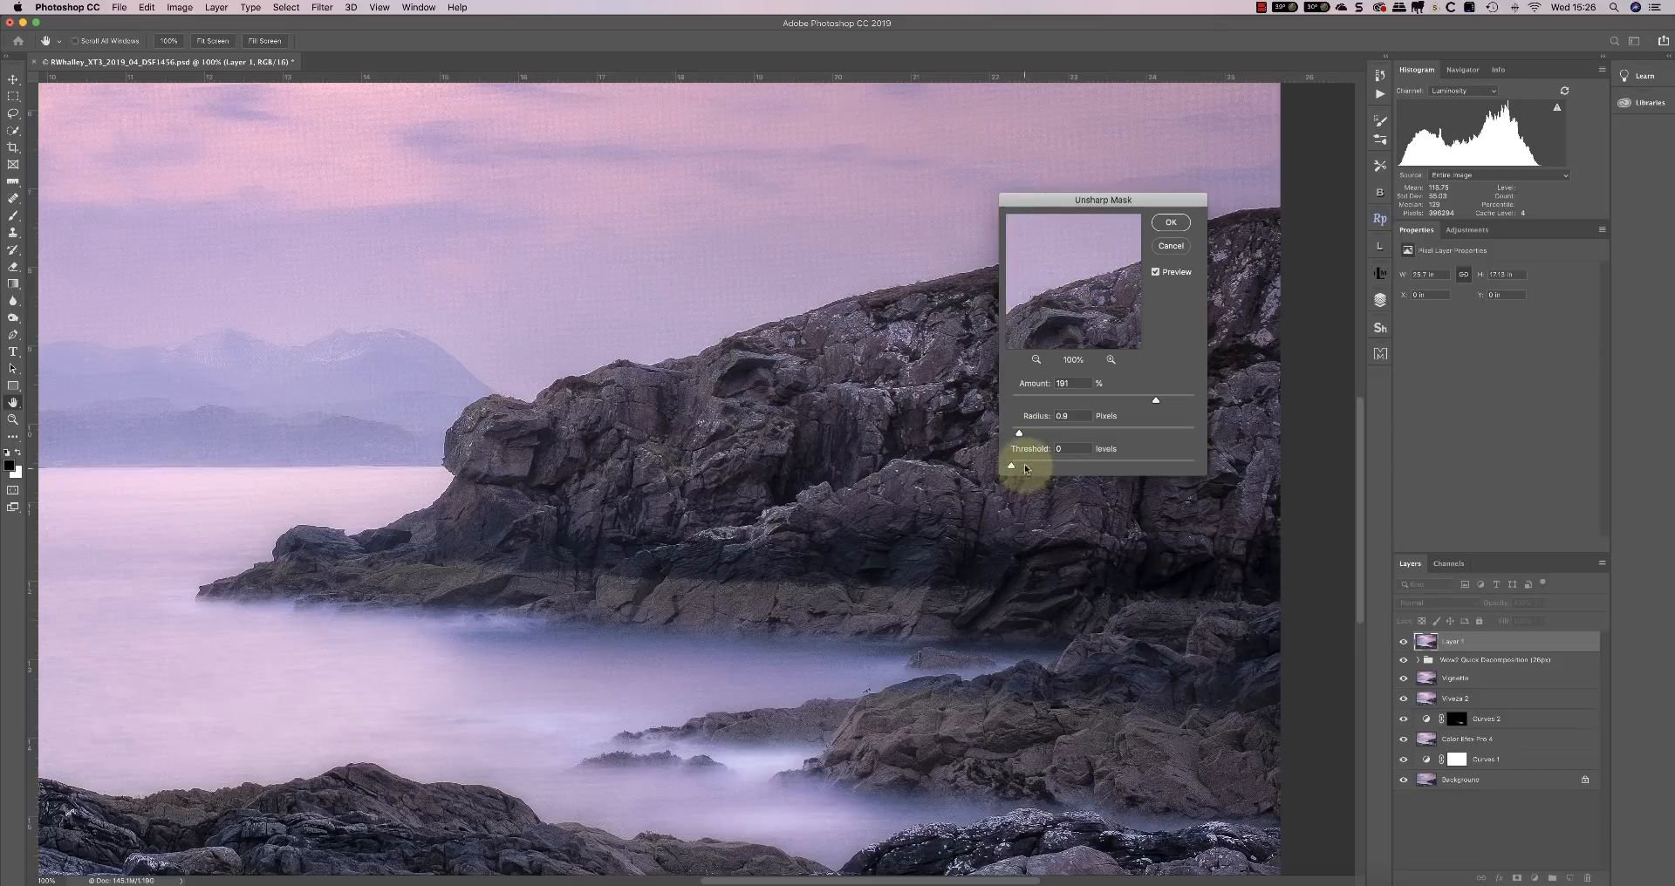
drag(1018, 432, 1033, 431)
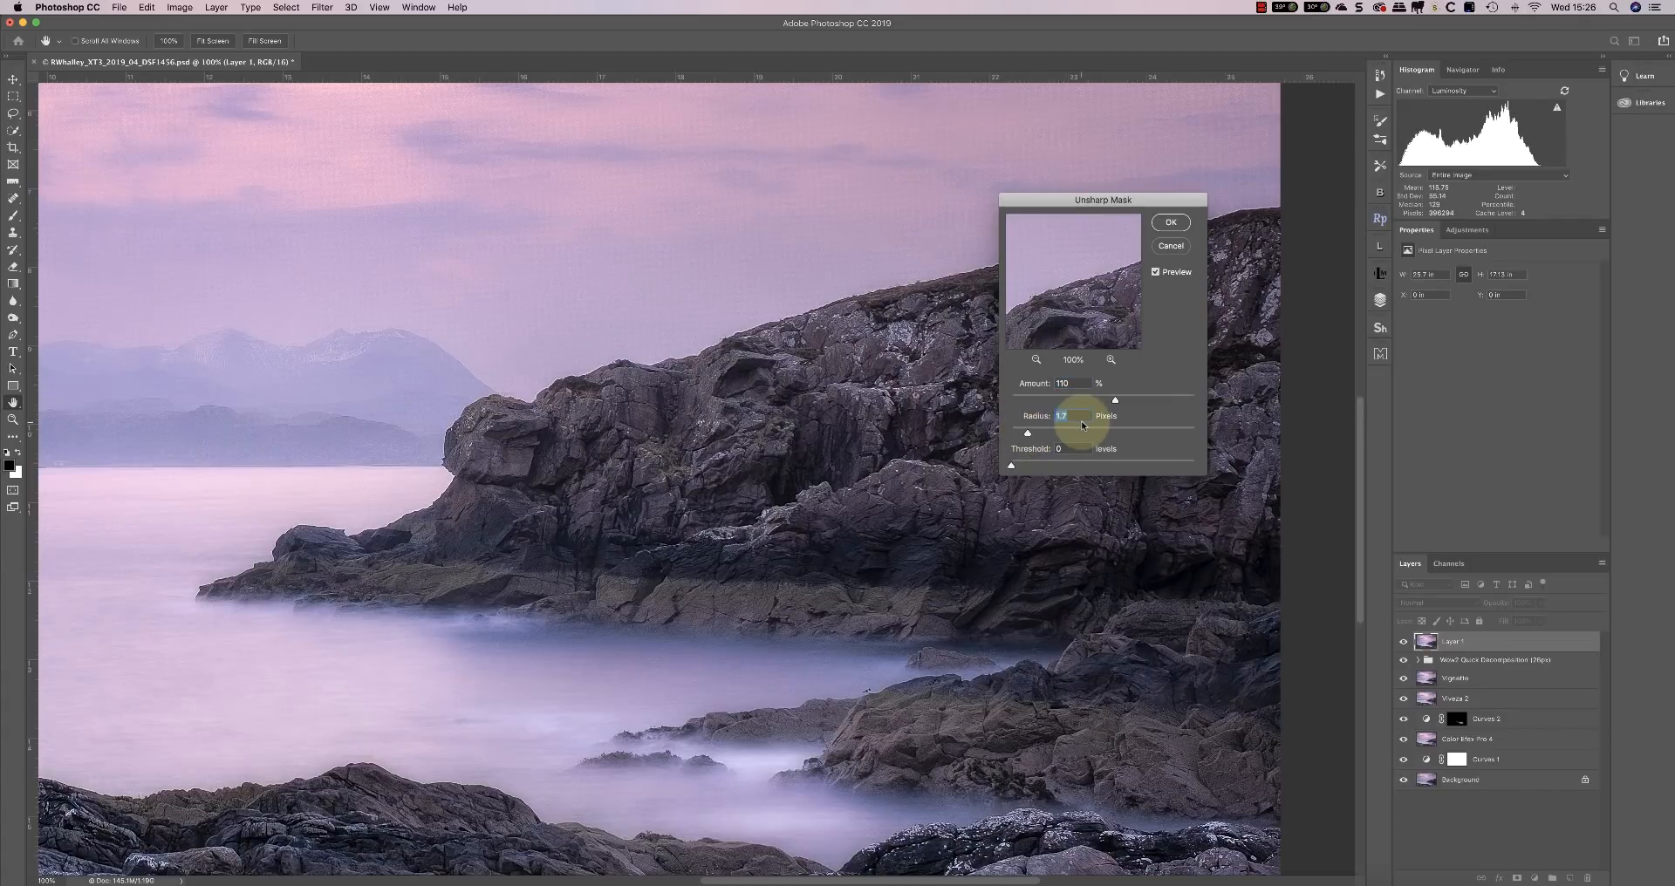
Set the Unsharp Mask radius to 1.4 pixels and the amount to about 122%
drag(1081, 425, 1026, 433)
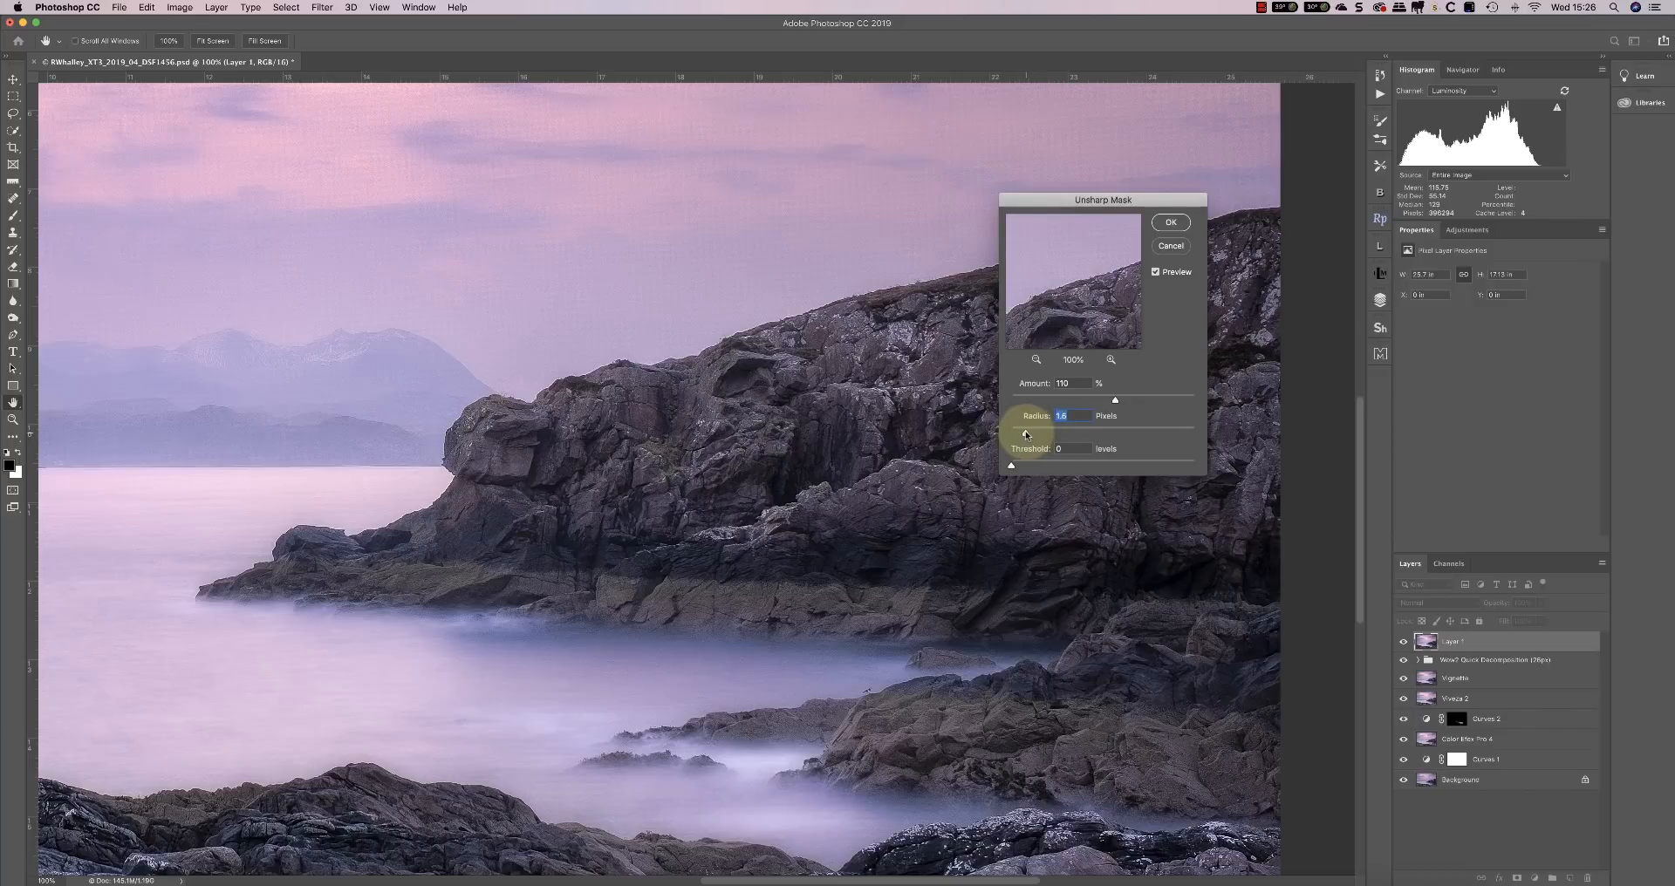
drag(1026, 433, 1024, 433)
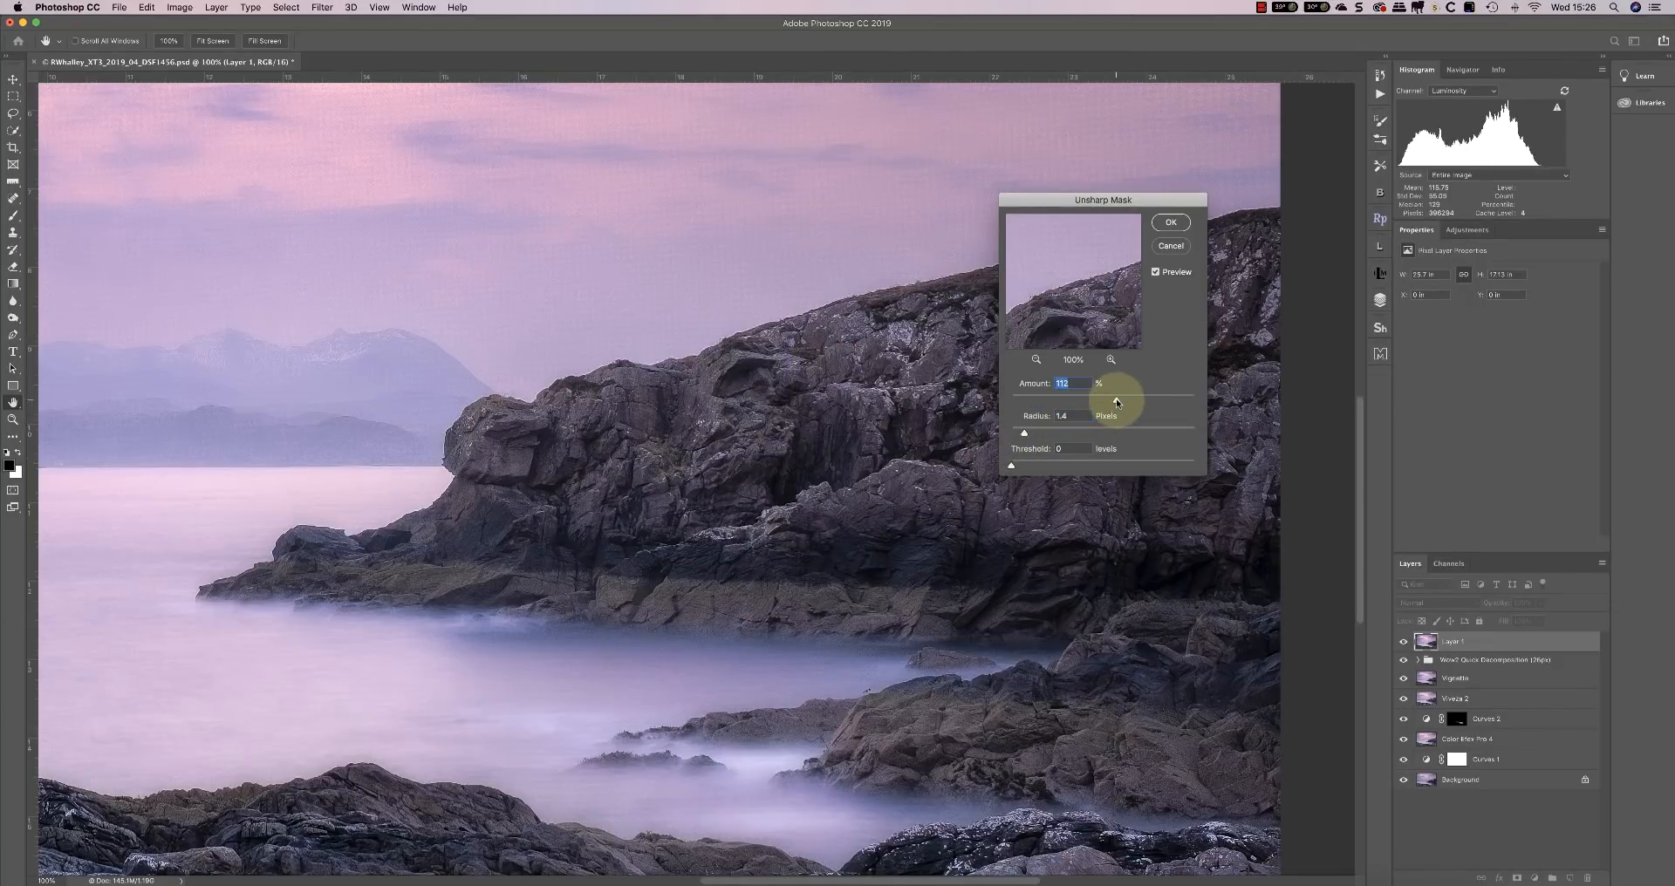
drag(1100, 400, 1127, 401)
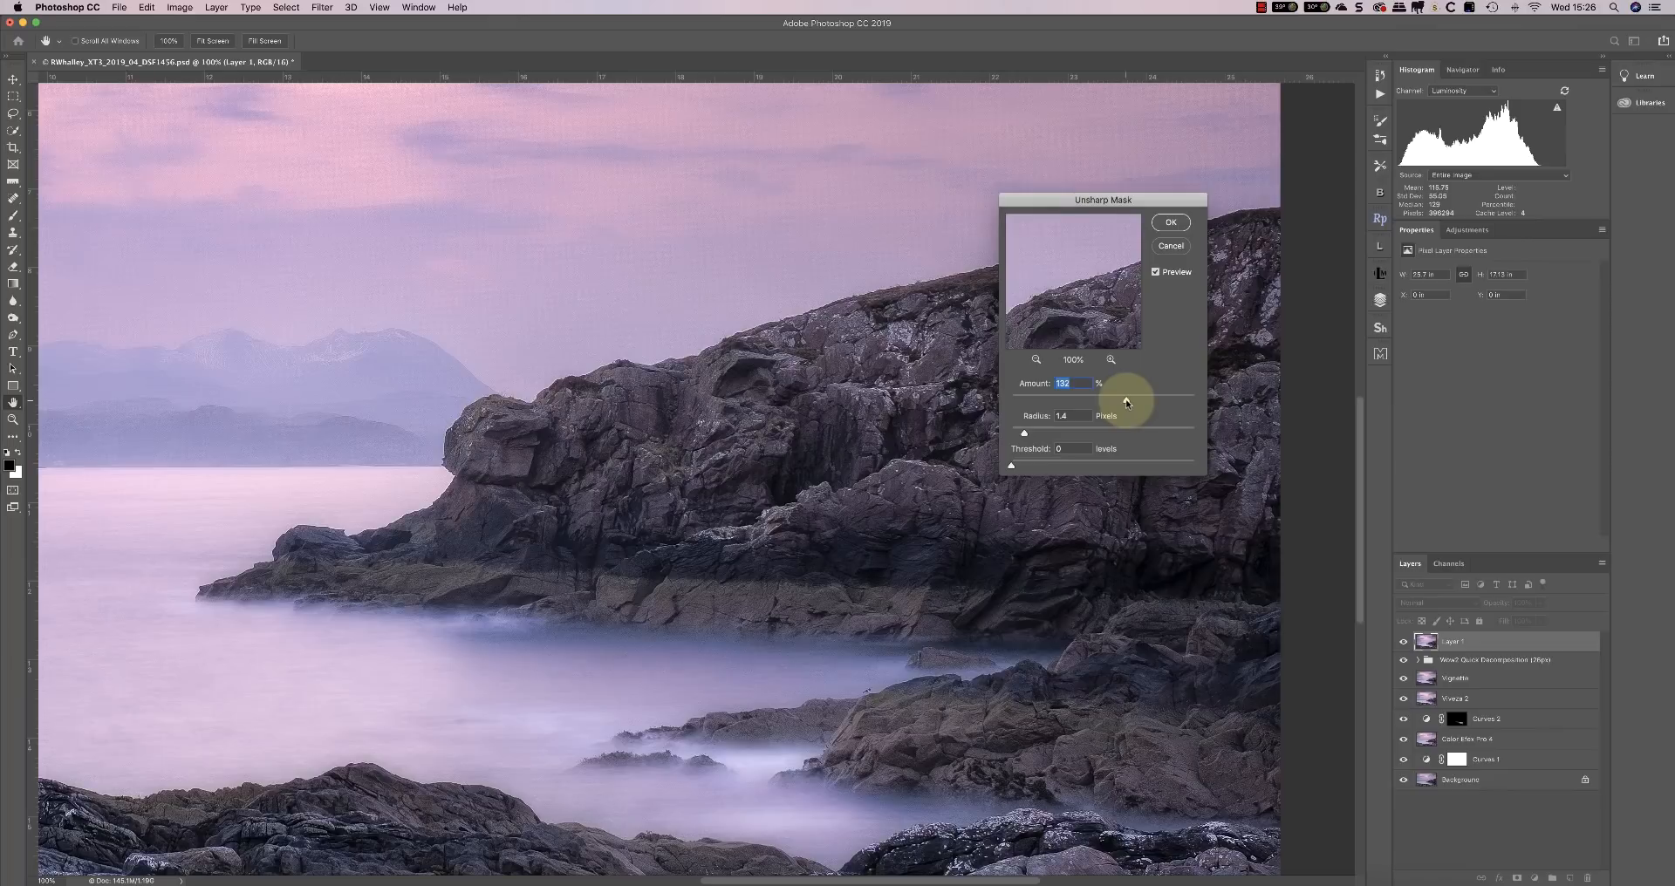
drag(1125, 403, 1119, 402)
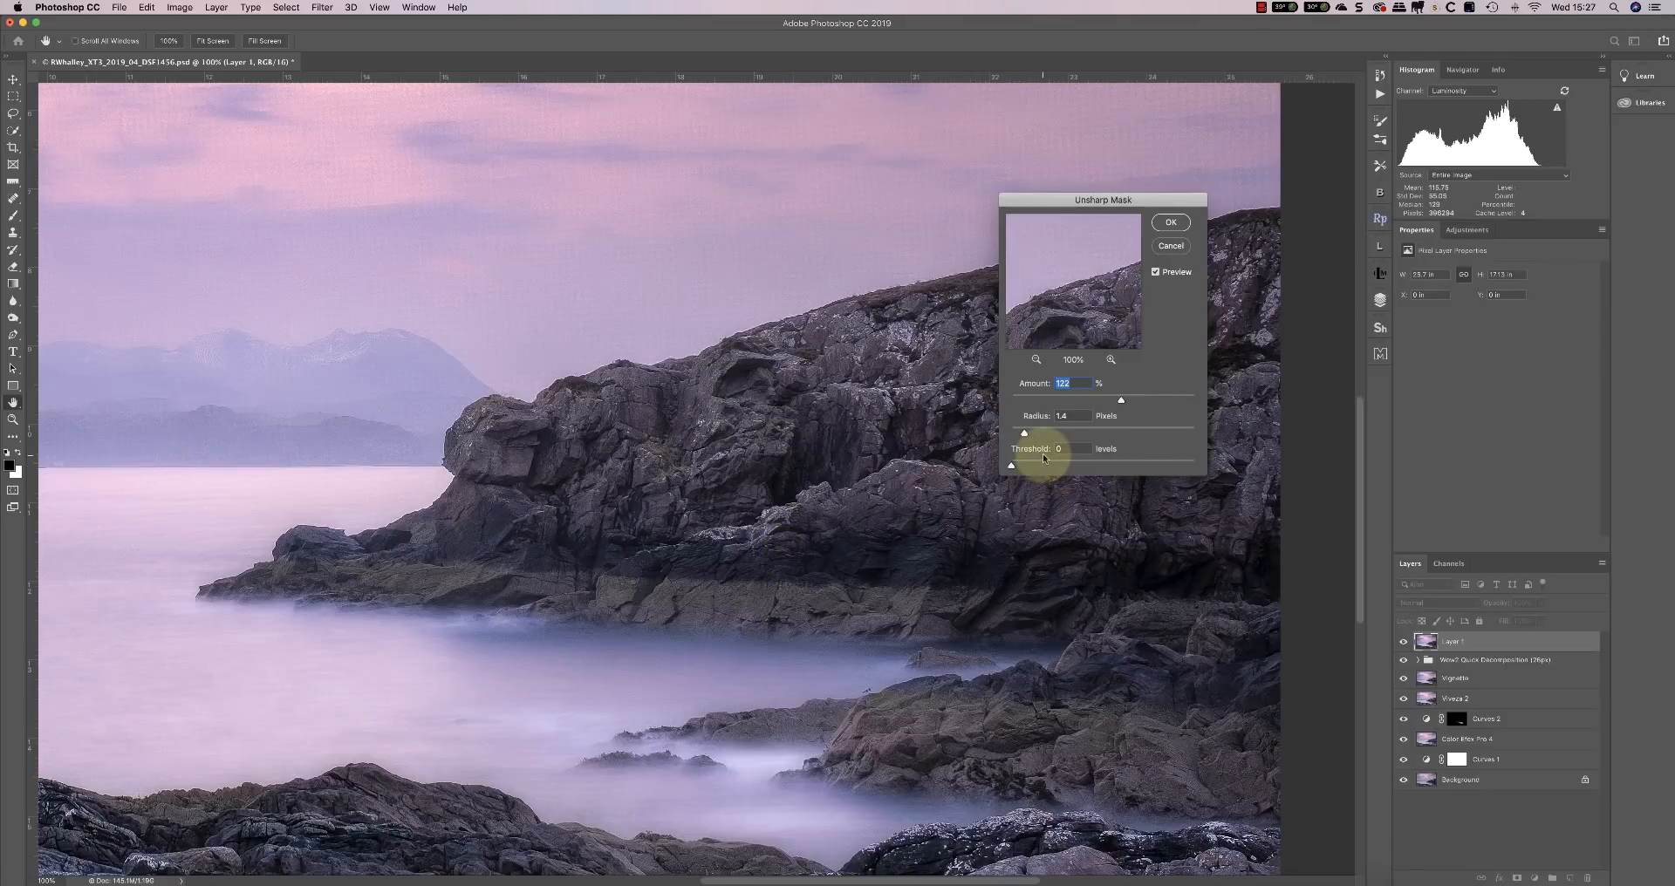
mouse_move(1079, 459)
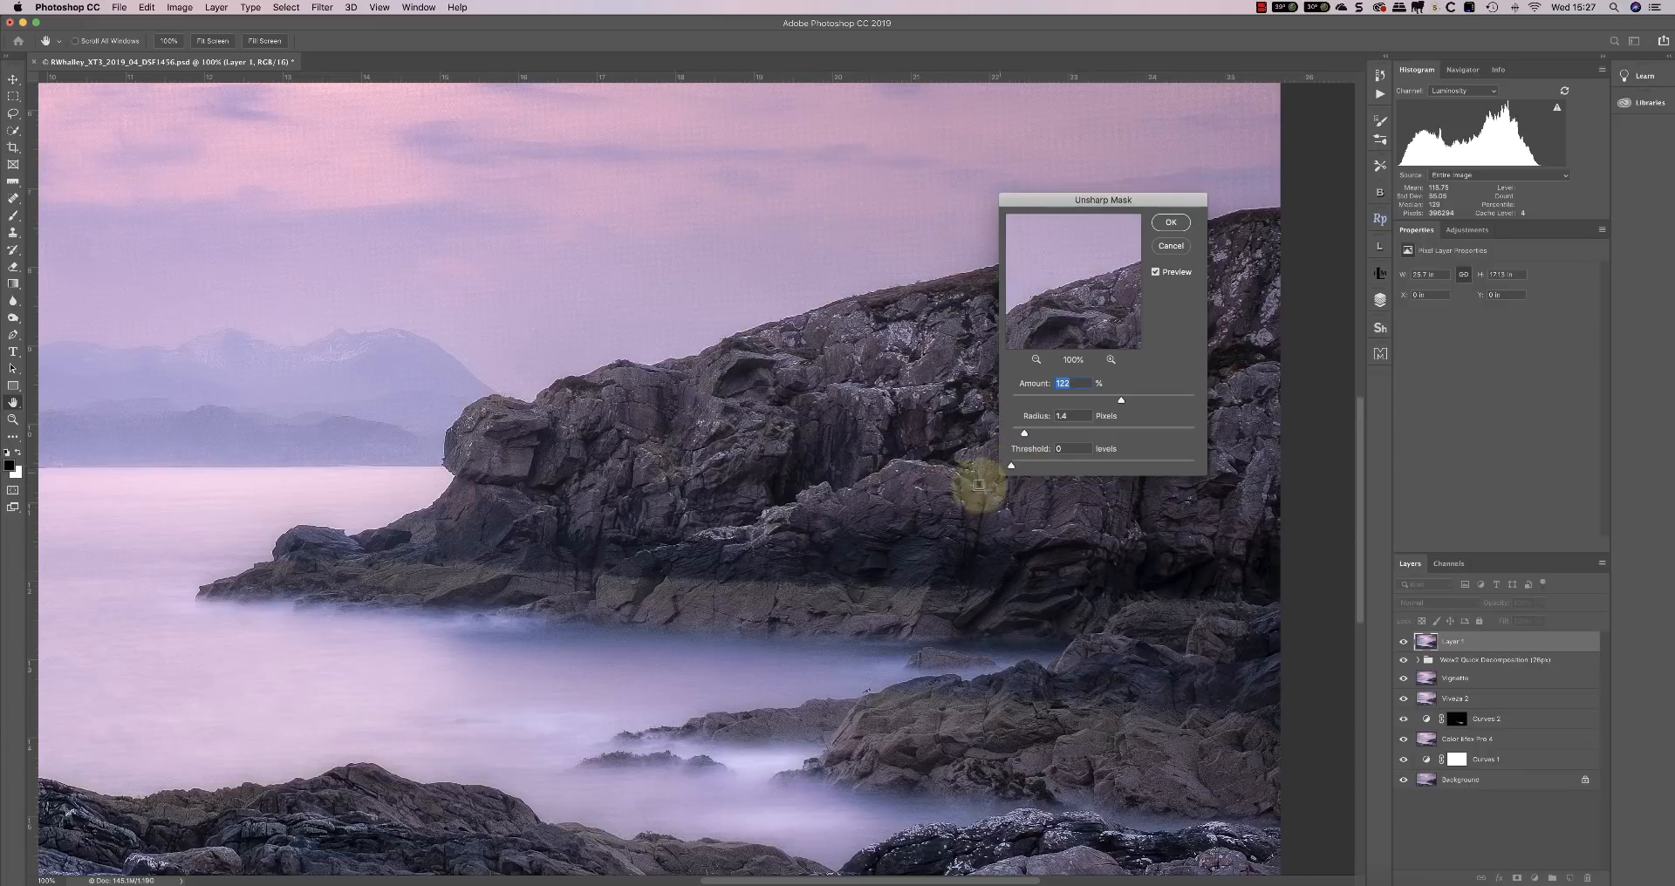
mouse_move(775, 788)
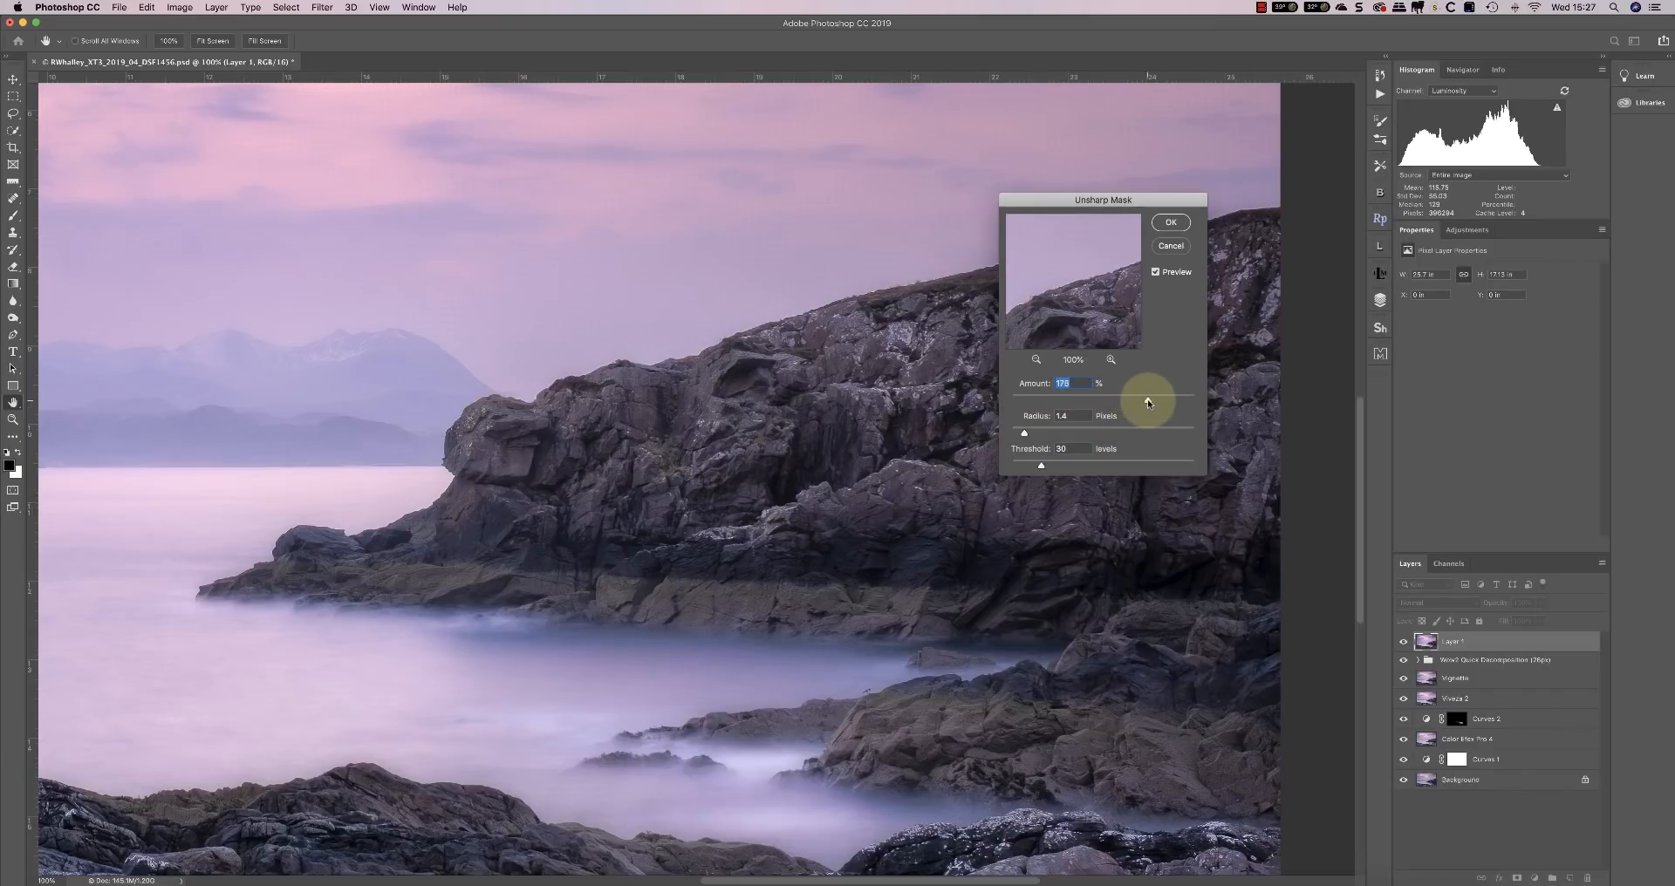
Bring the Unsharp Mask amount down to 145%
drag(1148, 402, 1134, 402)
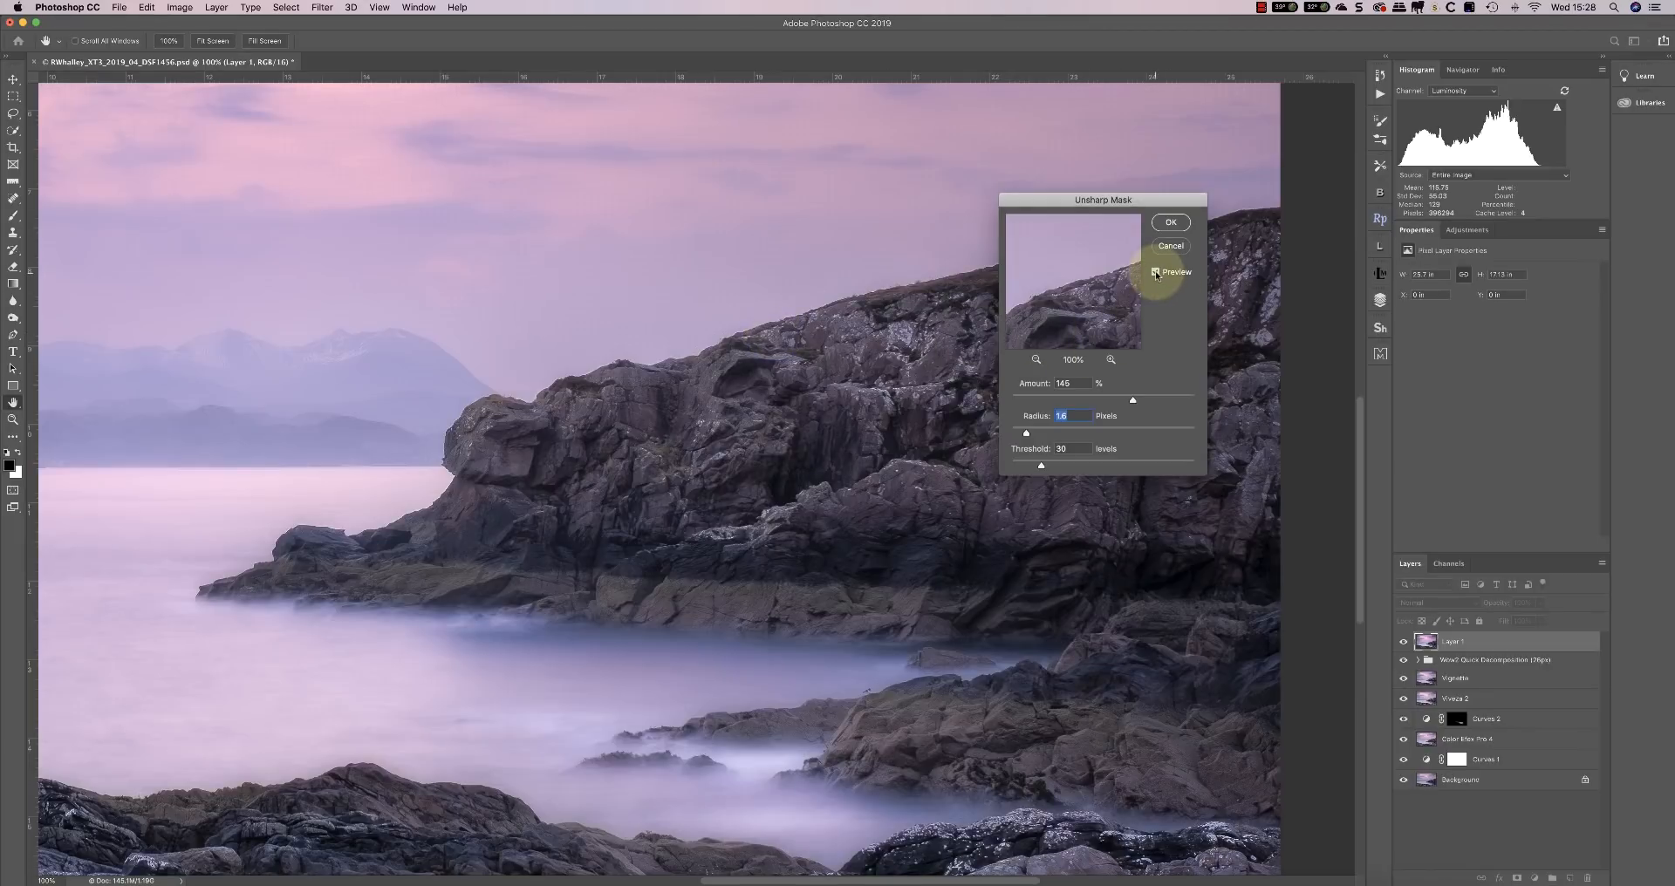
Toggle the Unsharp Mask preview off and back on to compare the rocks
click(1155, 271)
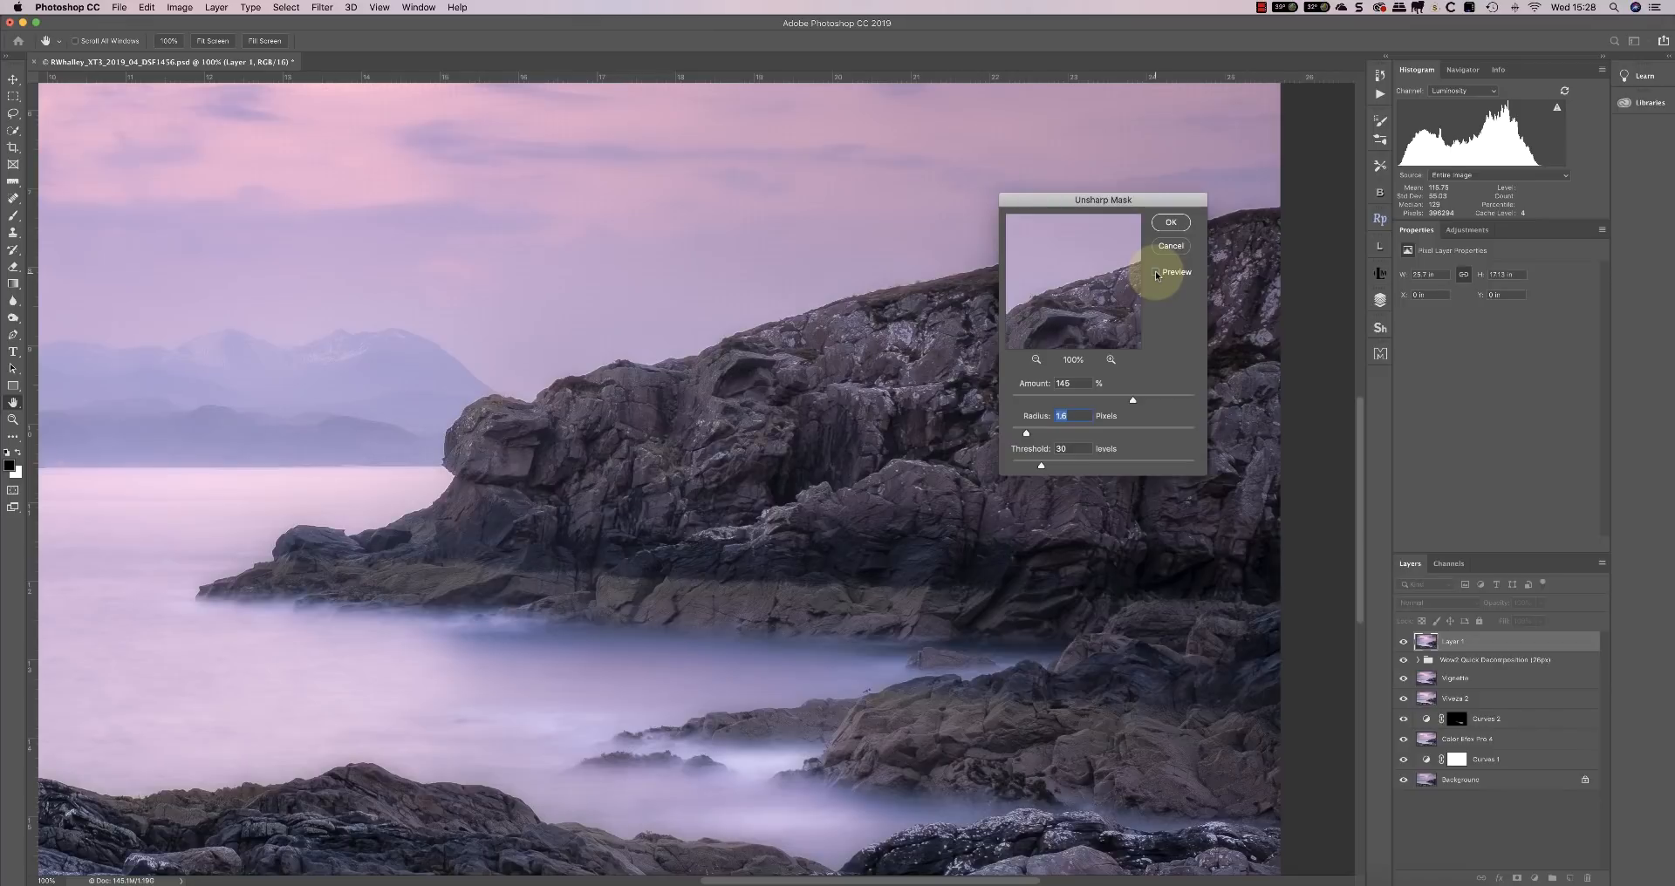
click(1155, 271)
text(20)
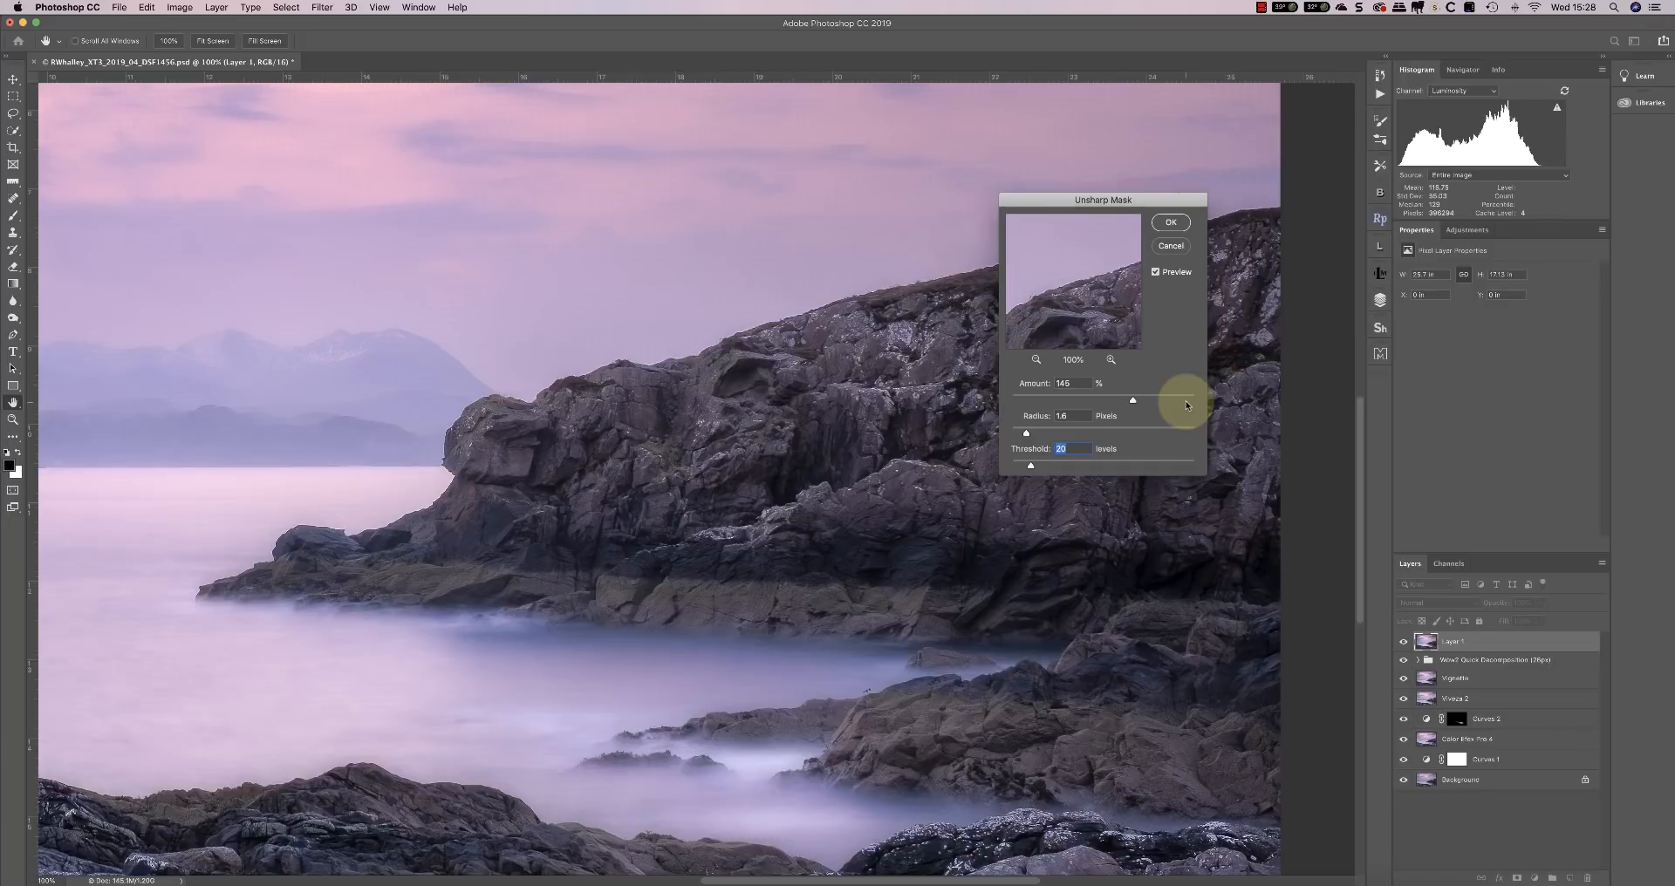
mouse_move(780, 350)
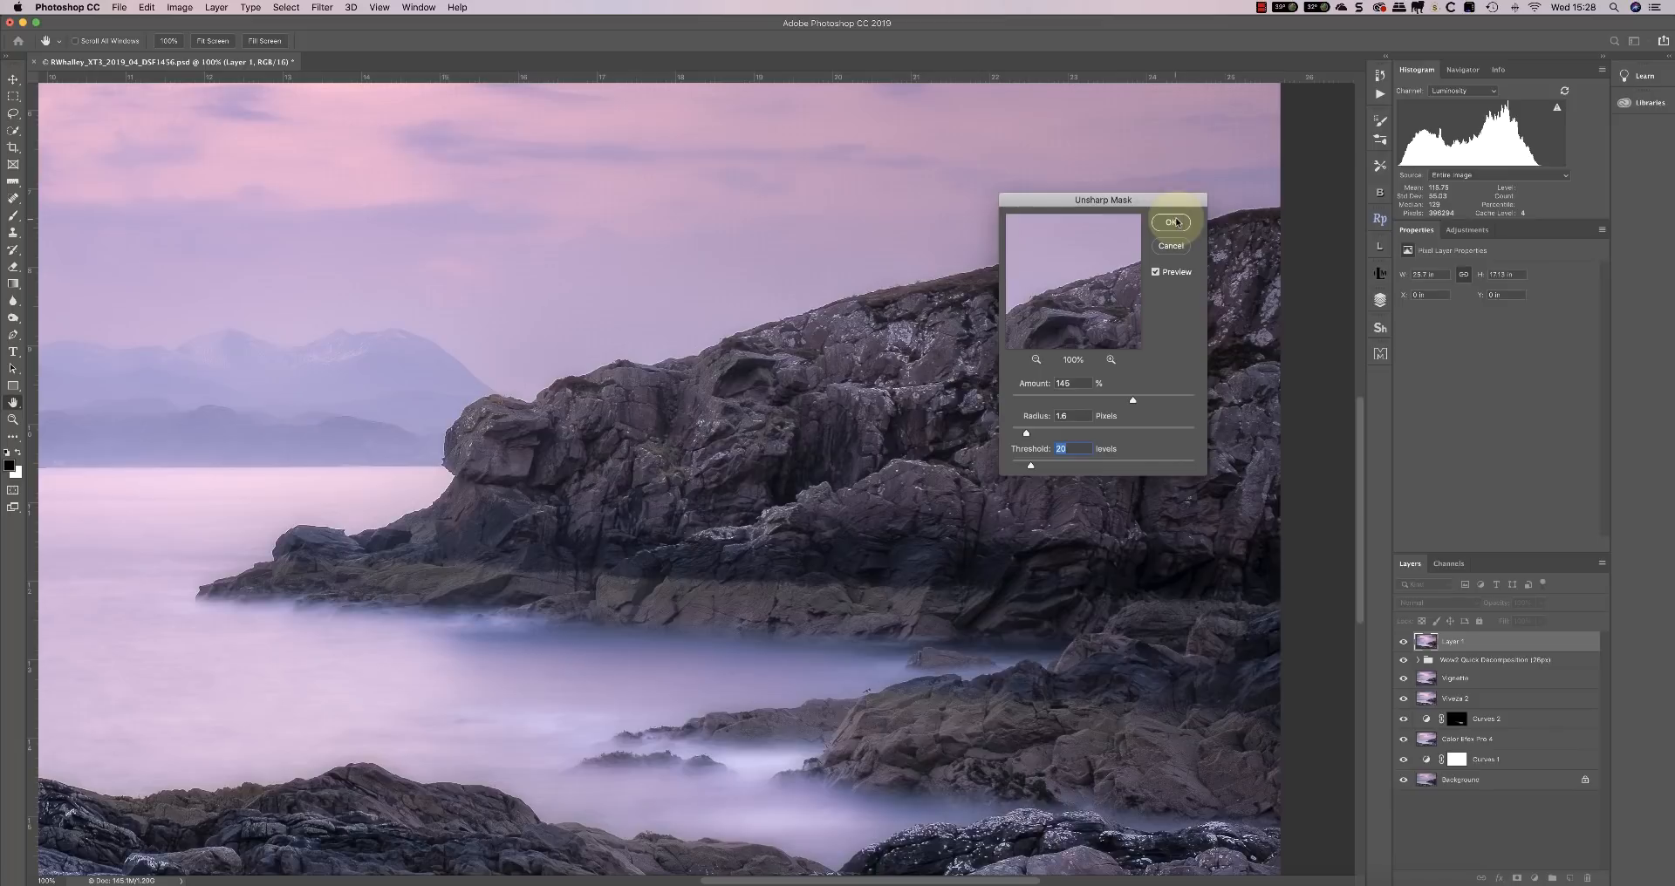
Apply Unsharp Mask (145%, 1.6 px, 20 levels), then hide and reshow Layer 1
click(1172, 222)
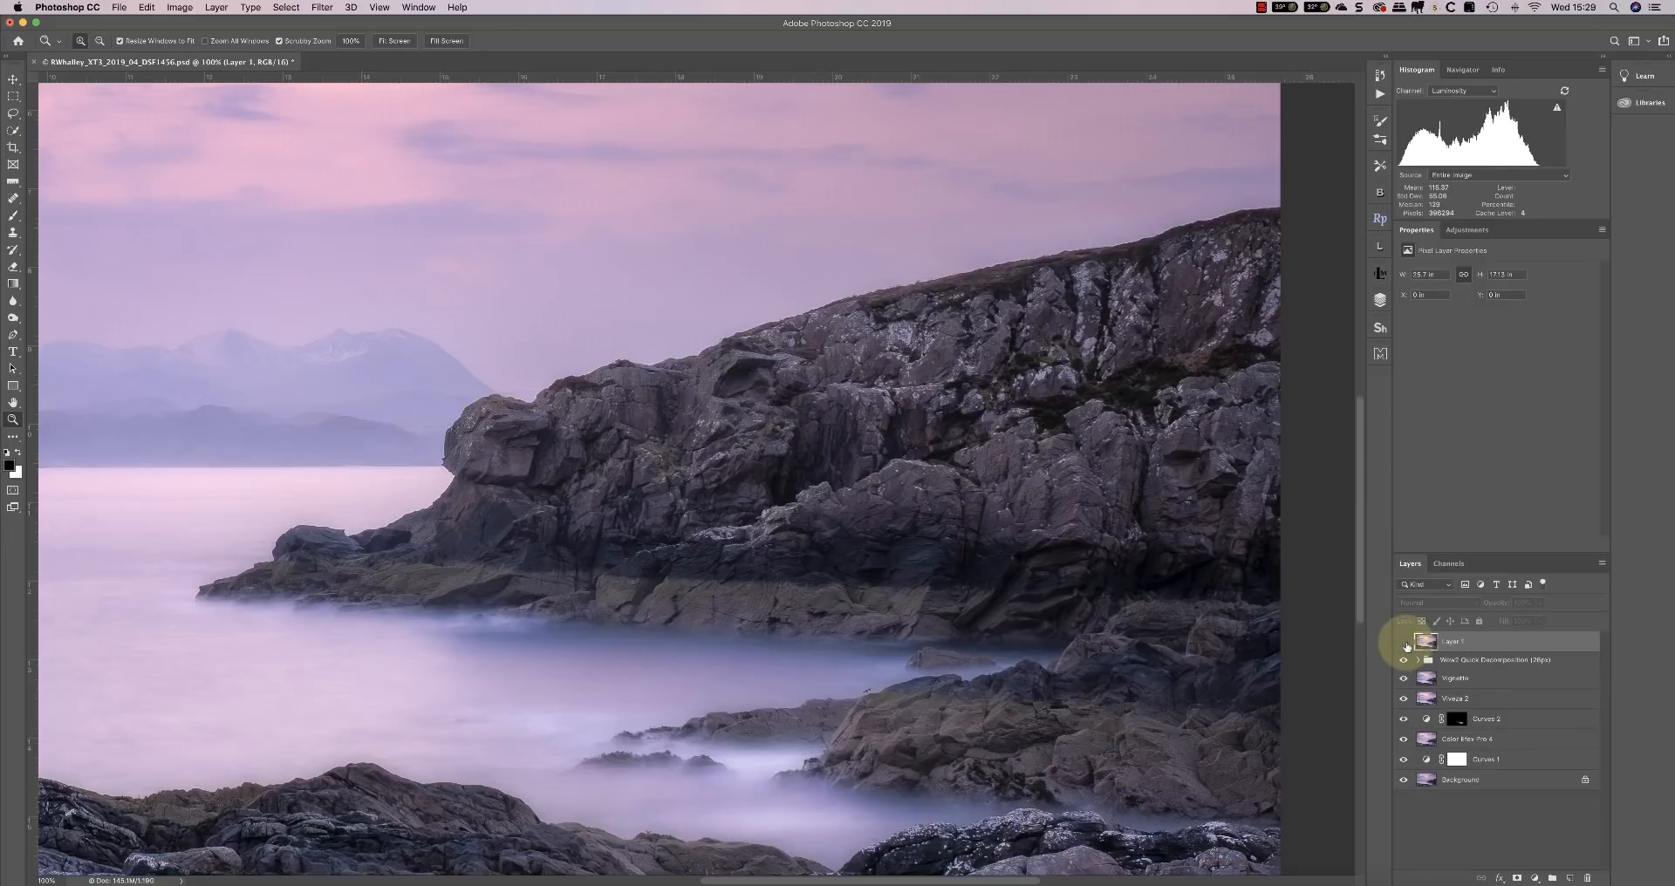
click(1404, 646)
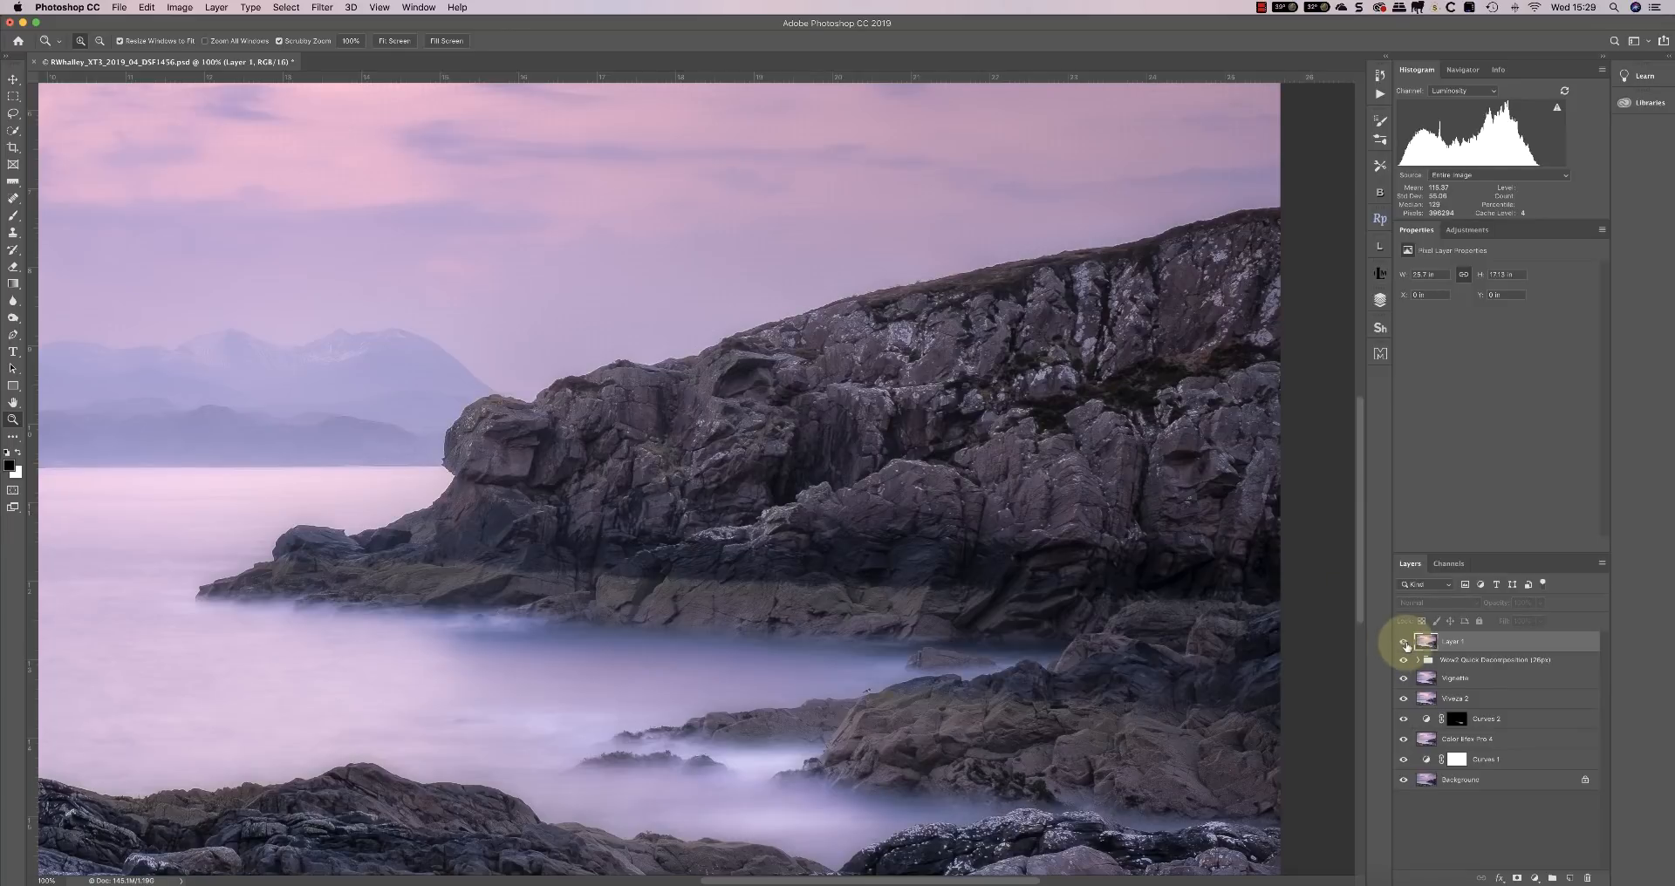
click(1405, 642)
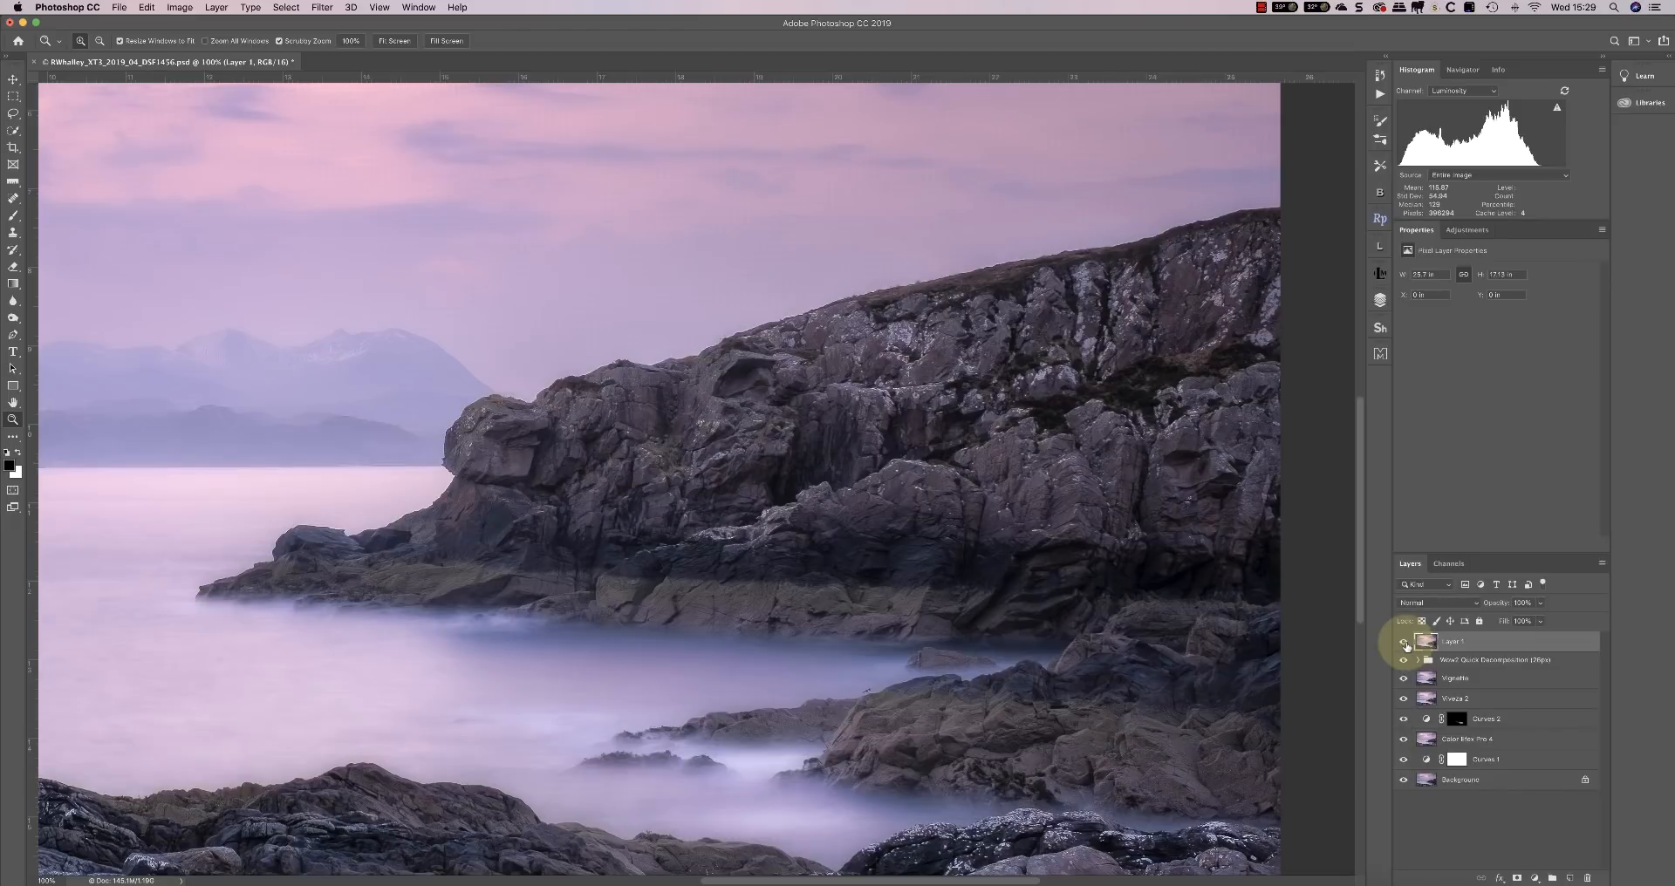